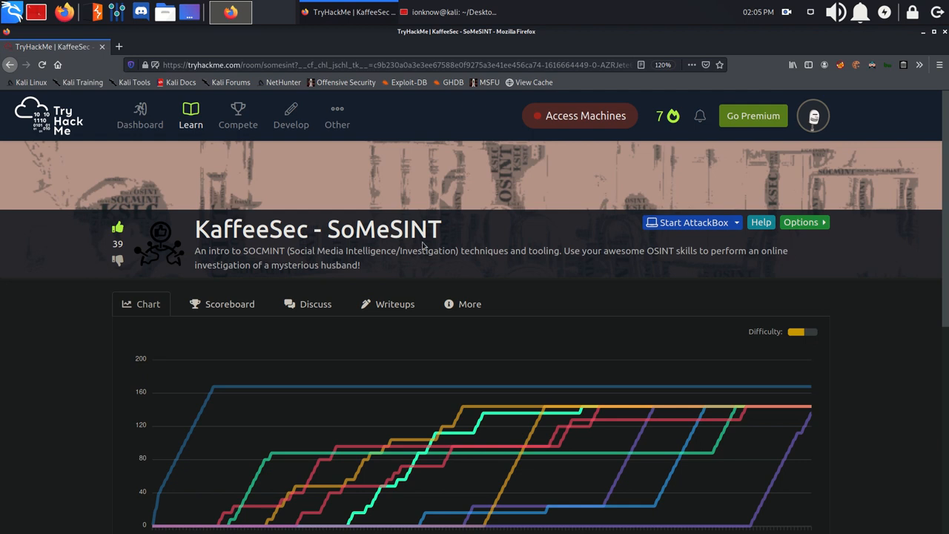
Read the SoMeSINT room intro, noting the ks{flag} flag format
double_click(386, 229)
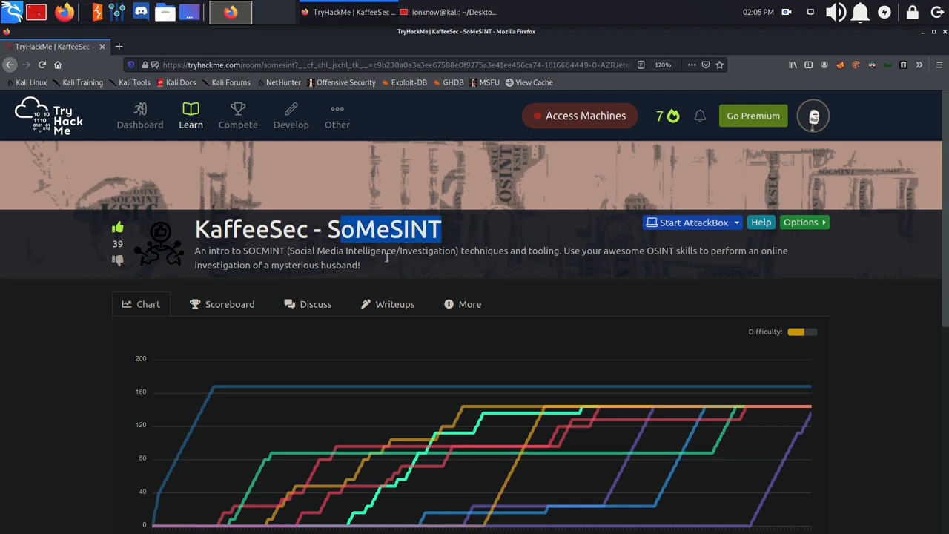
double_click(400, 250)
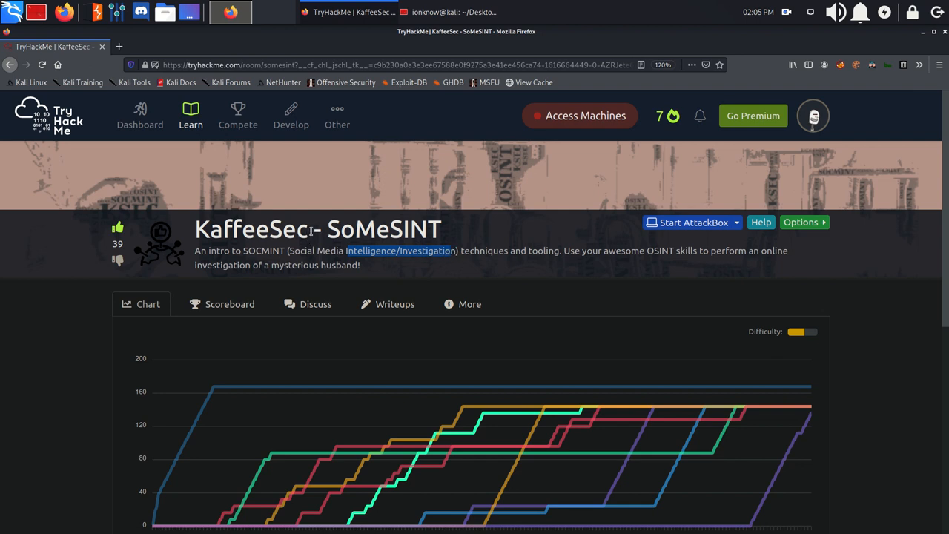
mouse_move(656, 252)
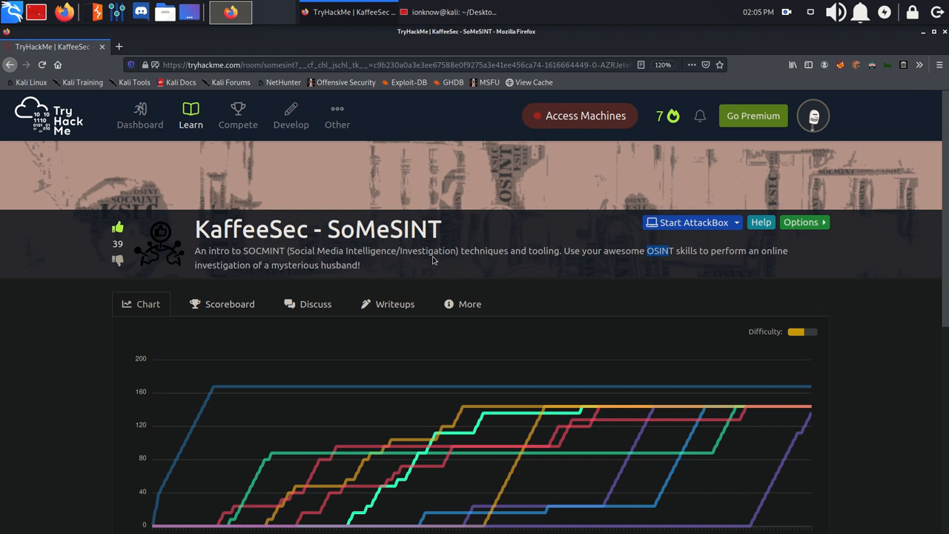
mouse_move(273, 261)
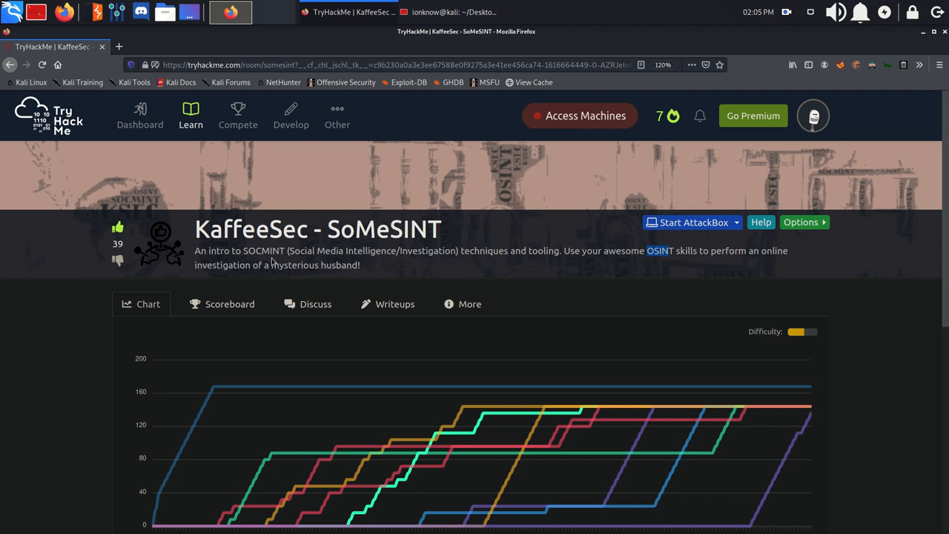
scroll("down", 3)
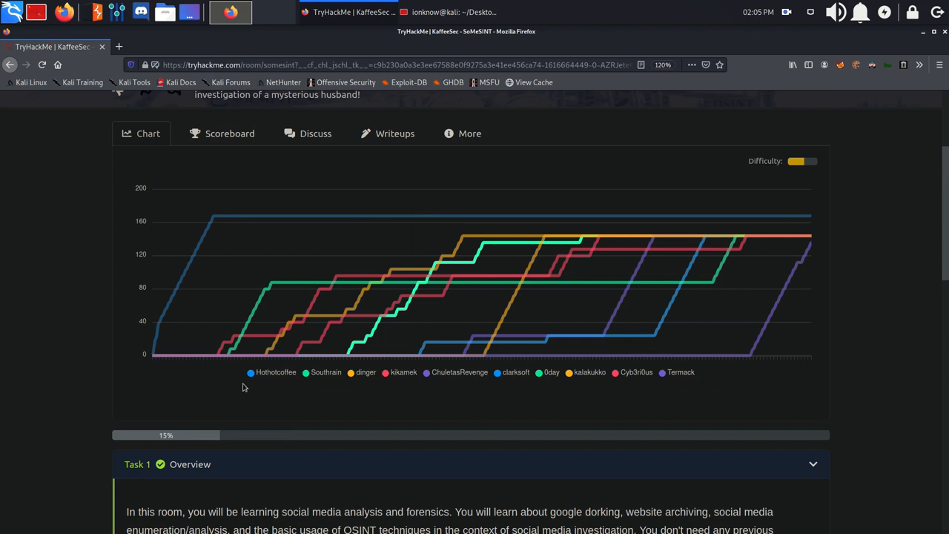
scroll("down", 3)
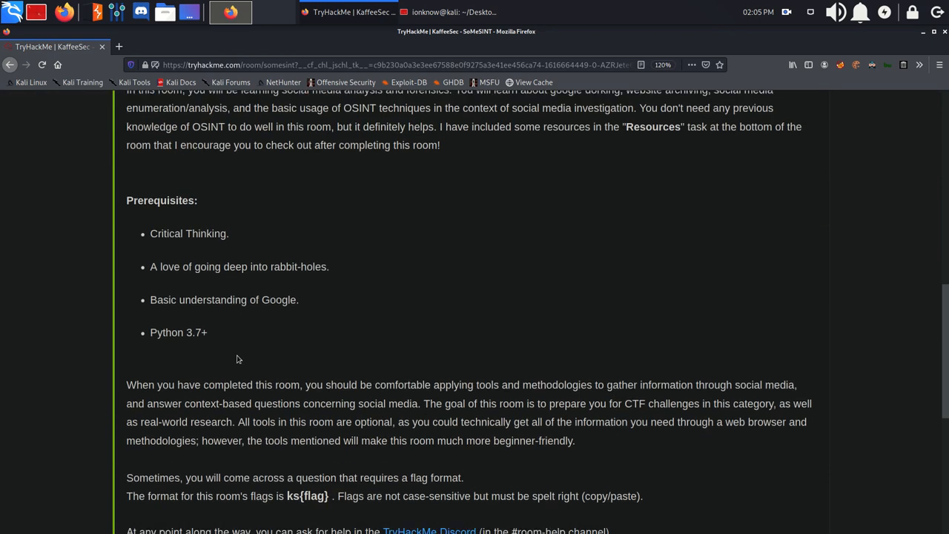
scroll("down", 3)
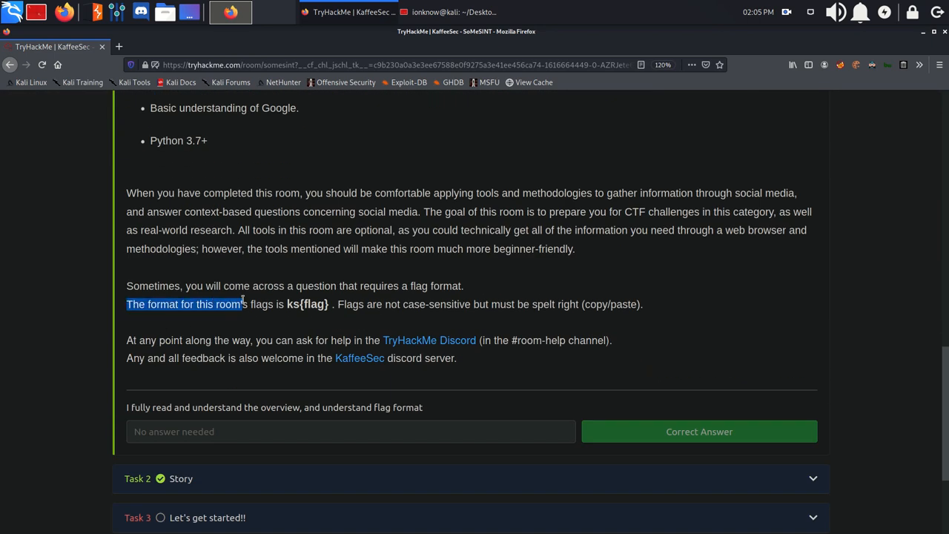
double_click(307, 304)
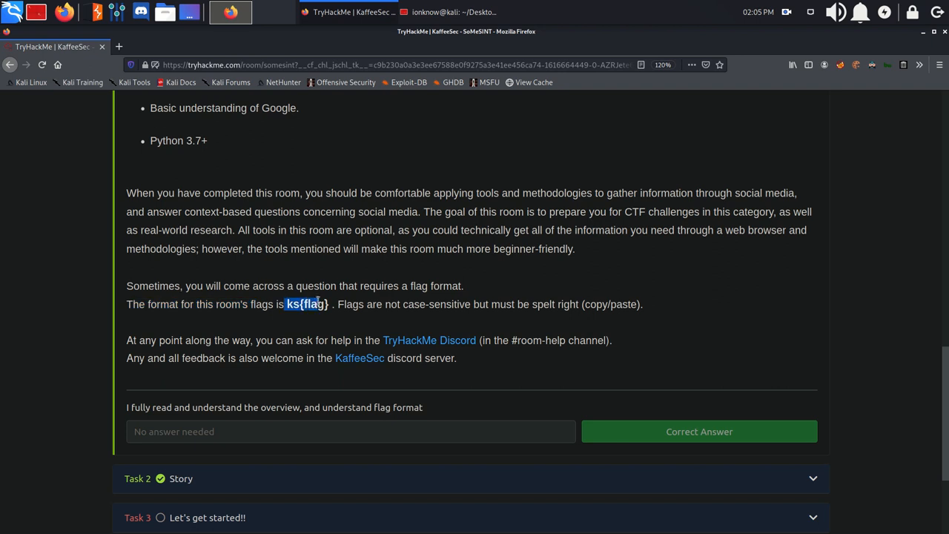
scroll("down", 3)
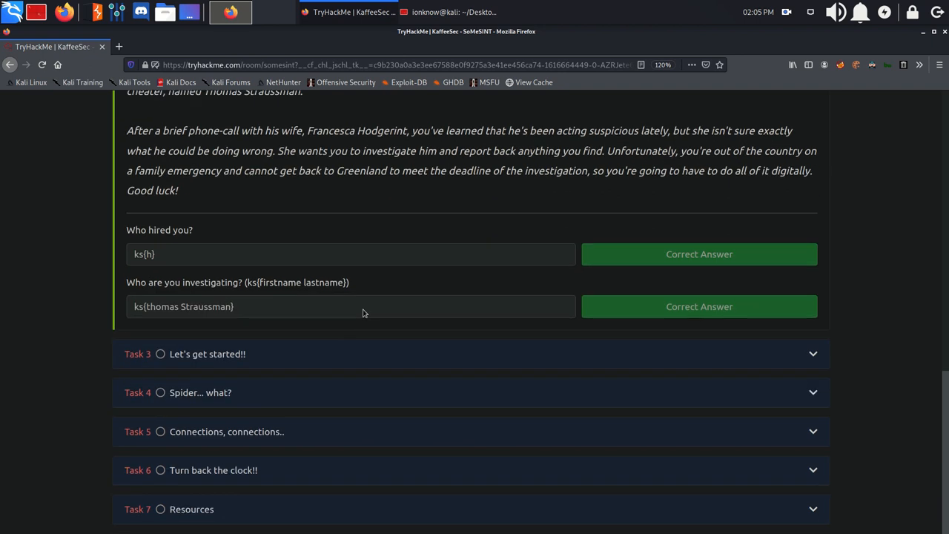
scroll("up", 3)
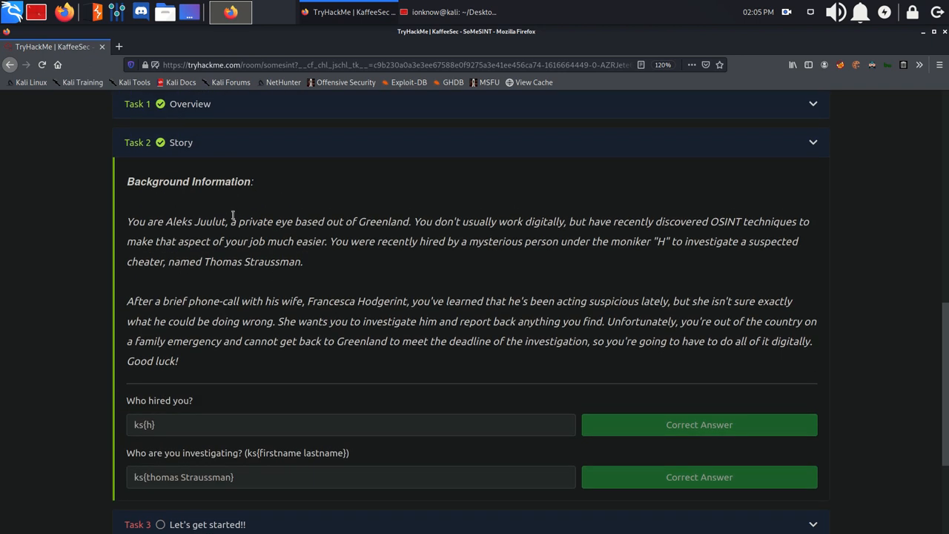
mouse_move(424, 219)
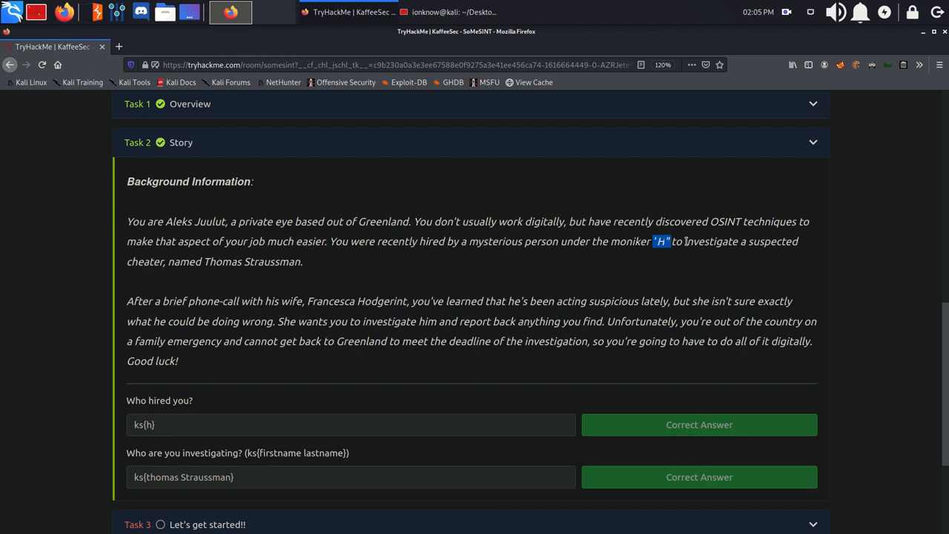
mouse_move(160, 219)
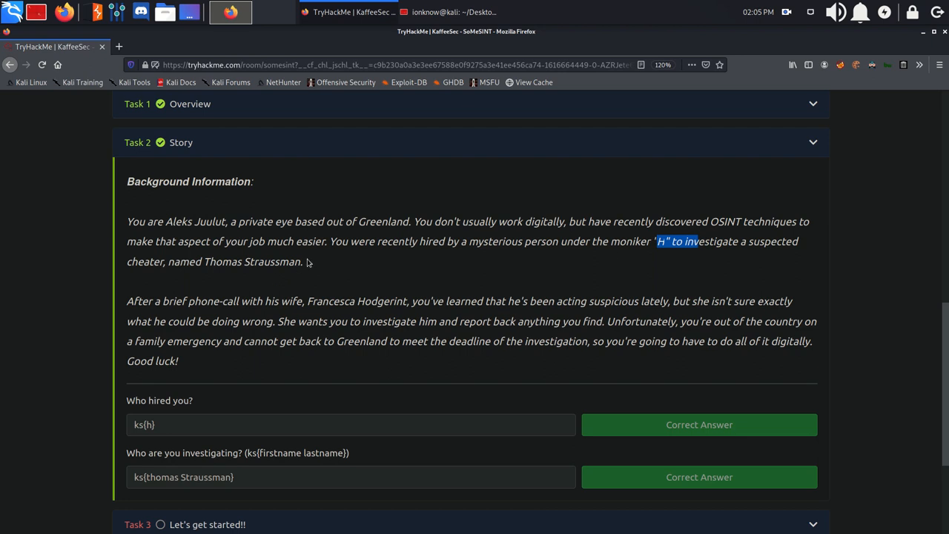
Search Google for the handle tstraussman and return to the TryHackMe room questions
scroll("down", 3)
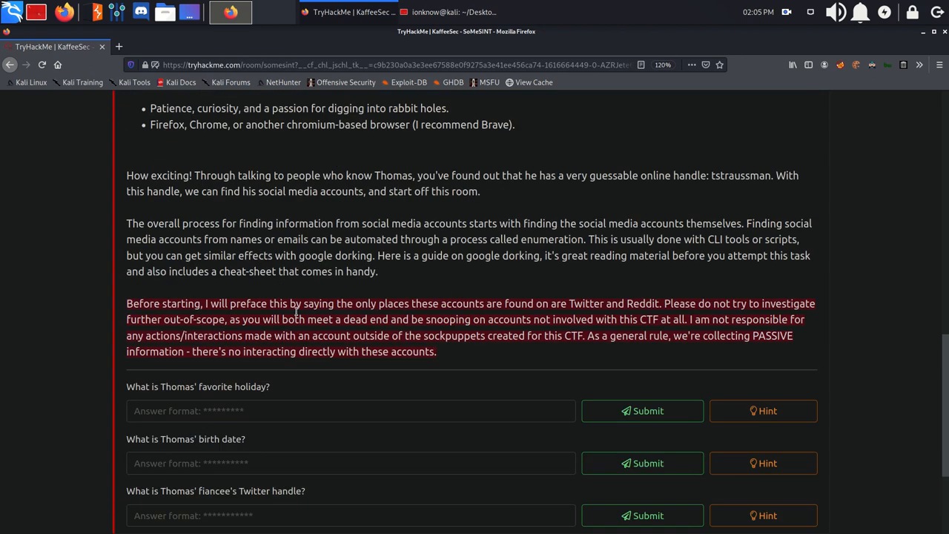
scroll("up", 3)
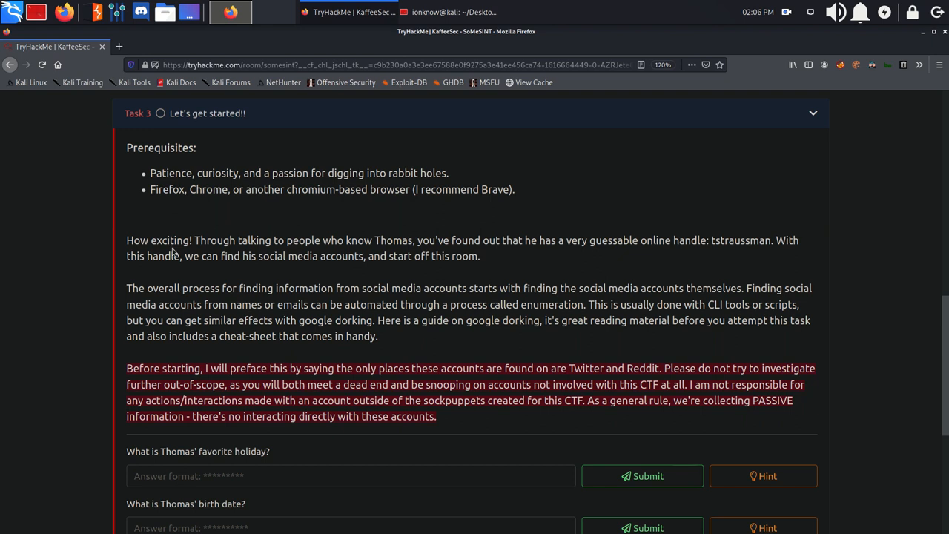
double_click(742, 241)
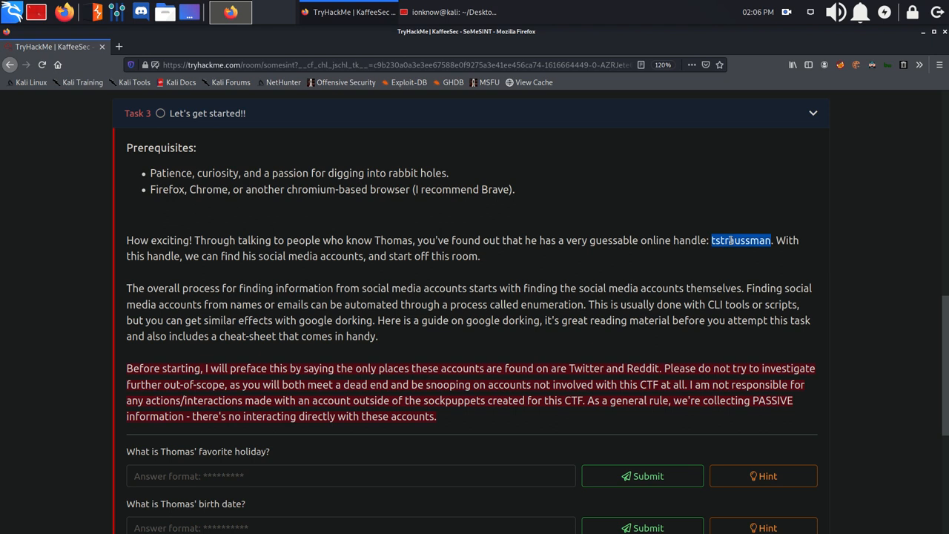
mouse_move(565, 365)
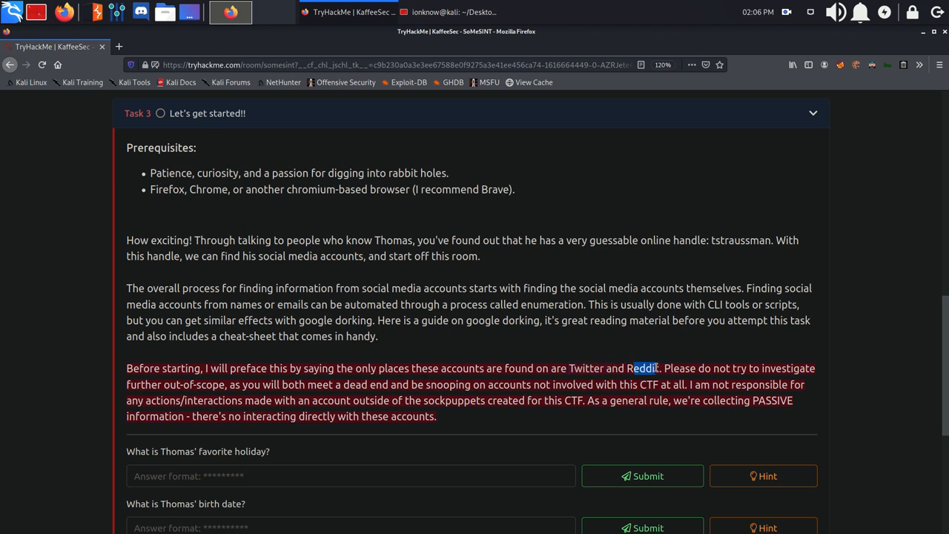
mouse_move(572, 318)
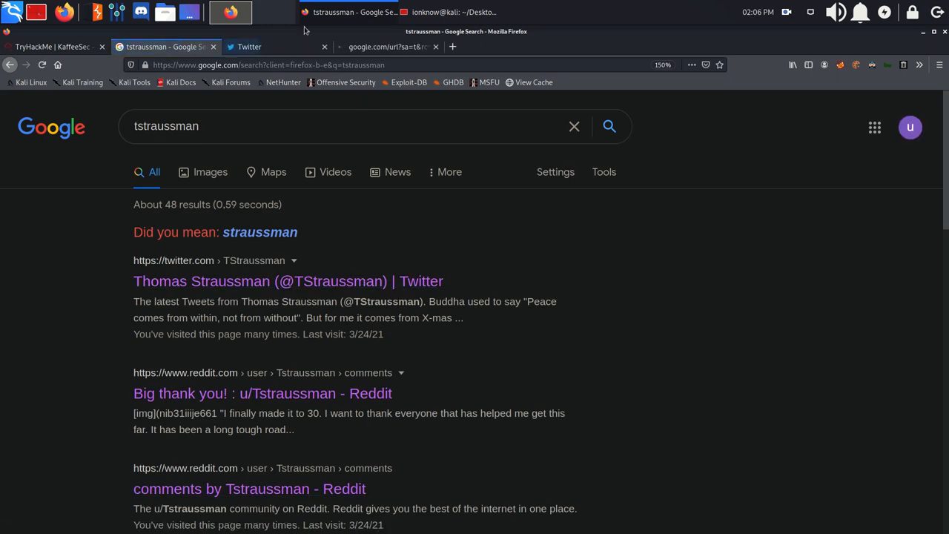
left_click(52, 46)
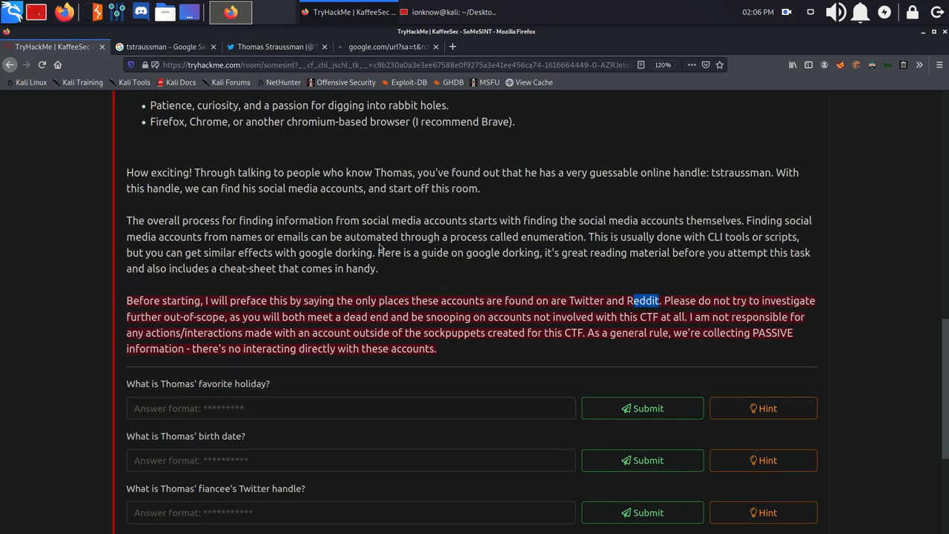
scroll("down", 3)
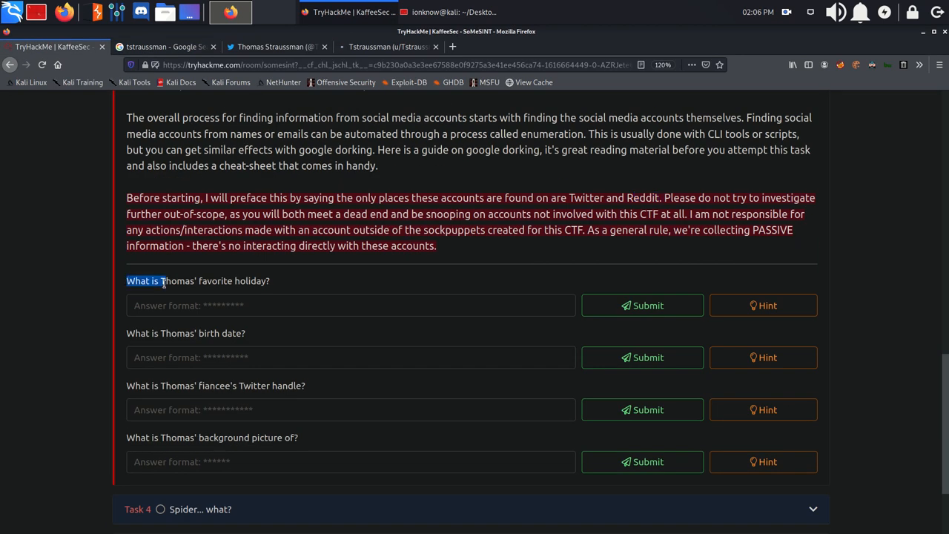
Read Thomas Straussman's Twitter bio, spot X-mas as the holiday clue, and return to the room
left_click(276, 46)
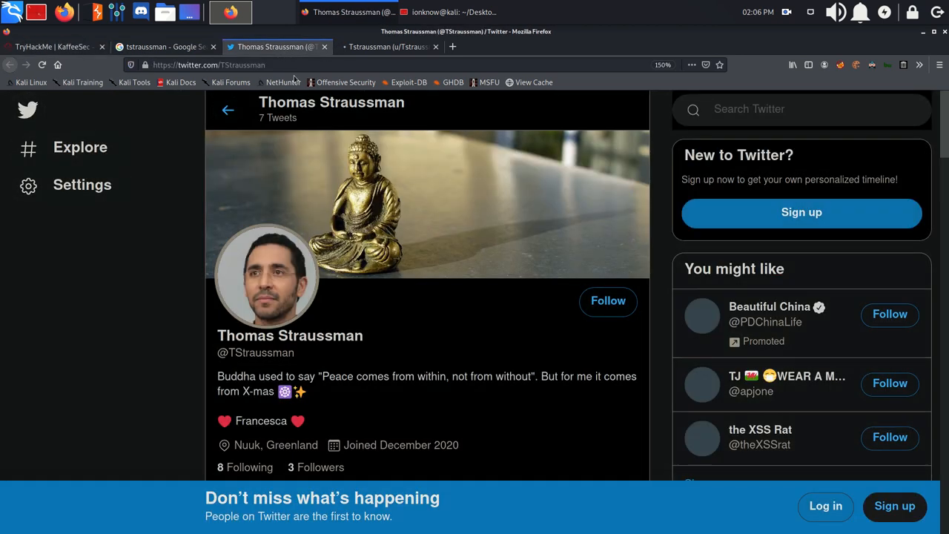
scroll("down", 3)
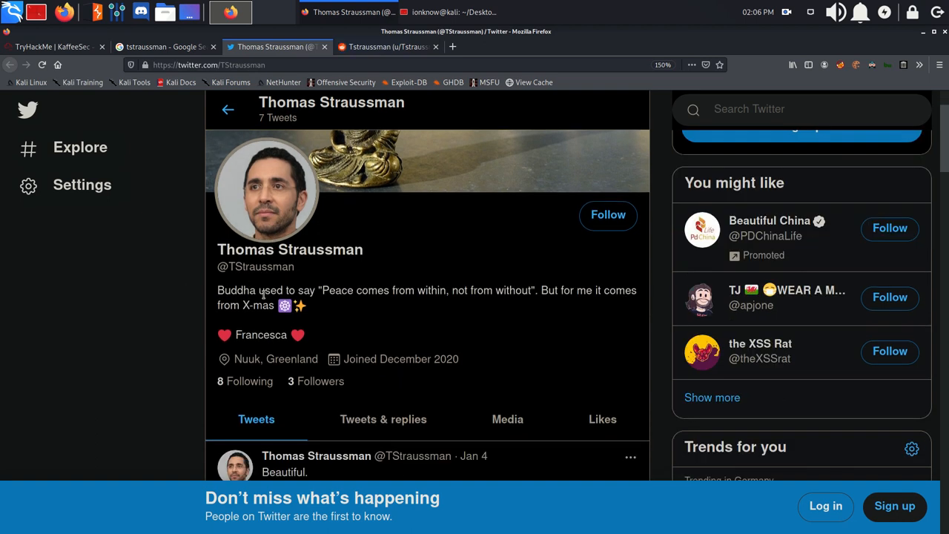
mouse_move(332, 302)
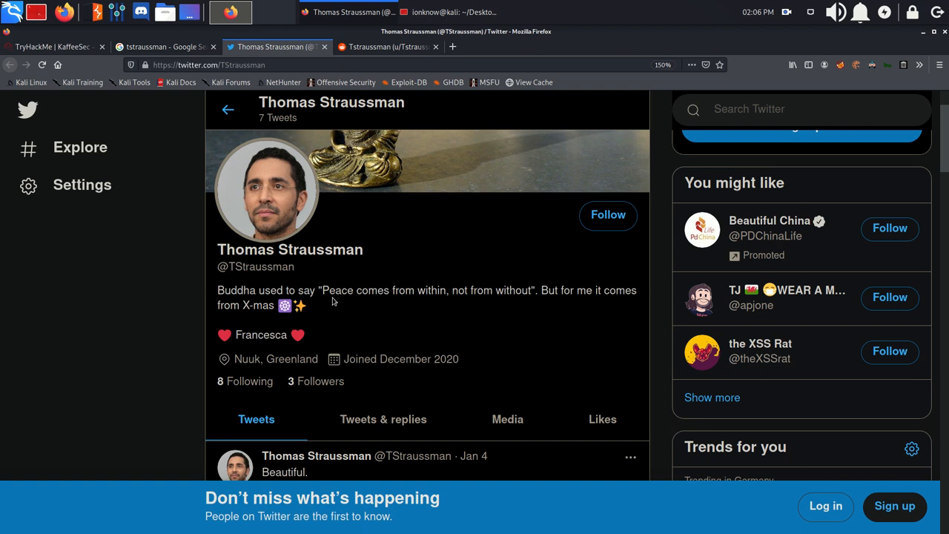
double_click(255, 306)
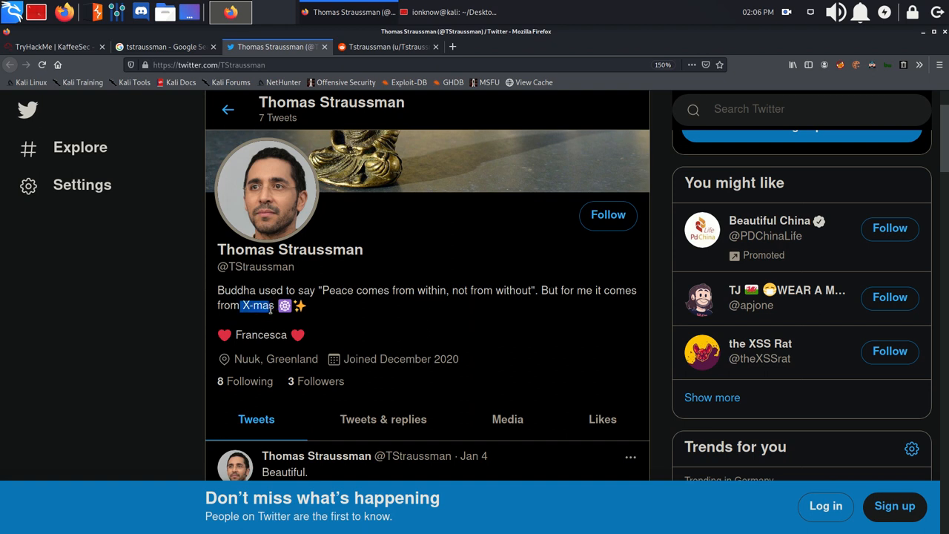
left_click(52, 46)
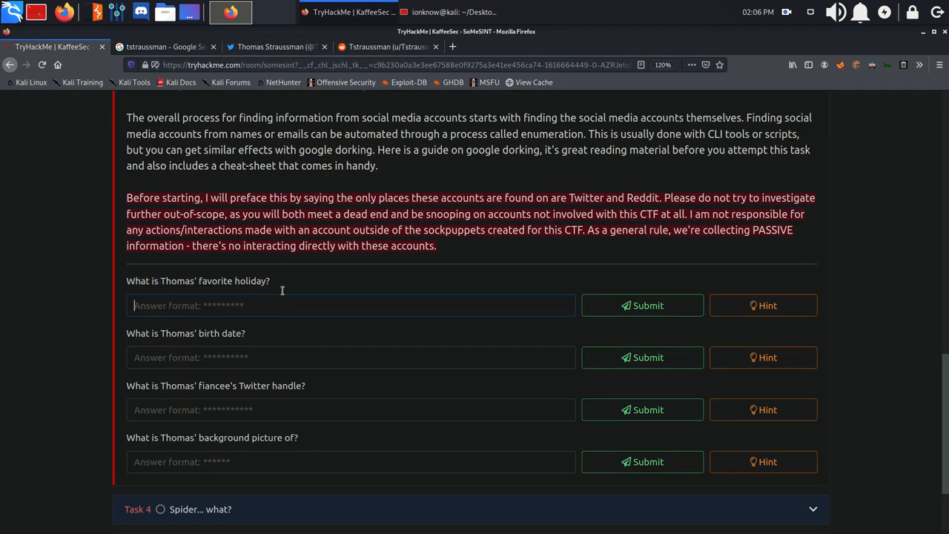
Answer the favourite holiday question with christmas and move on to his Reddit profile
type("christsam")
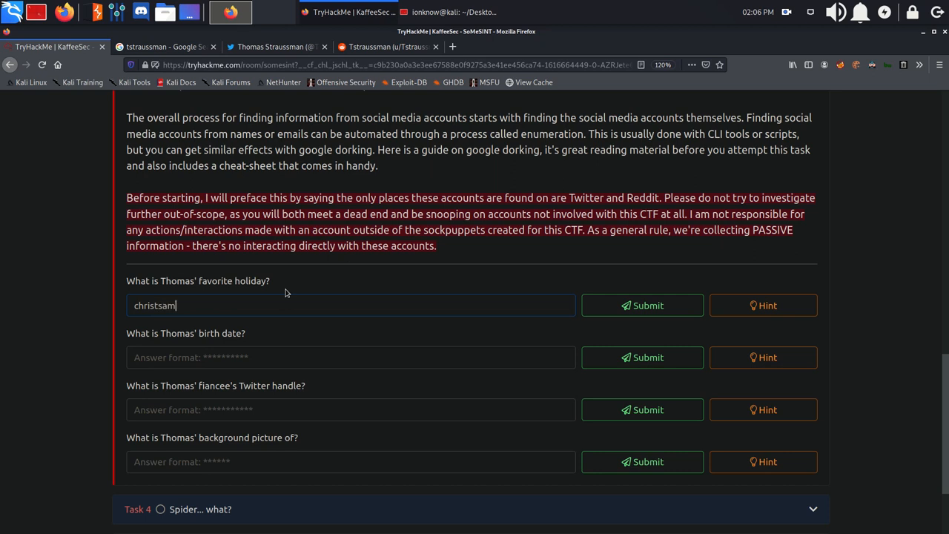
key("BackSpace")
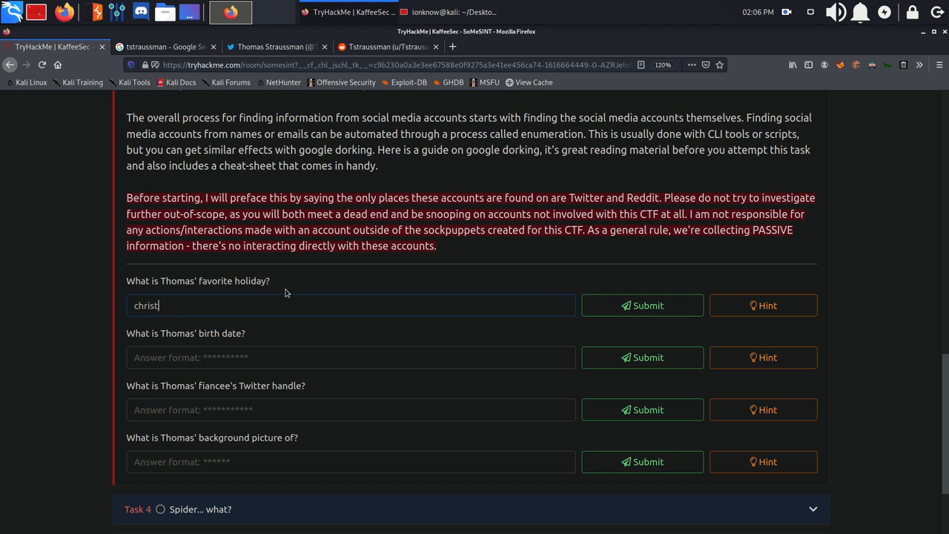
type("mas")
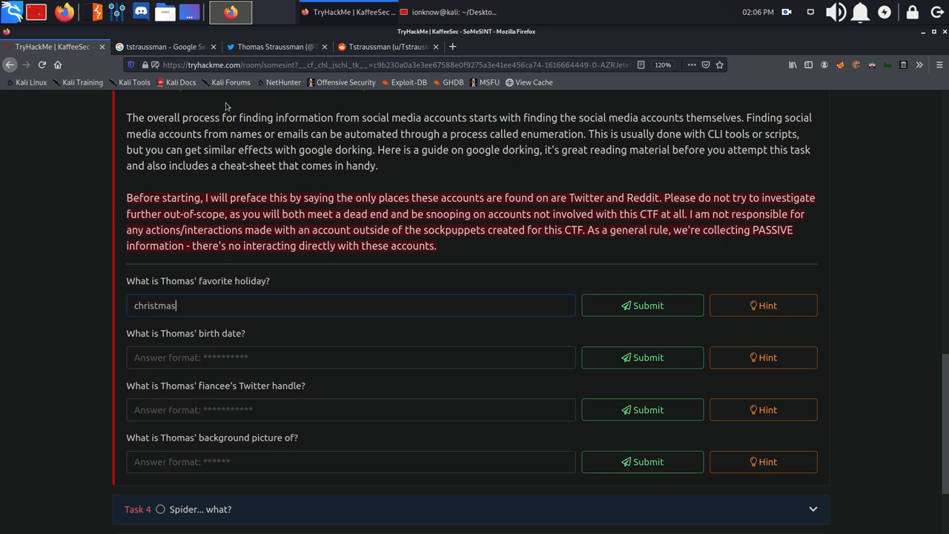
left_click(641, 305)
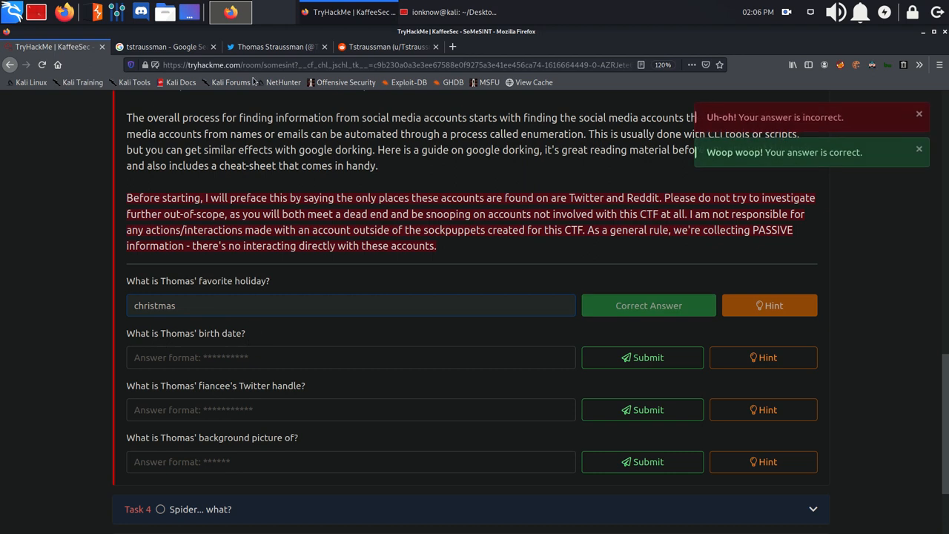
left_click(386, 46)
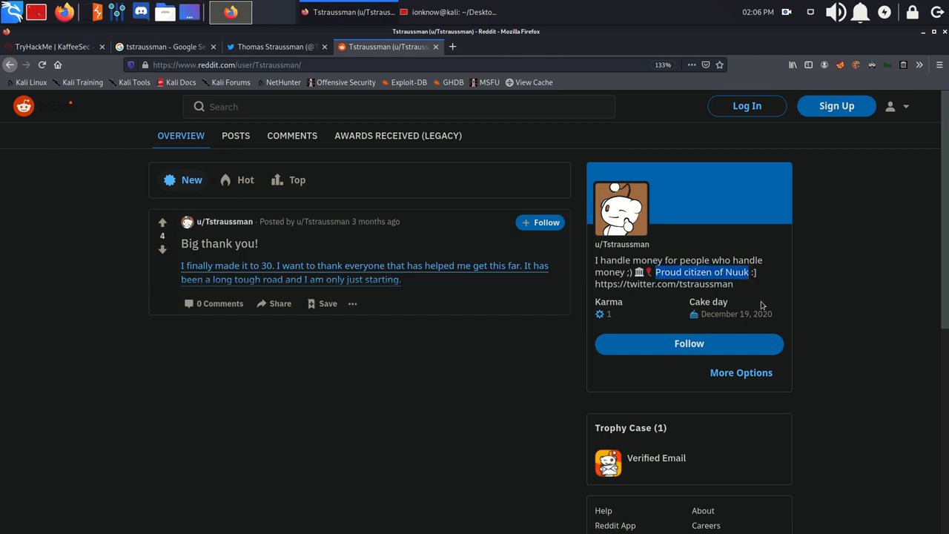
mouse_move(712, 317)
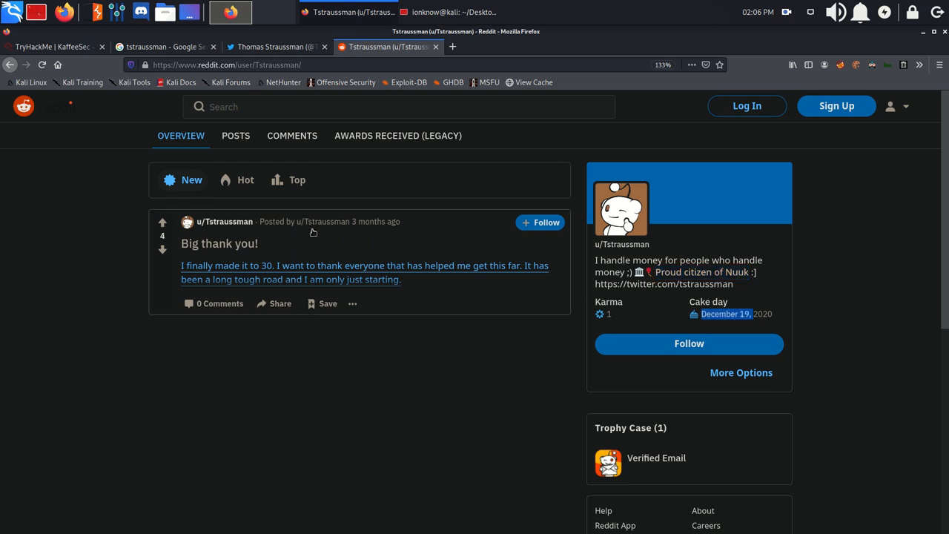
Read the Reddit 'Big thank you!' post about turning 30, dated December 20, 2020
left_click(219, 243)
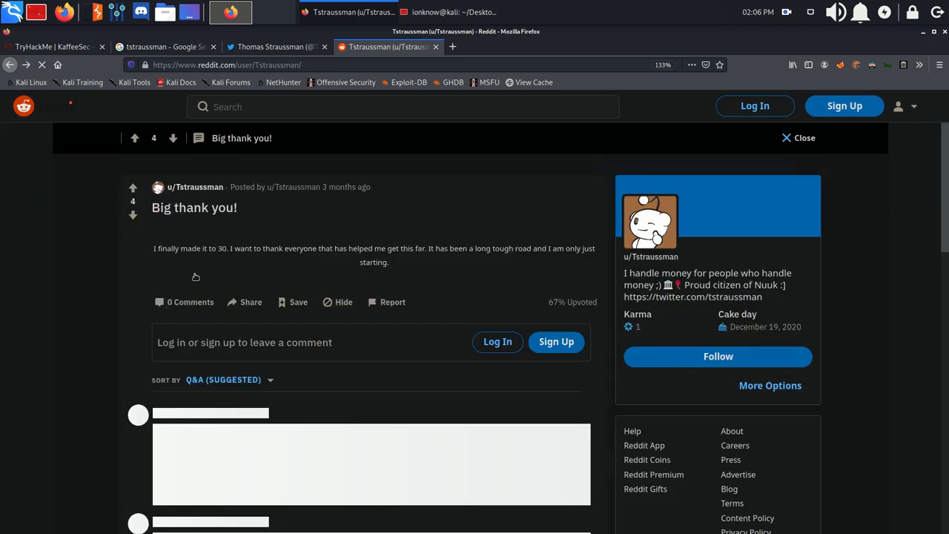
left_click(798, 136)
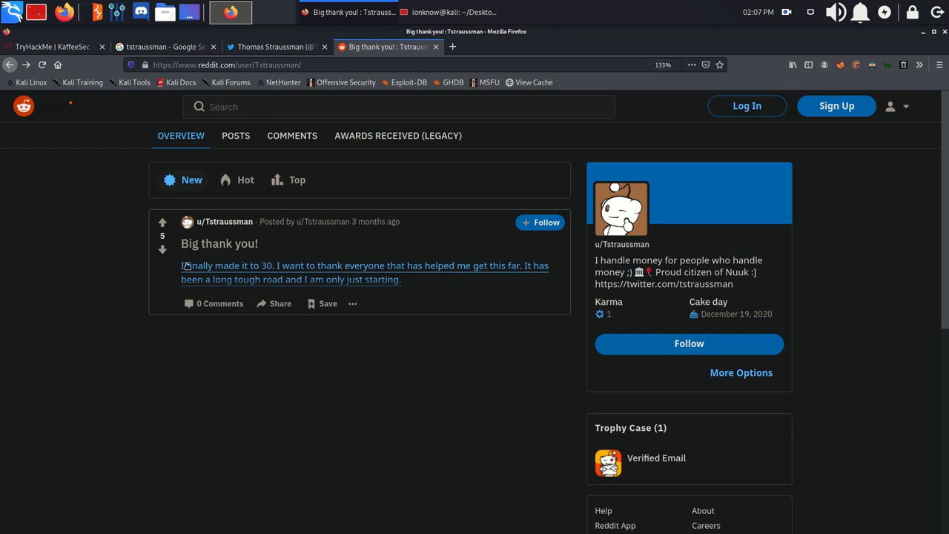
mouse_move(297, 252)
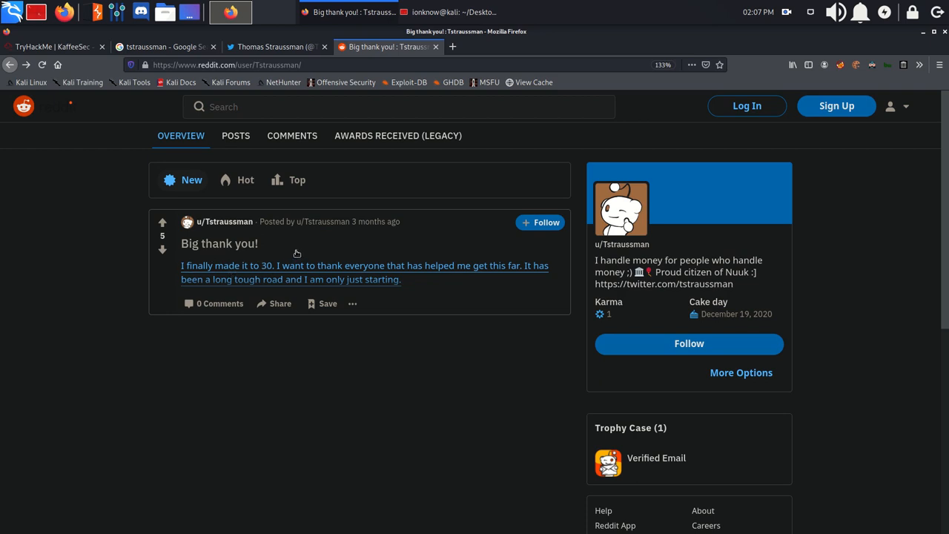
mouse_move(296, 243)
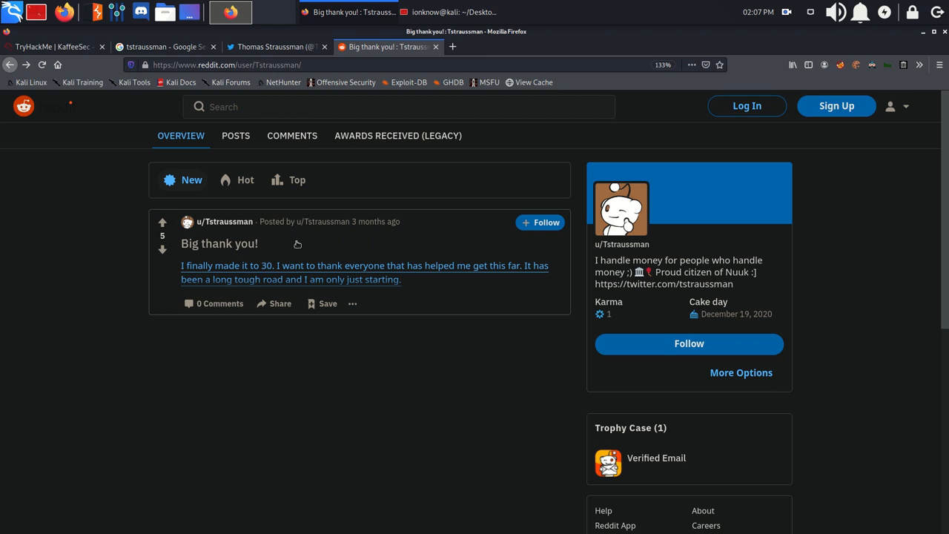
mouse_move(374, 222)
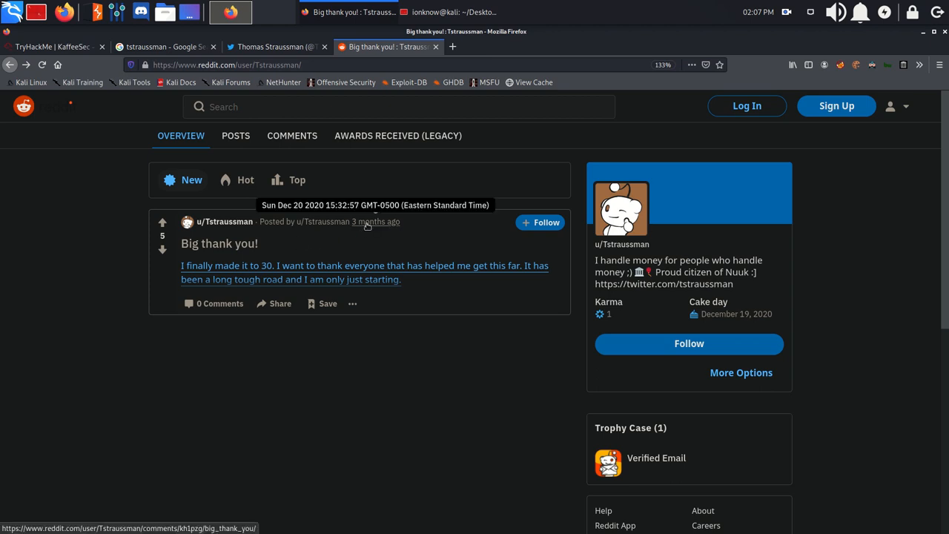
mouse_move(267, 256)
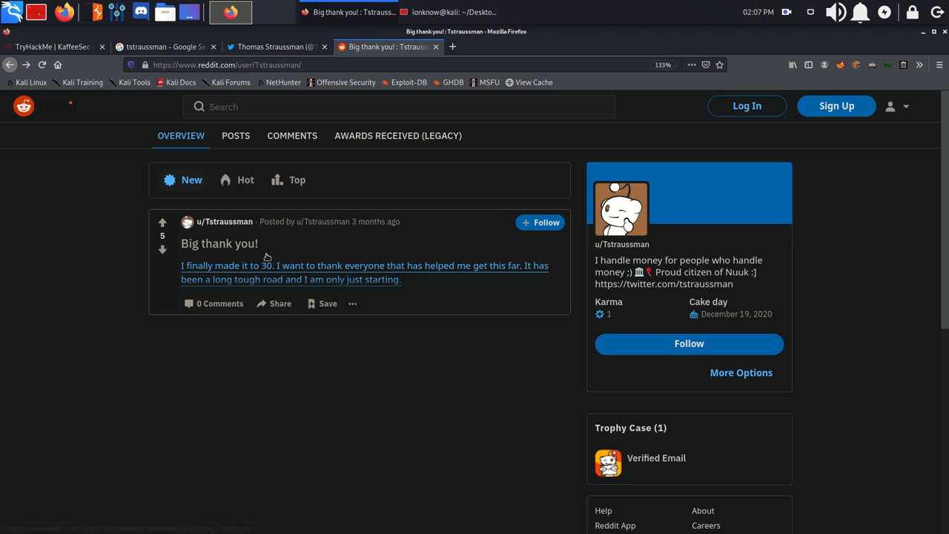
mouse_move(261, 266)
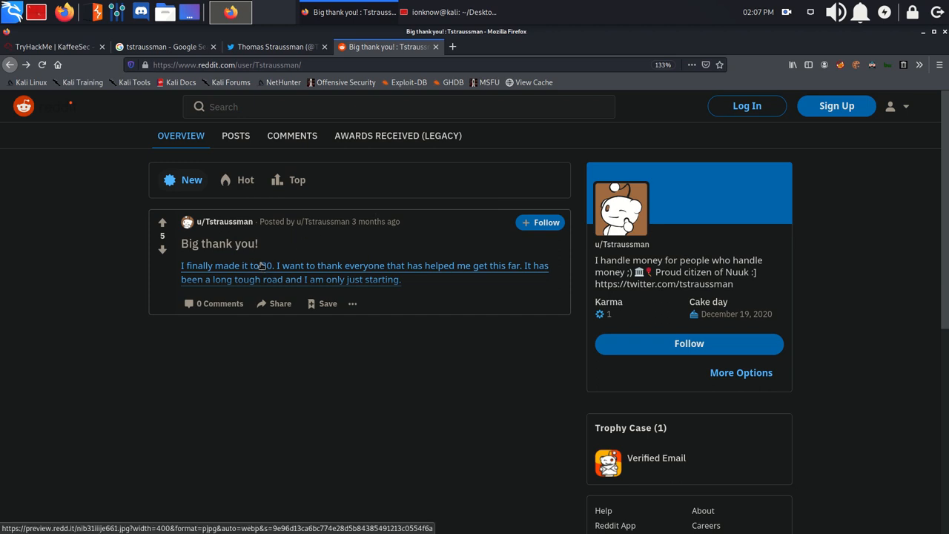
mouse_move(111, 61)
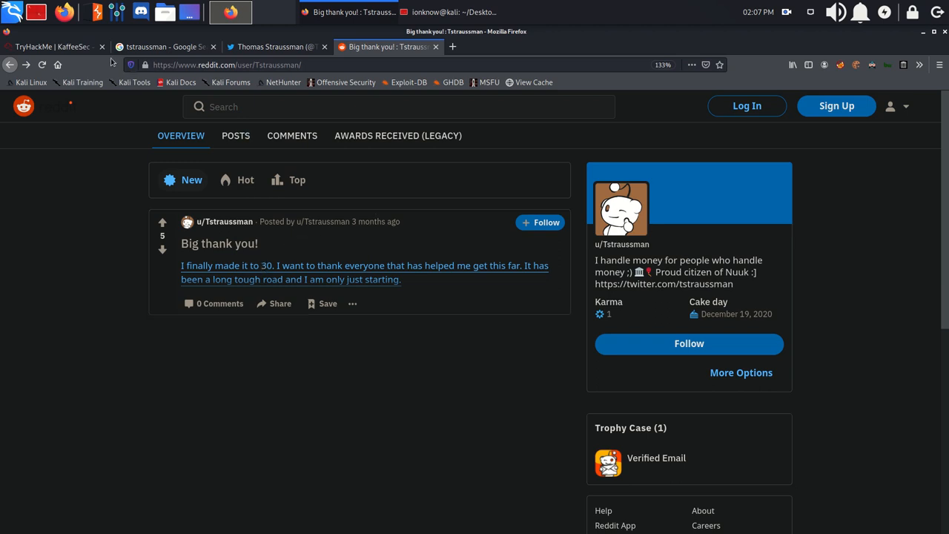
left_click(52, 46)
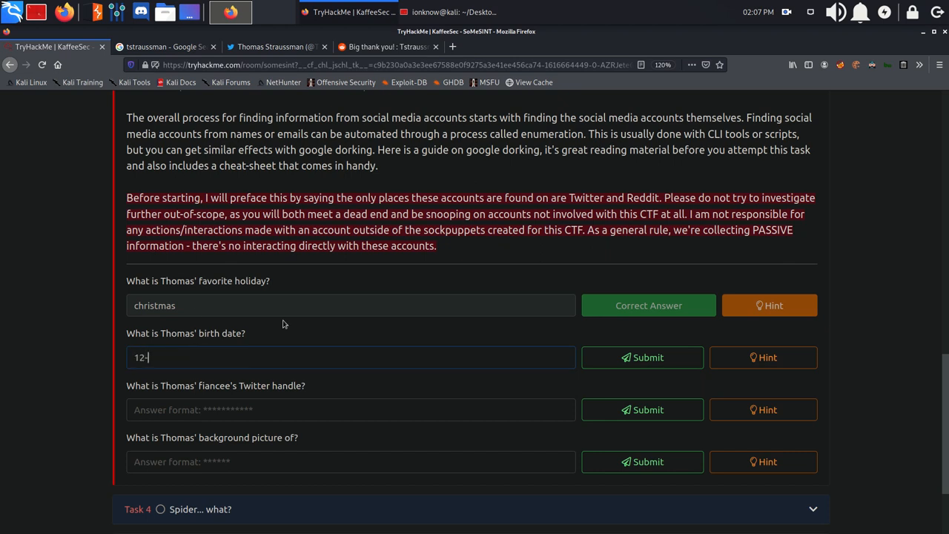
type("20-1")
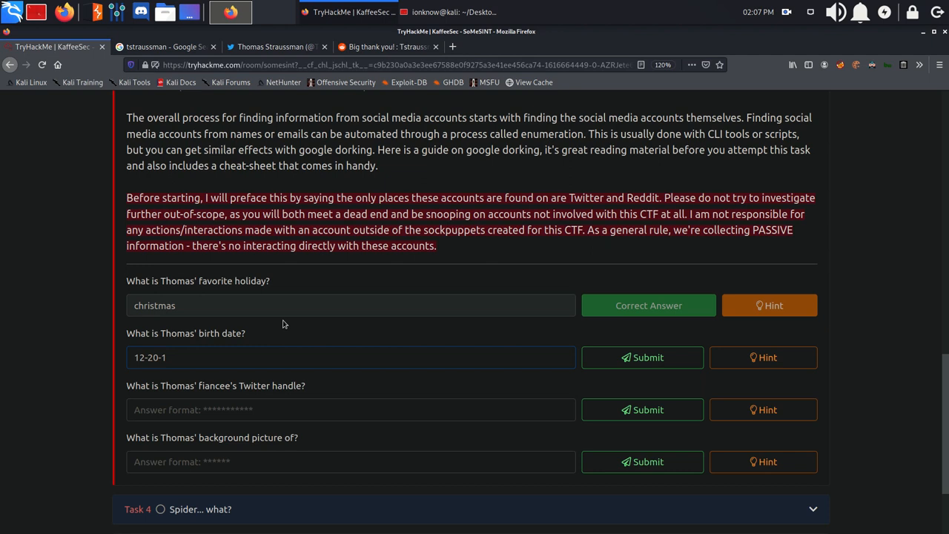
left_click(641, 357)
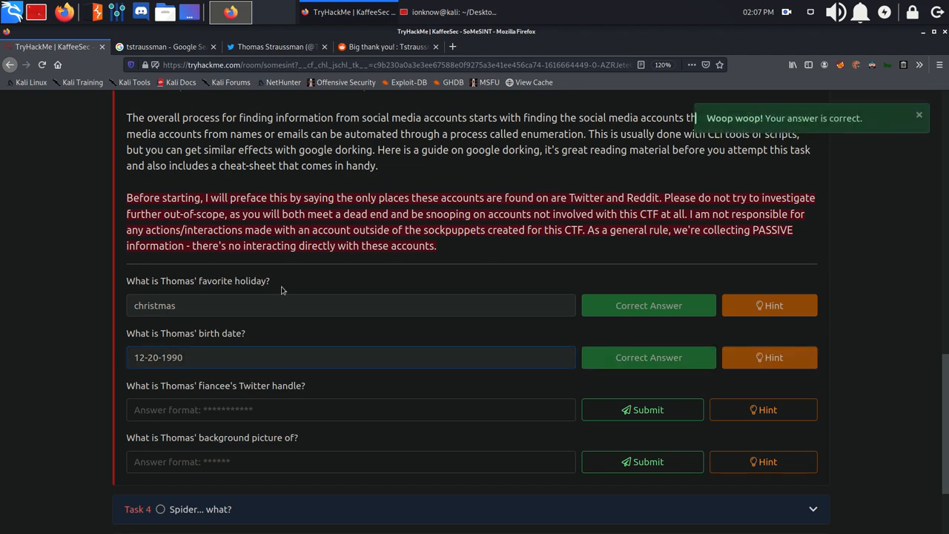
mouse_move(231, 386)
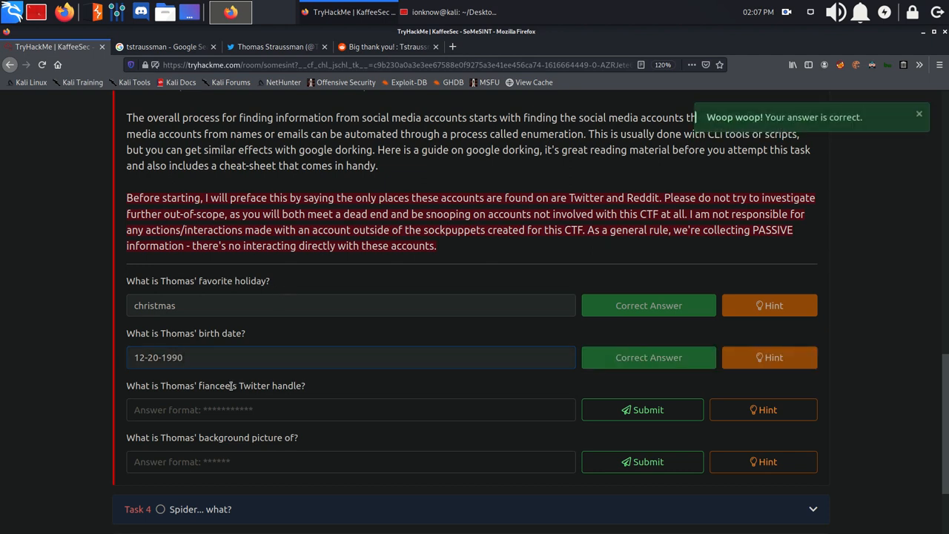
left_click(276, 46)
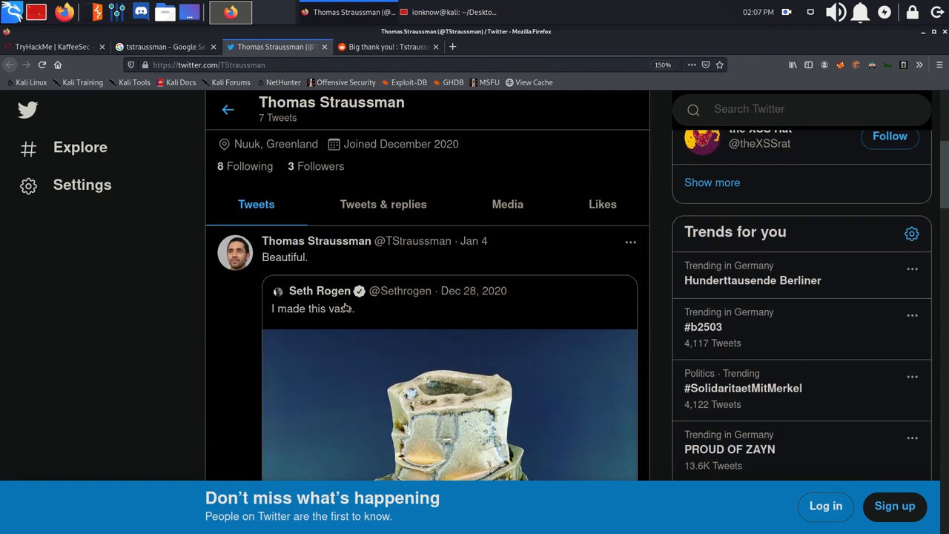
Find fiancée Francesca Hodgelink through the target's tweets and replies, then return to the room
left_click(383, 205)
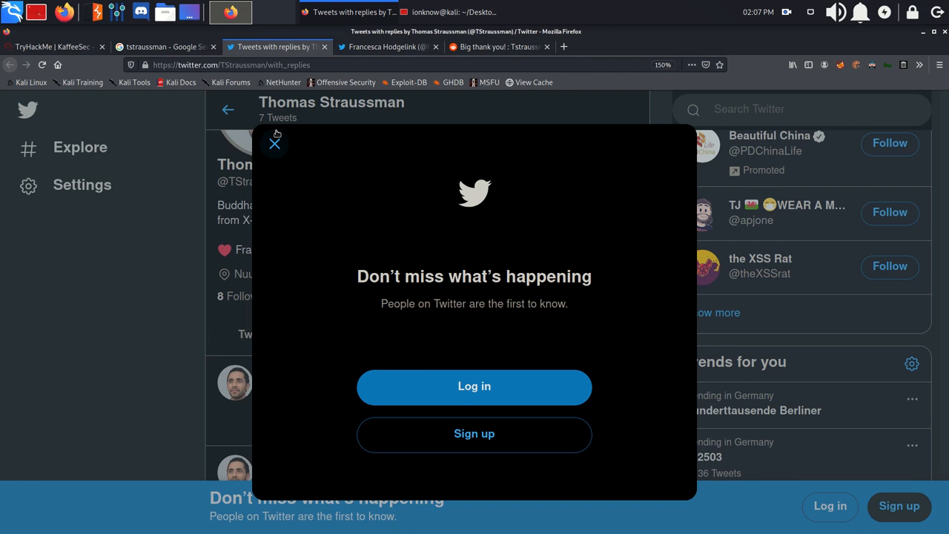
left_click(274, 142)
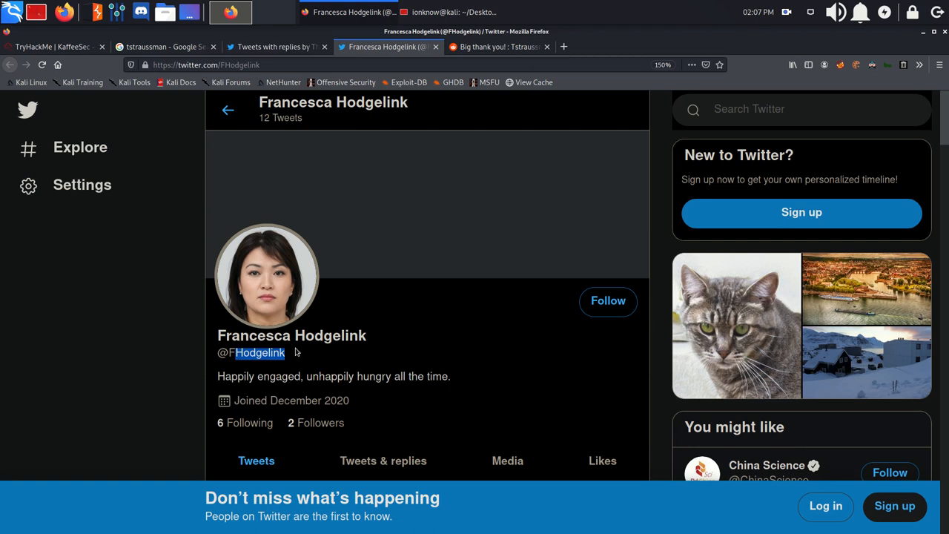
left_click(52, 46)
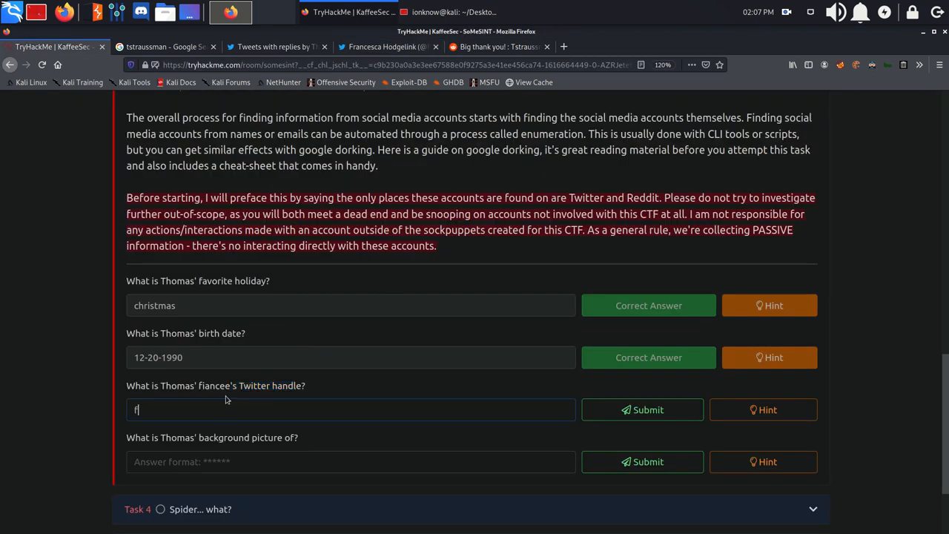
Submit fHodgelink as the fiancée's handle, read the background picture hint and check the Buddha banner
left_click(642, 410)
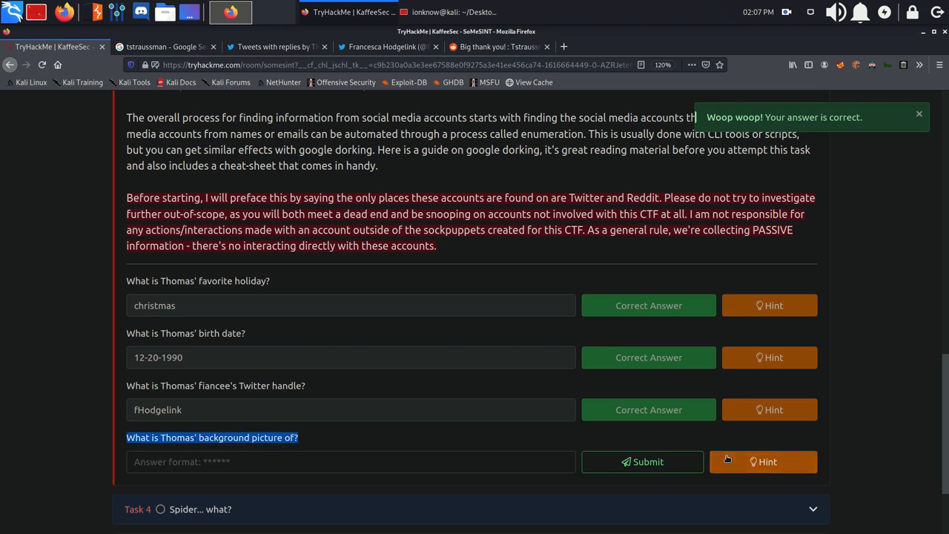
left_click(763, 462)
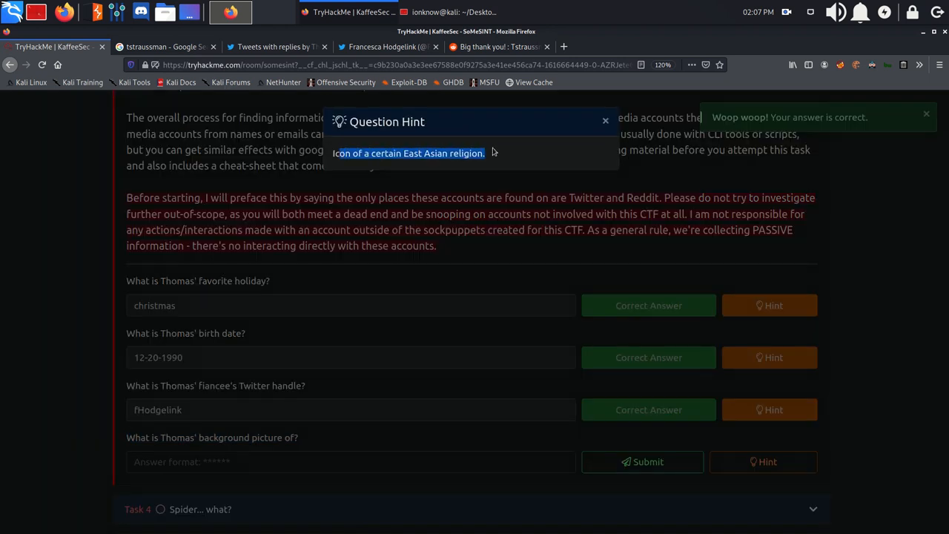
left_click(606, 121)
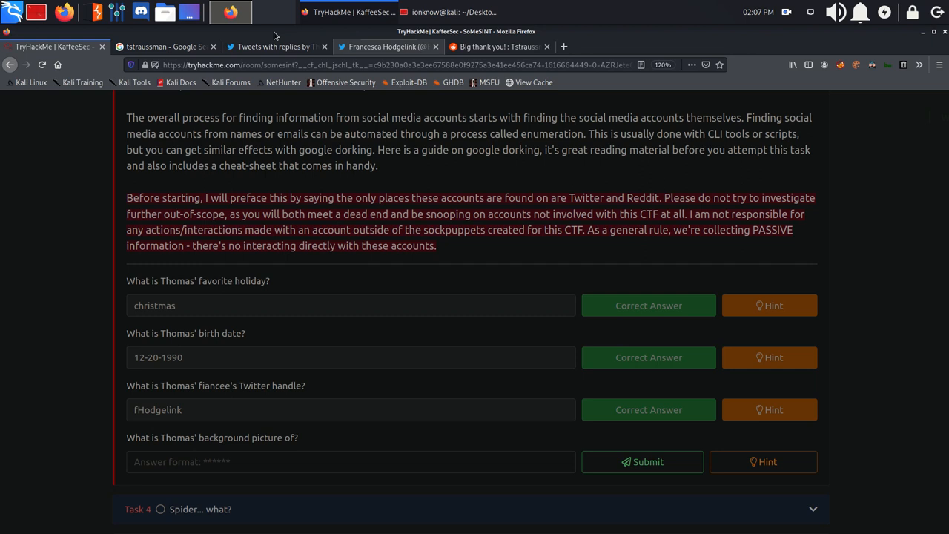
left_click(270, 46)
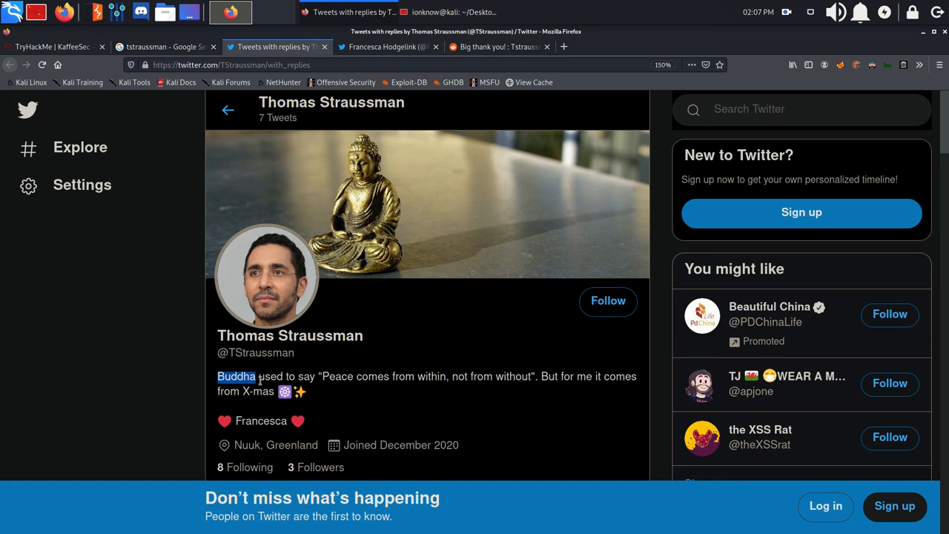
left_click(52, 46)
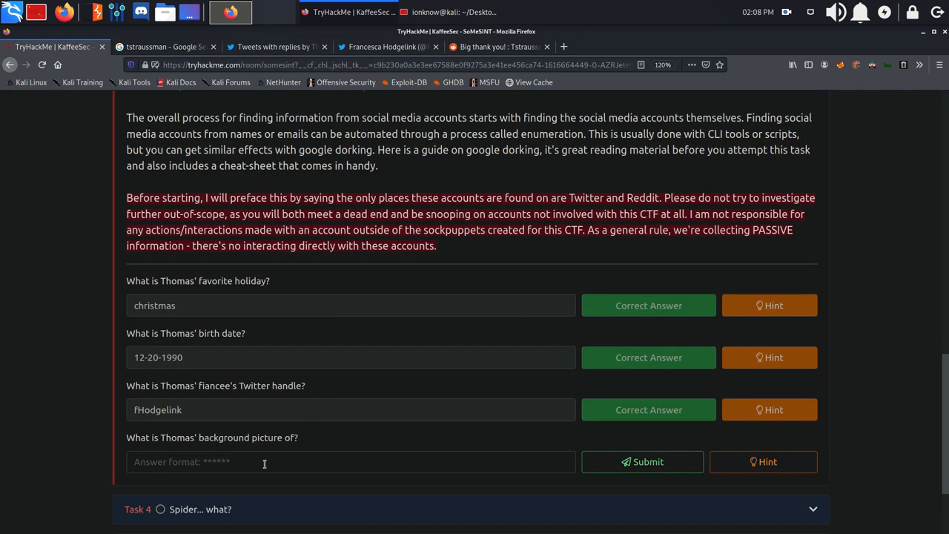
Answer Buddha for the background picture and open the SpiderFoot documentation for Task 4
type("Buddha")
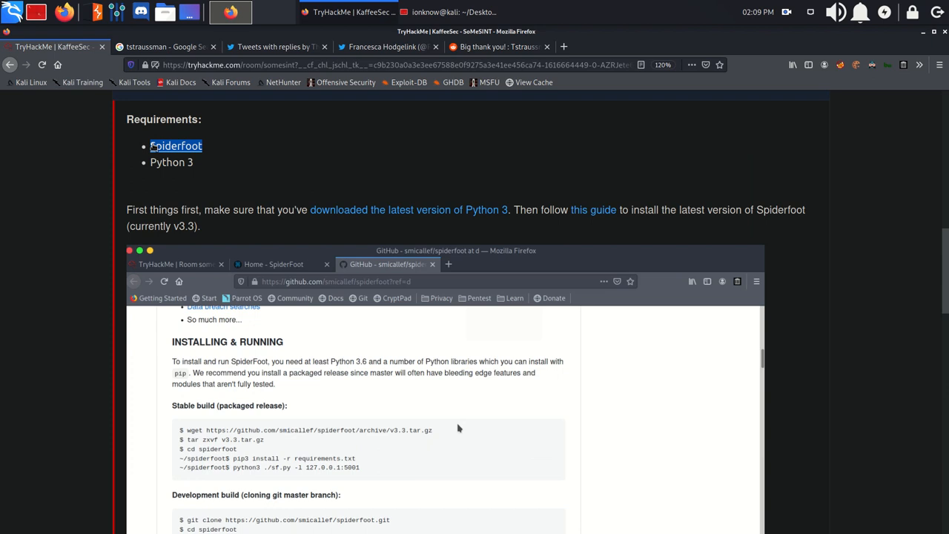
mouse_move(423, 176)
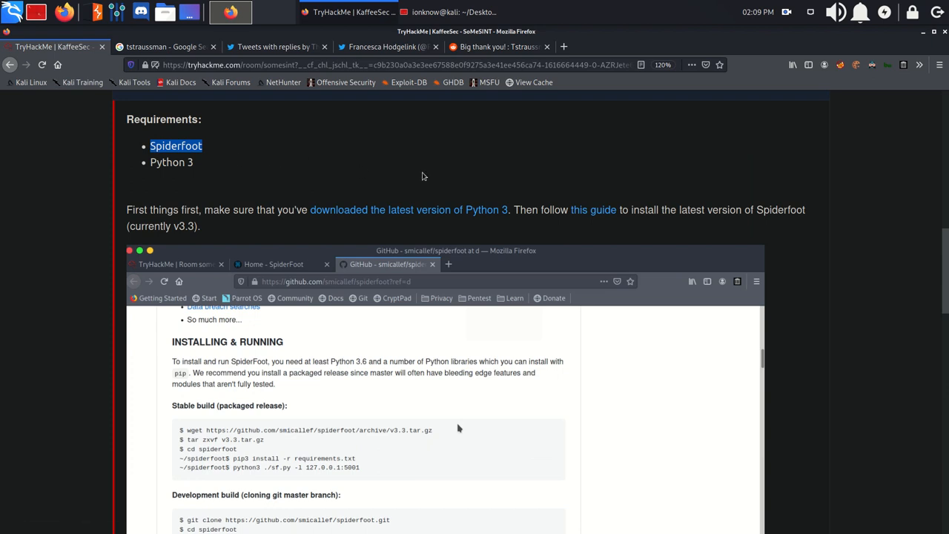
left_click(282, 264)
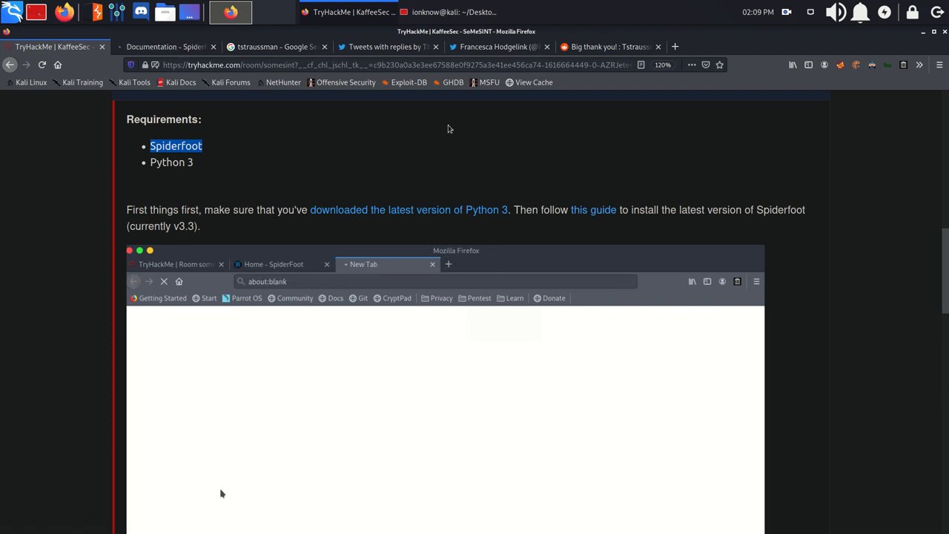
left_click(163, 46)
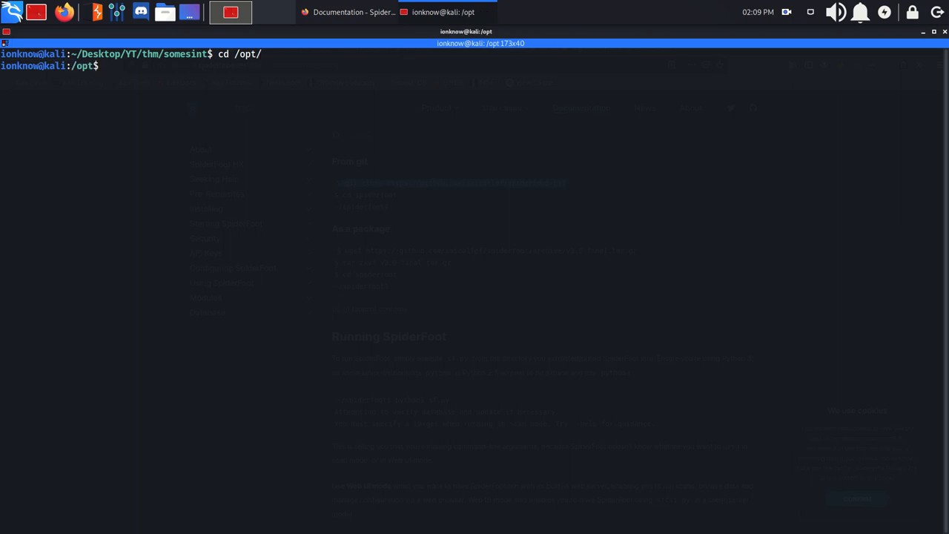
Start sudo pip3 install -r requirements.txt in /opt and cancel it with Ctrl+C
left_click(232, 12)
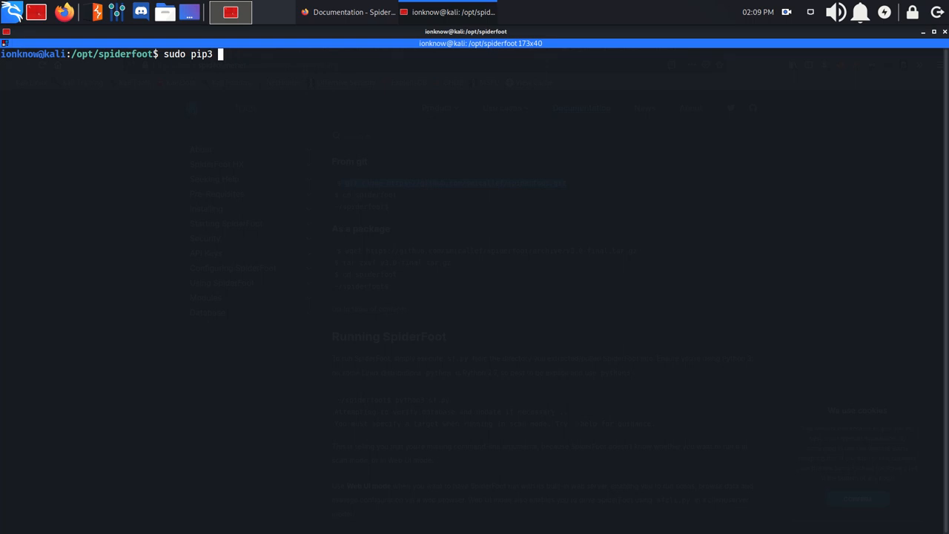
type("install -r")
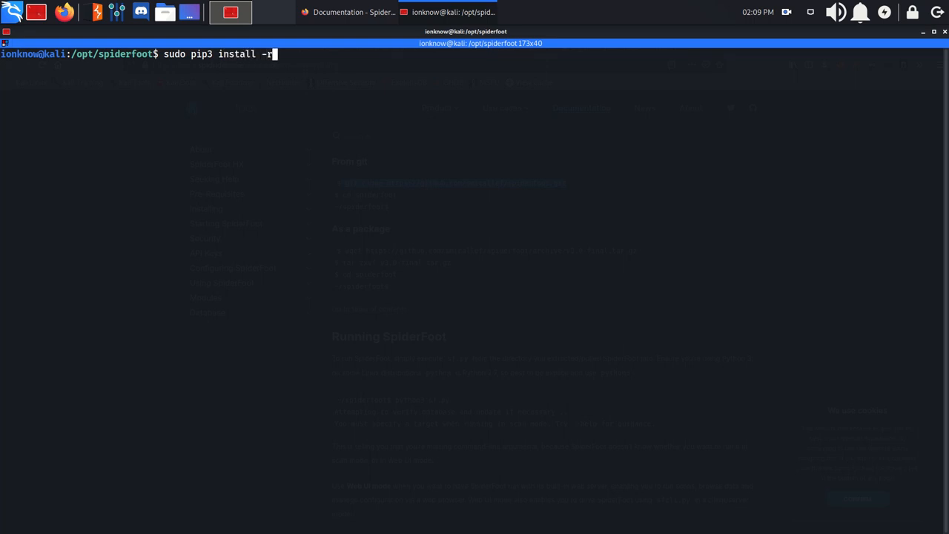
type("requirements.txt")
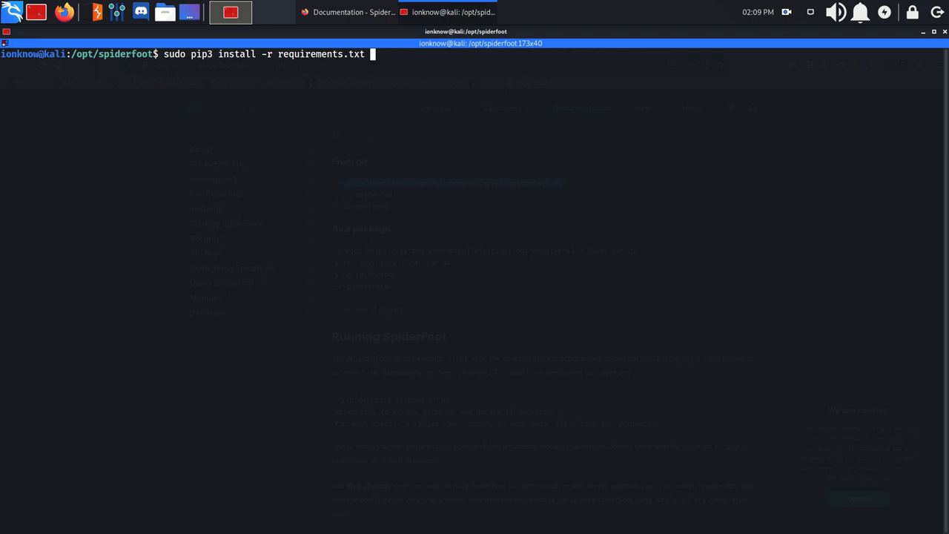
key("ctrl+c")
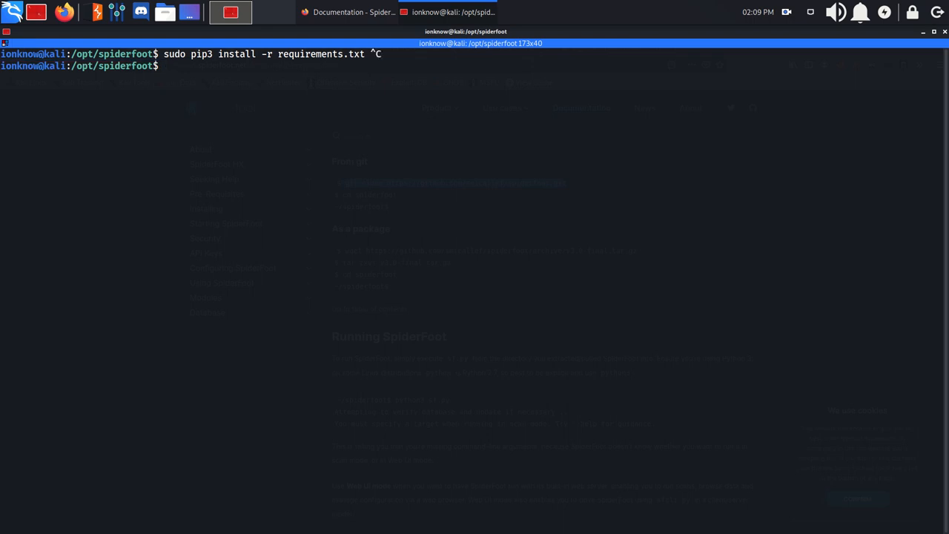
Launch SpiderFoot with python3 sf.py -l 127.0.0.1:5001 to listen locally
type("python")
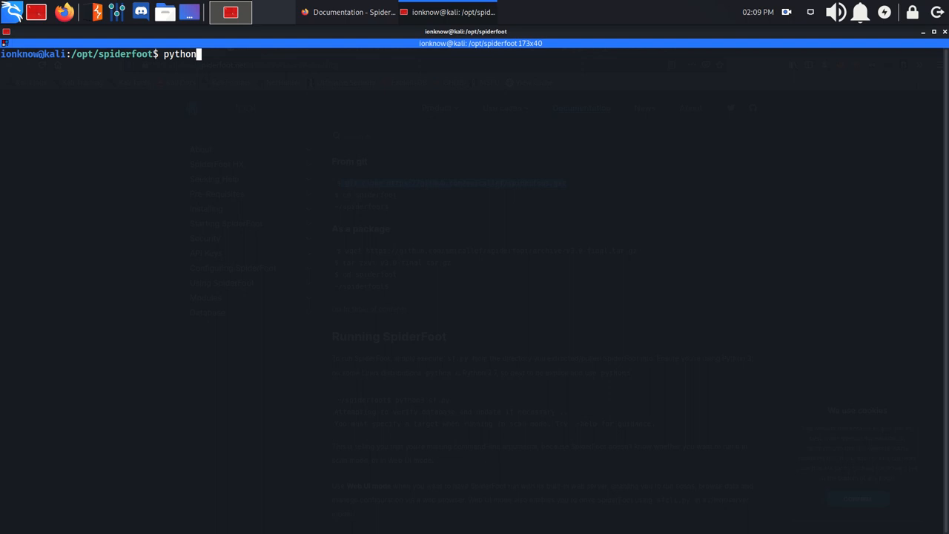
type("3")
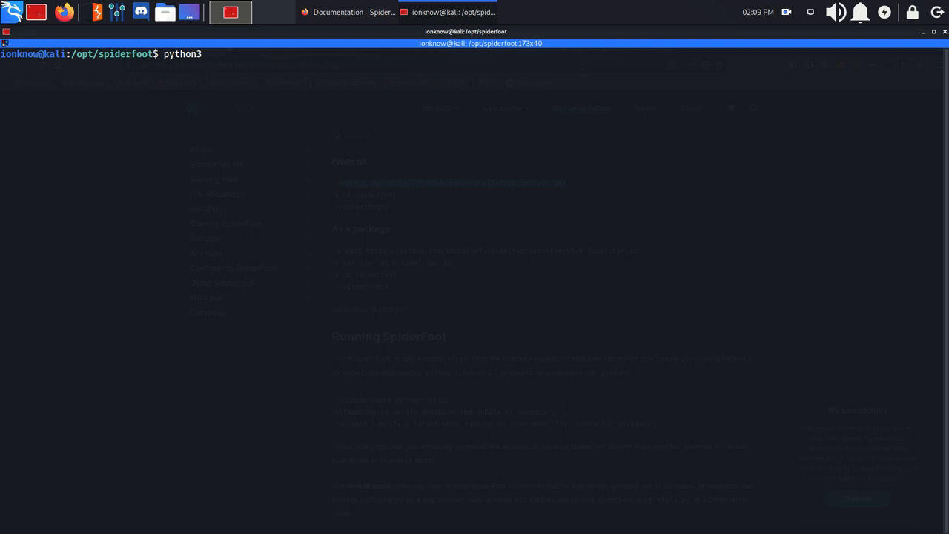
type("sf.py")
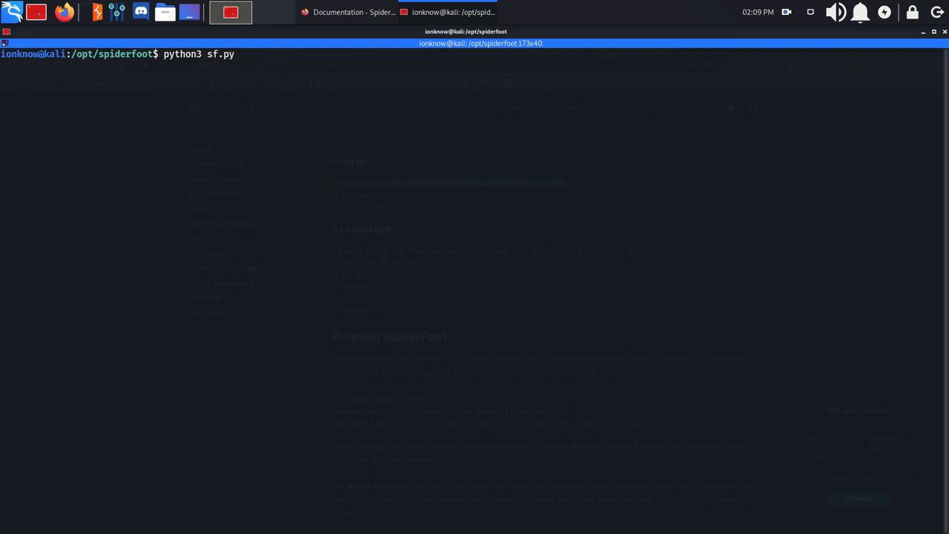
type("-l 1270")
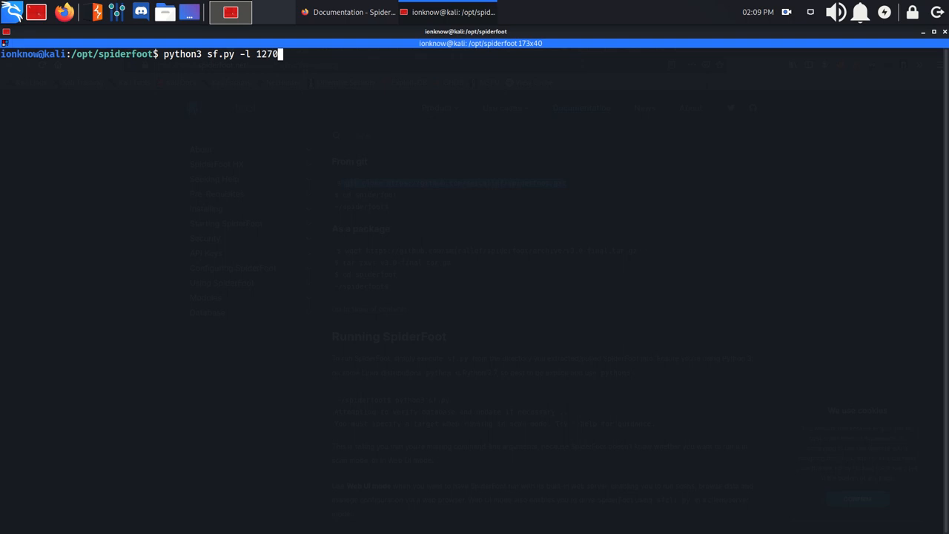
type(".0.0.1")
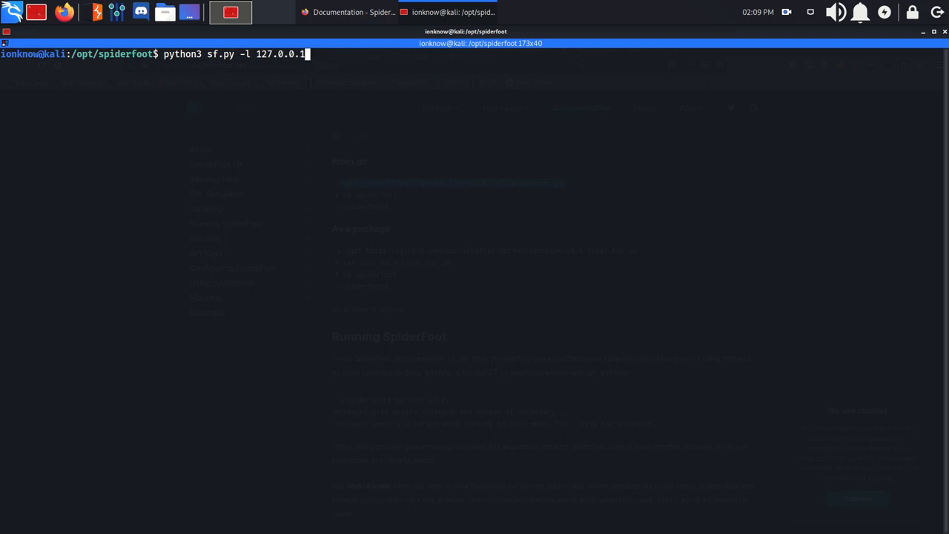
type(":5001")
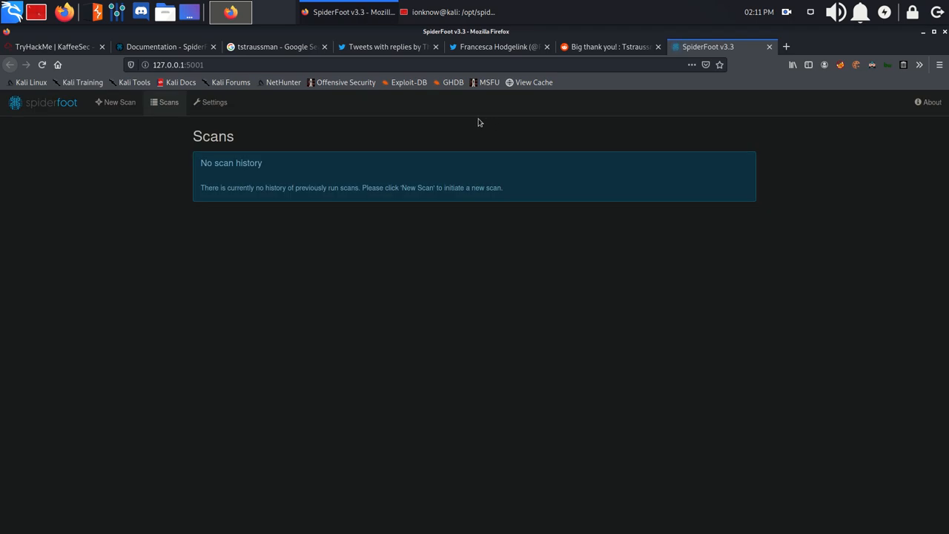
mouse_move(119, 101)
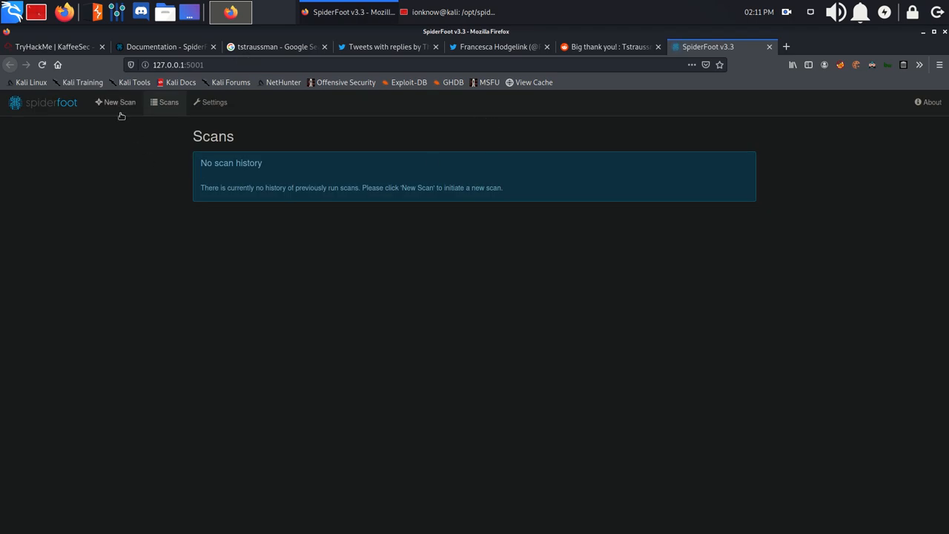
mouse_move(98, 104)
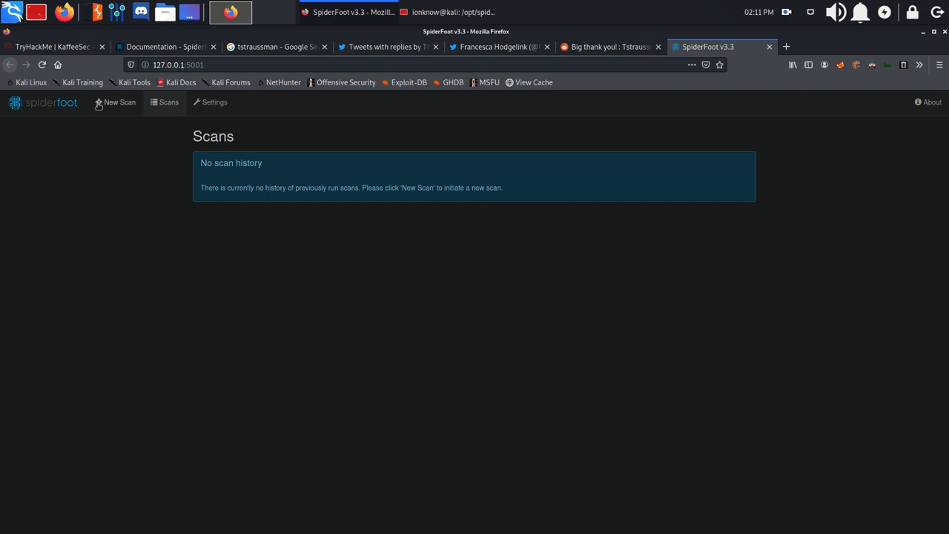
left_click(119, 102)
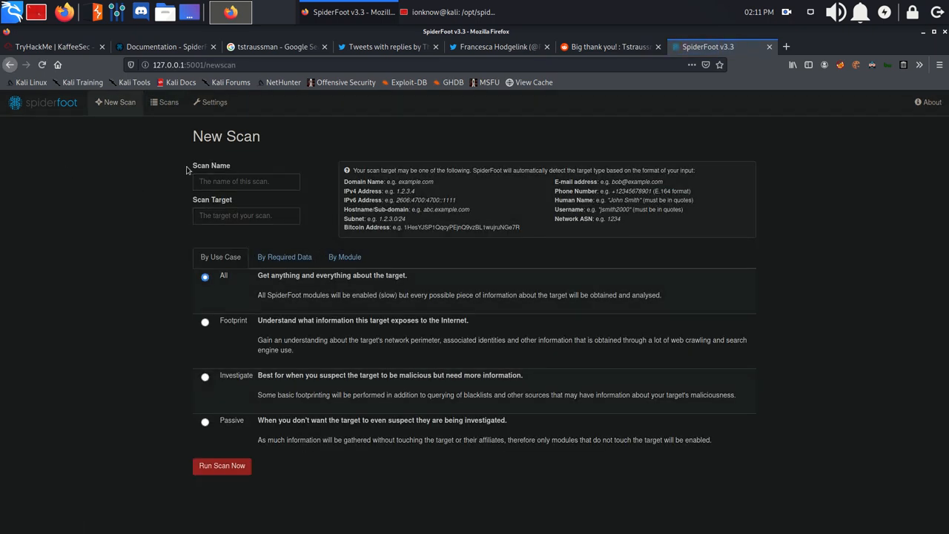
type("asdsadsad")
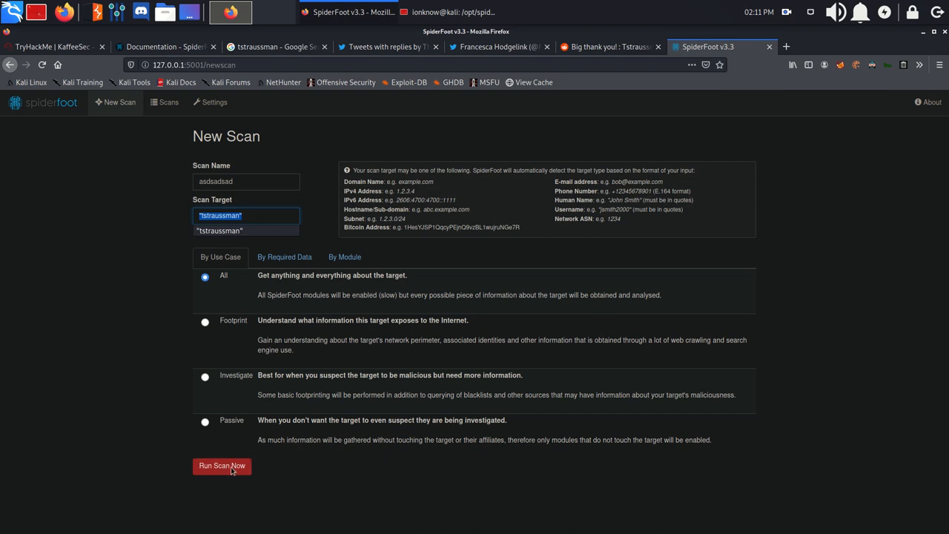
left_click(221, 466)
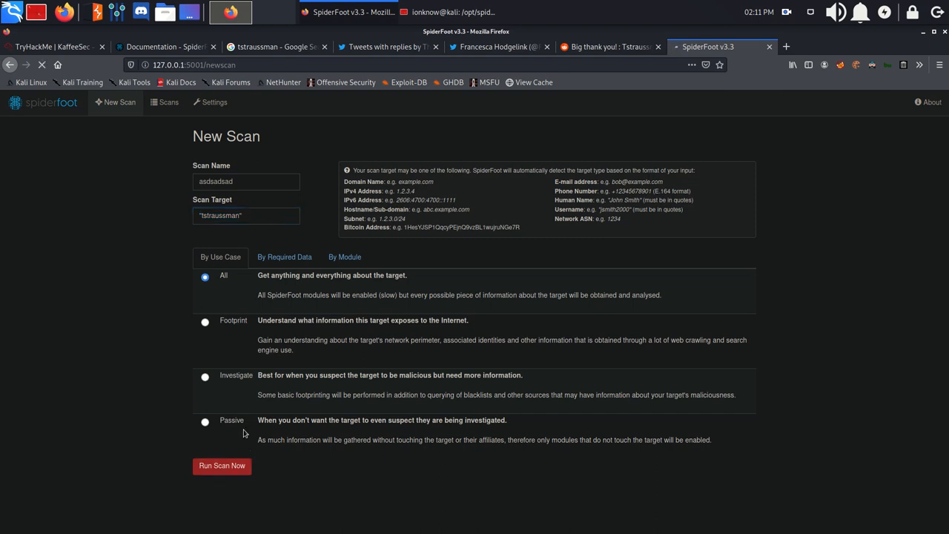
left_click(222, 466)
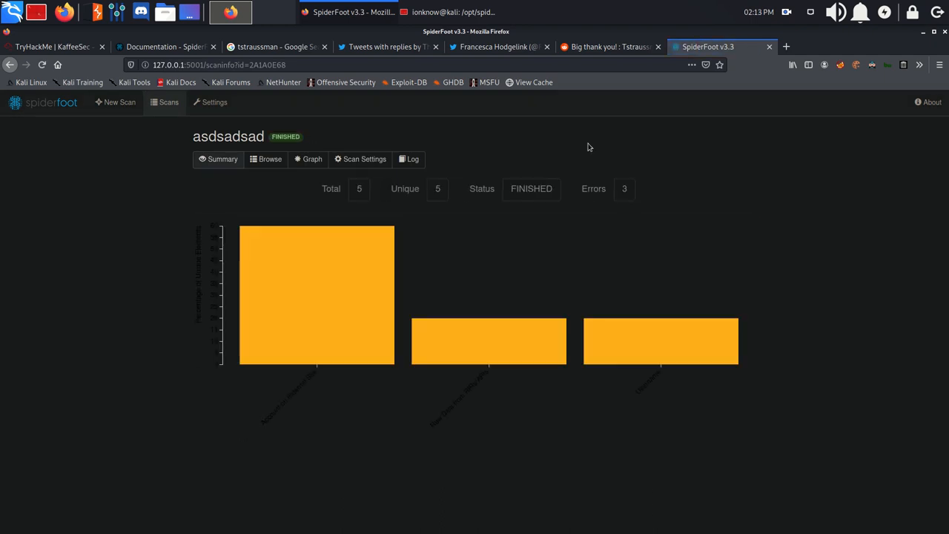
Find the Account on External Site findings and answer the source module question with sfp_accounts
left_click(52, 46)
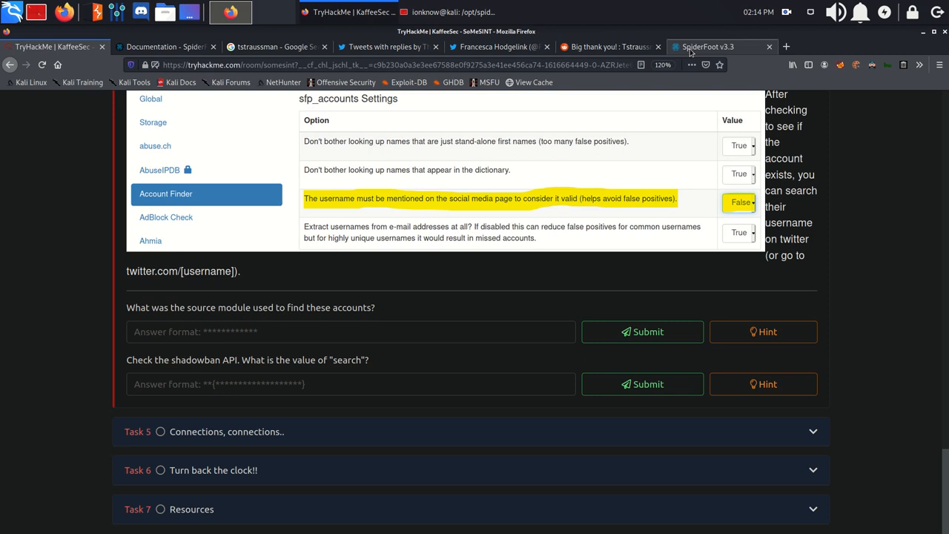
left_click(709, 46)
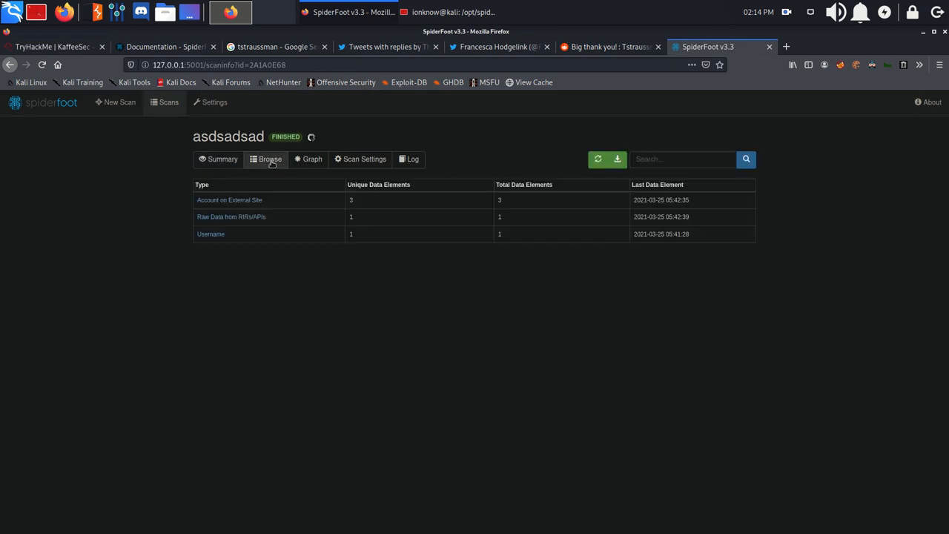
left_click(228, 199)
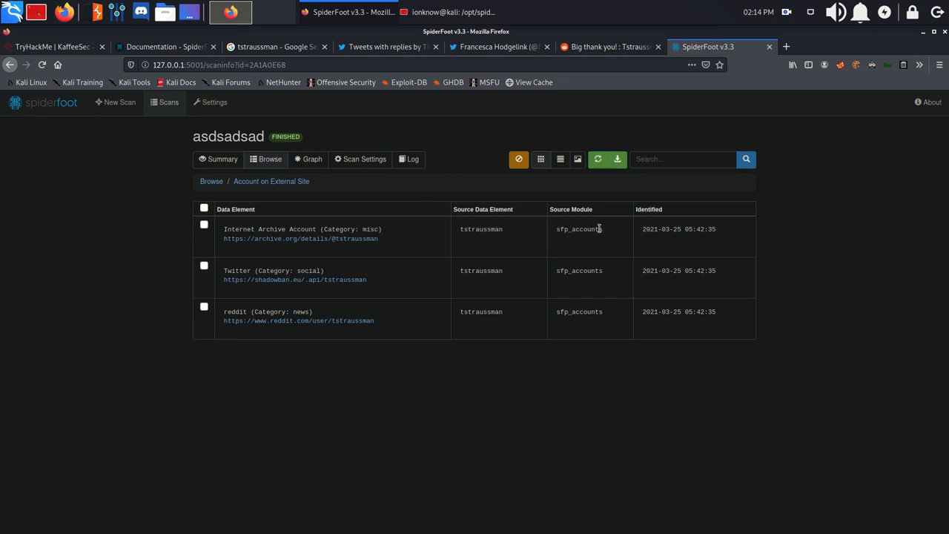
left_click(52, 46)
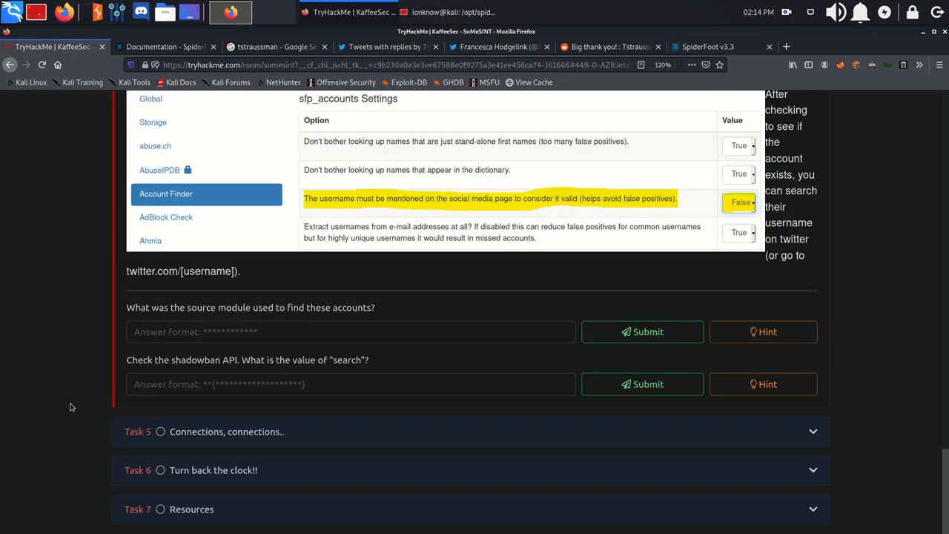
type("sfp_accounts")
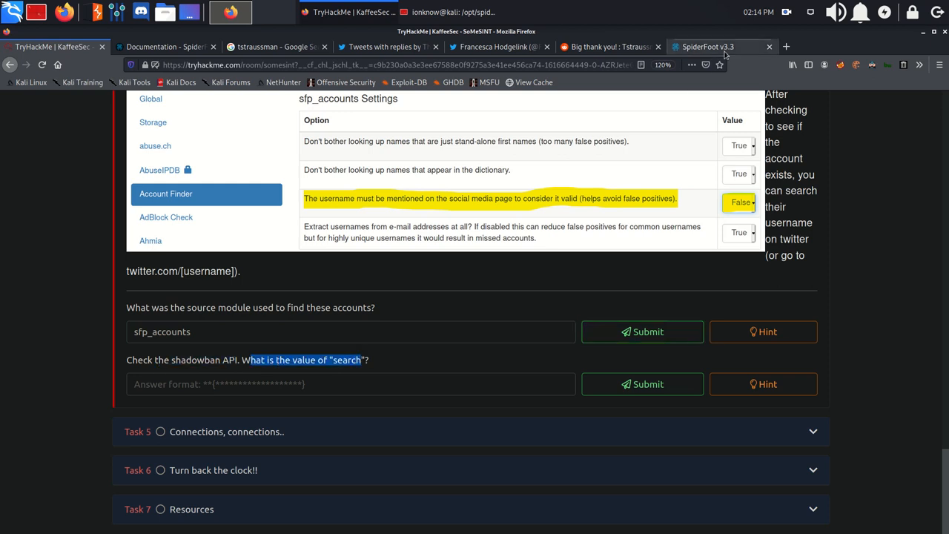
Return to the scan results and follow the shadowban.eu Twitter API link
left_click(706, 46)
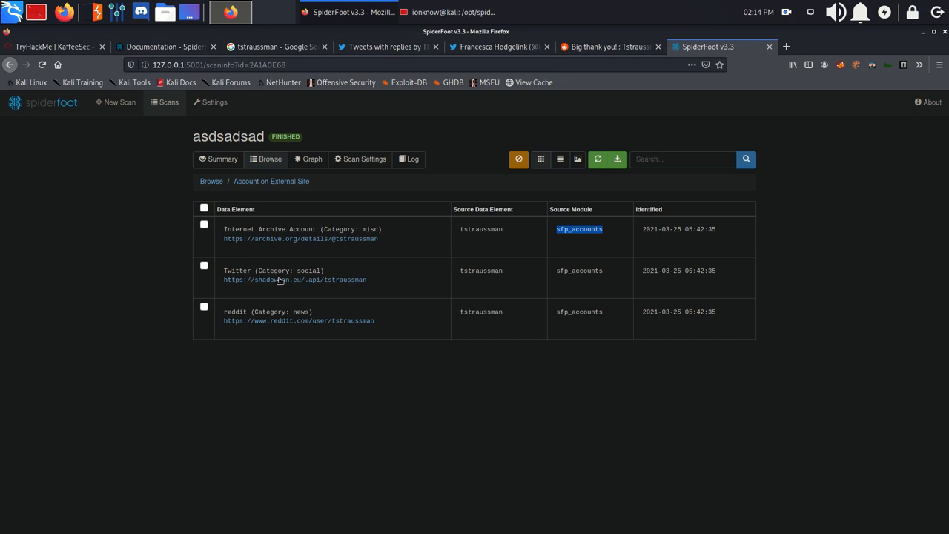
left_click(294, 279)
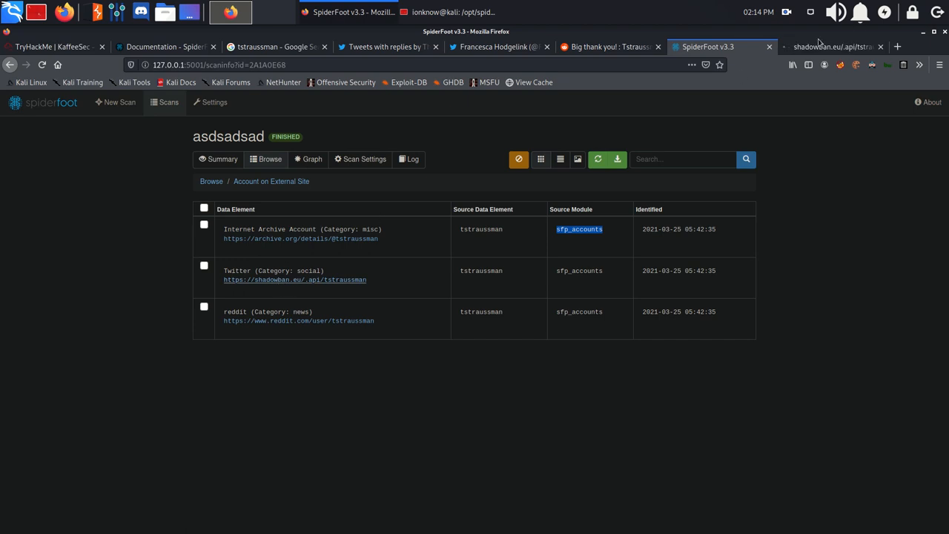
left_click(831, 46)
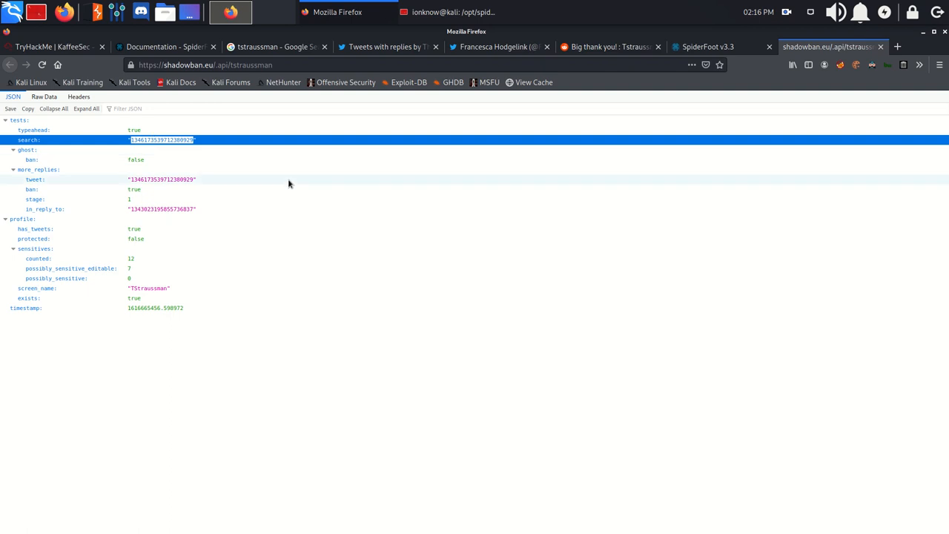
left_click(52, 46)
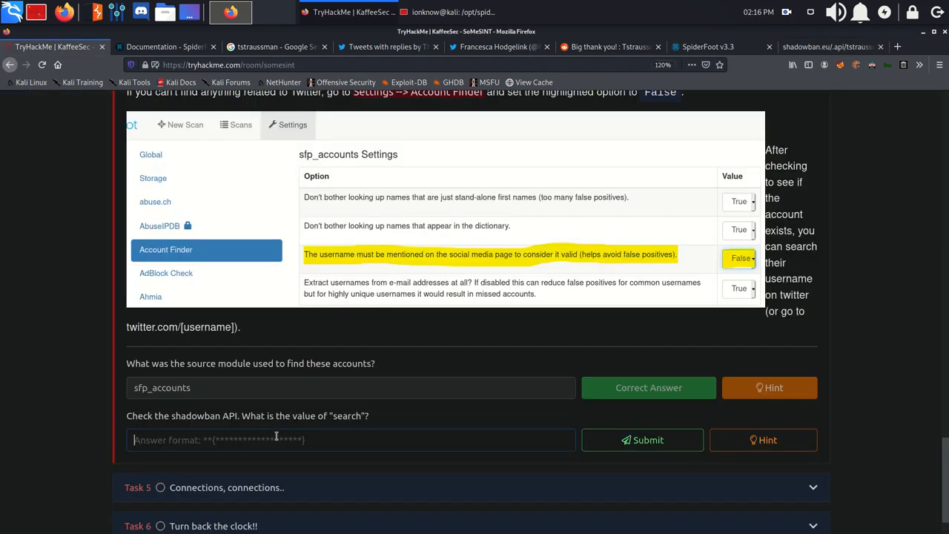
type("ks{1346173539712380929}")
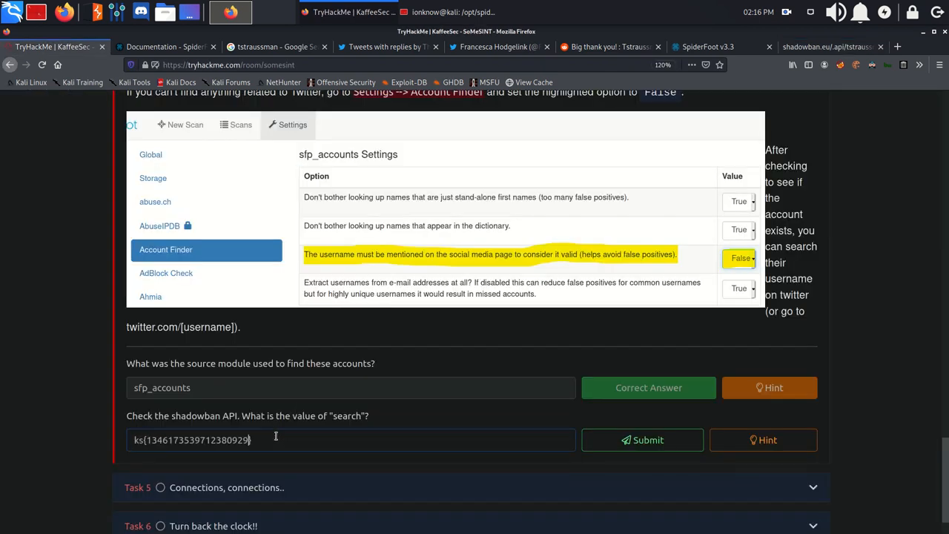
left_click(641, 439)
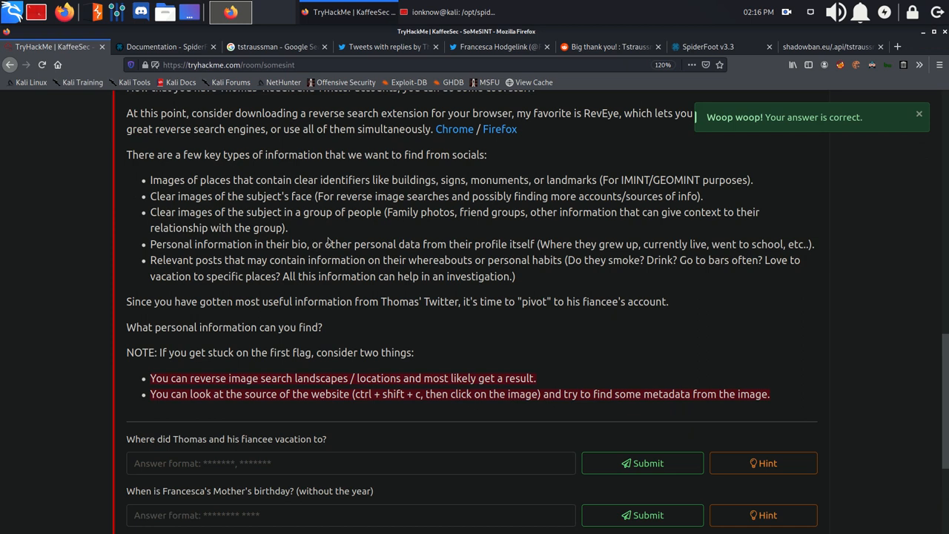
scroll("down", 3)
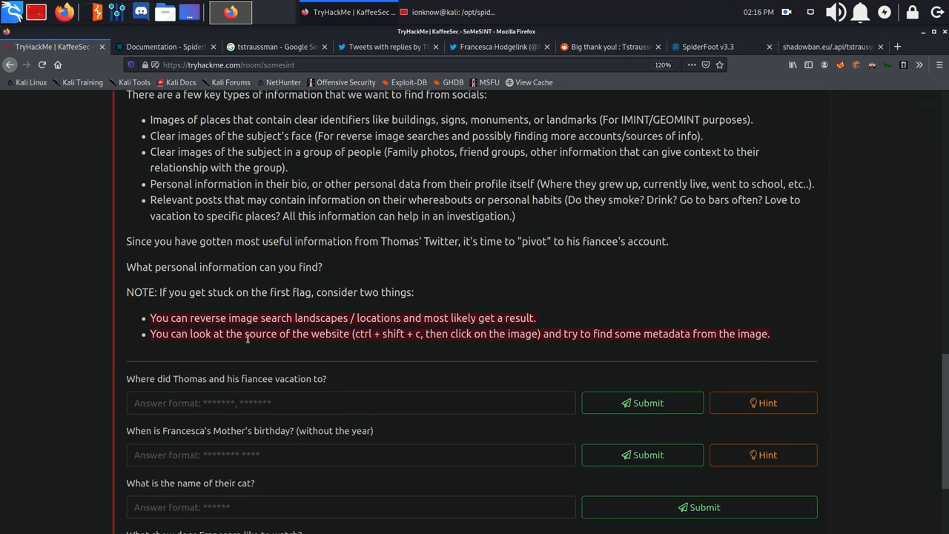
left_click(388, 46)
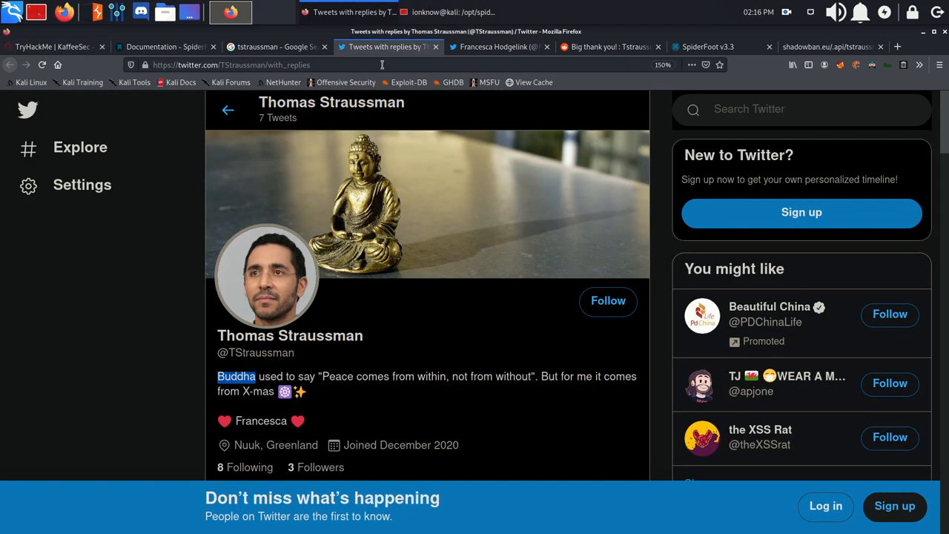
scroll("down", 3)
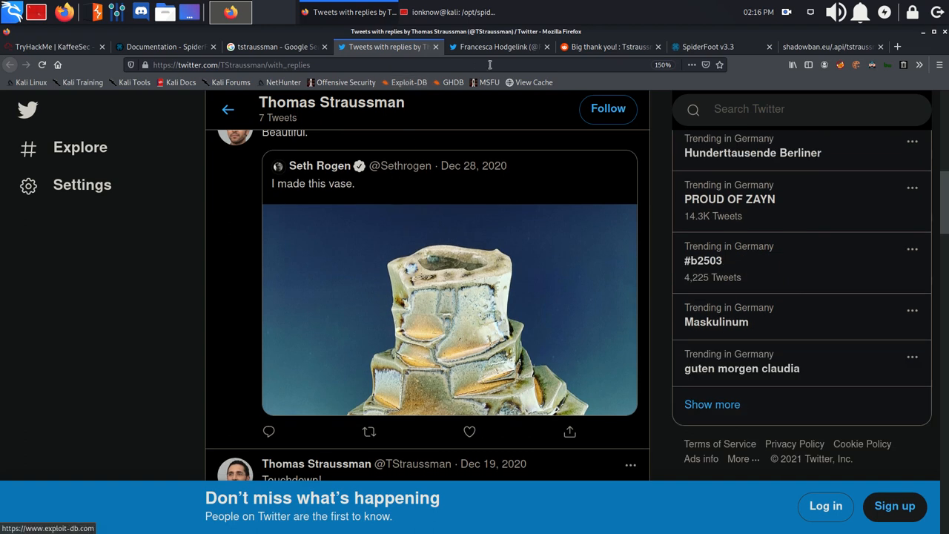
left_click(497, 46)
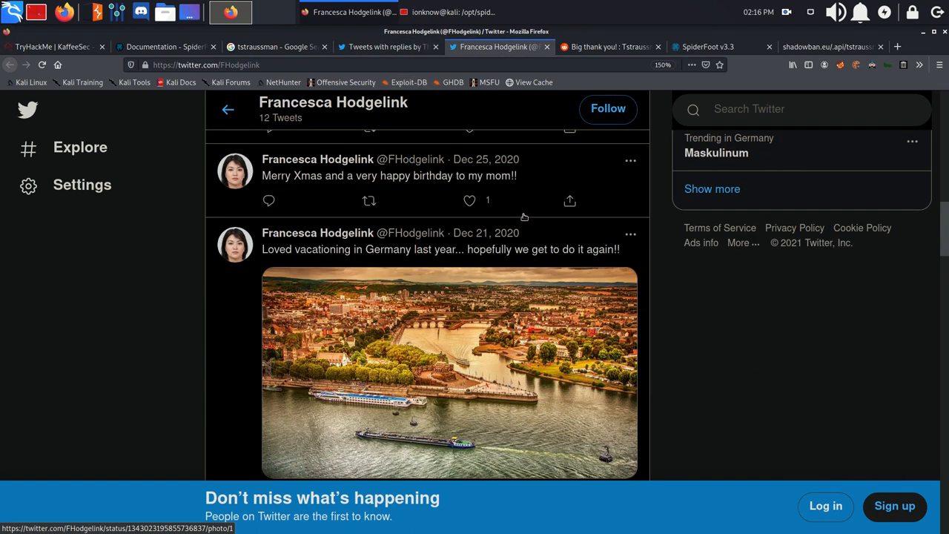
scroll("down", 3)
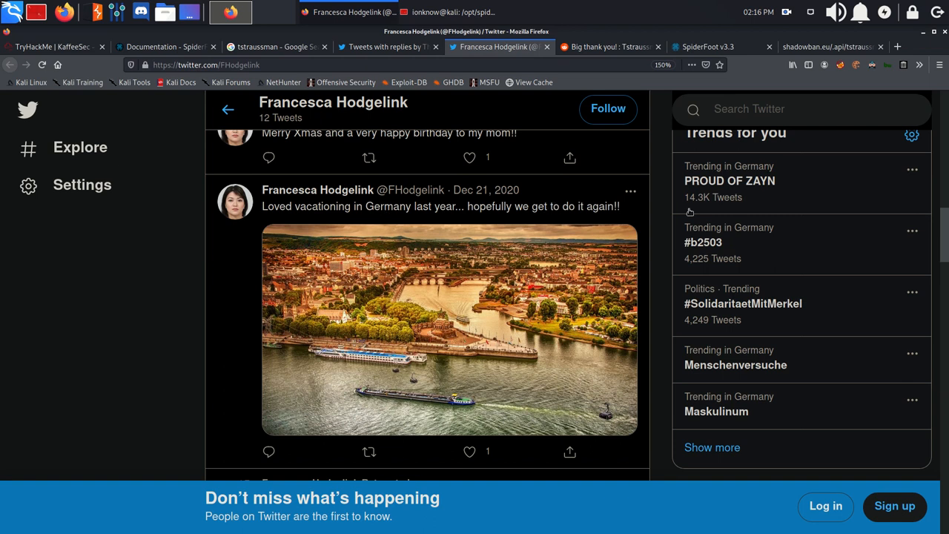
Reveal the vacation question's hint giving the City Country format, then return to the tweet
left_click(52, 46)
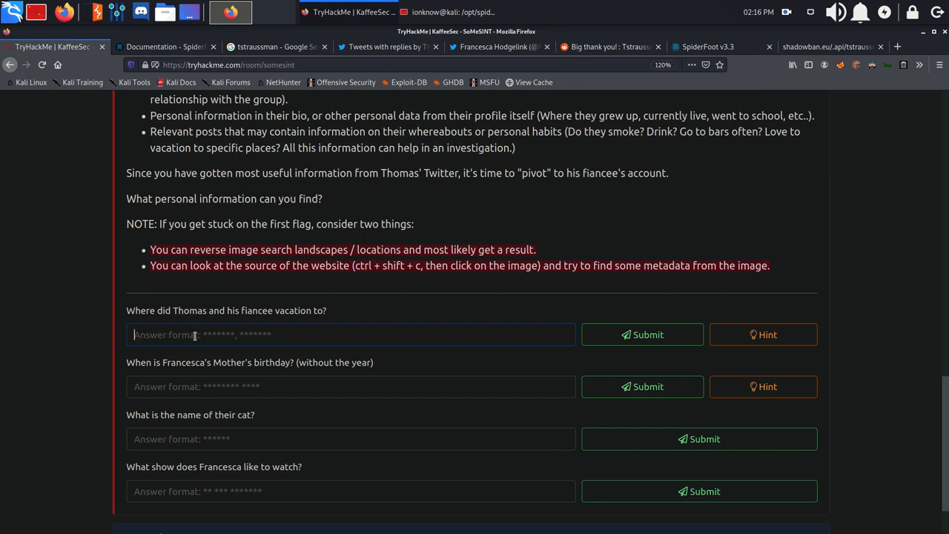
left_click(763, 335)
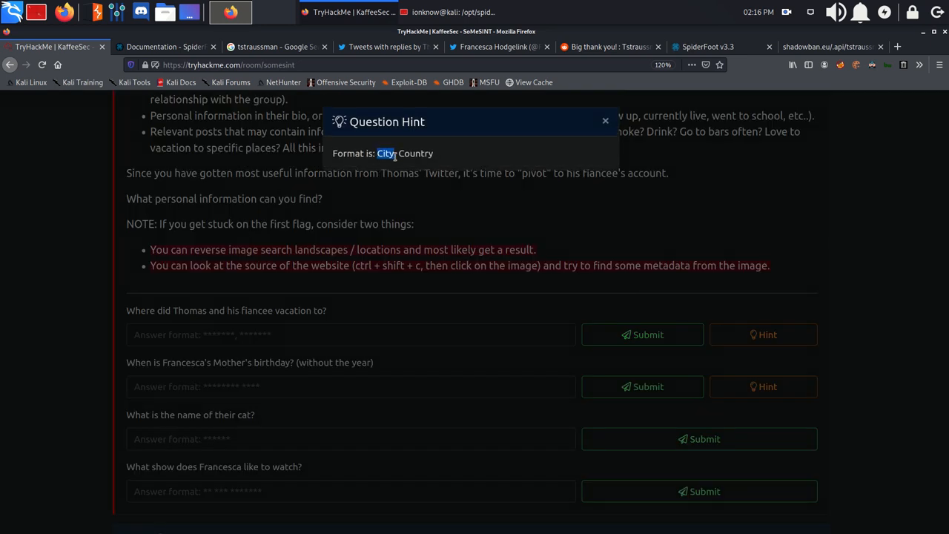
left_click(497, 46)
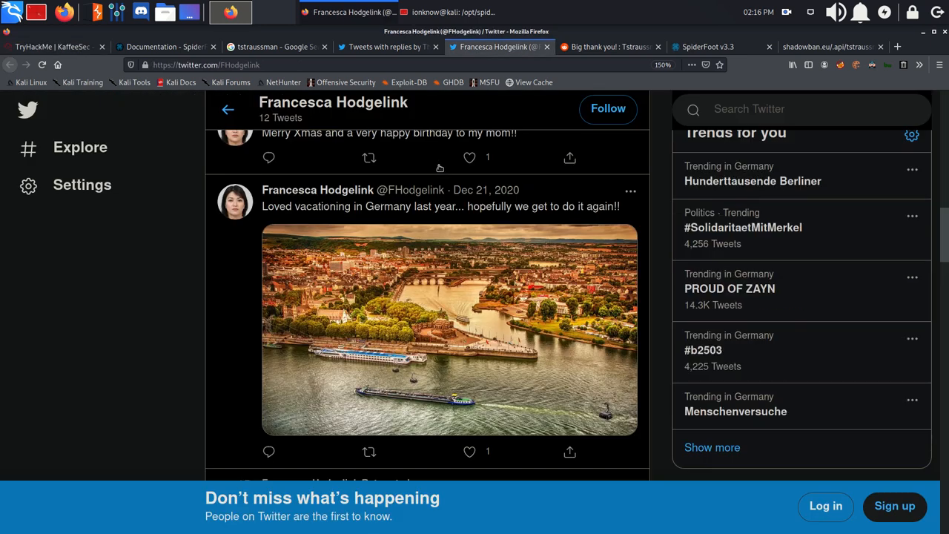
Read the vacation photo's alt text in the inspector and submit Koblenz, Germany as the answer
key("F12")
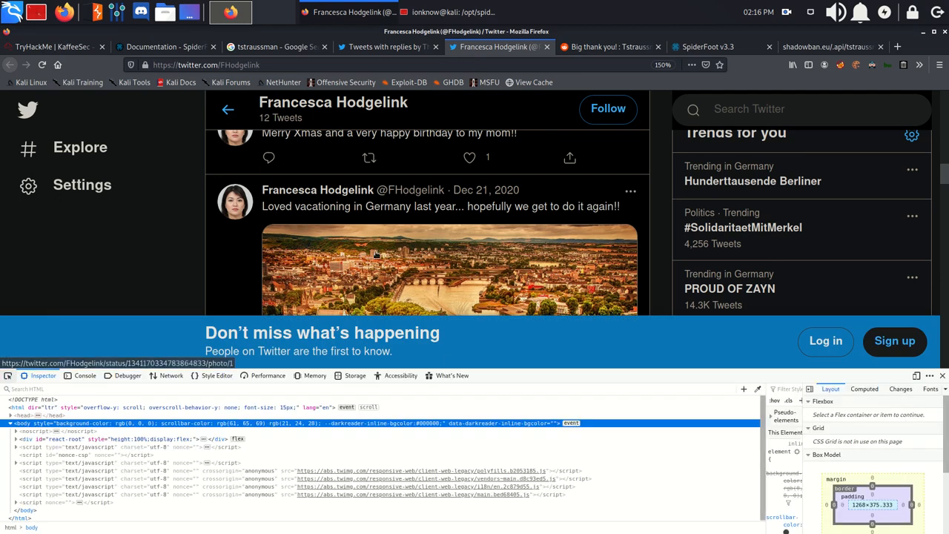
scroll("down", 3)
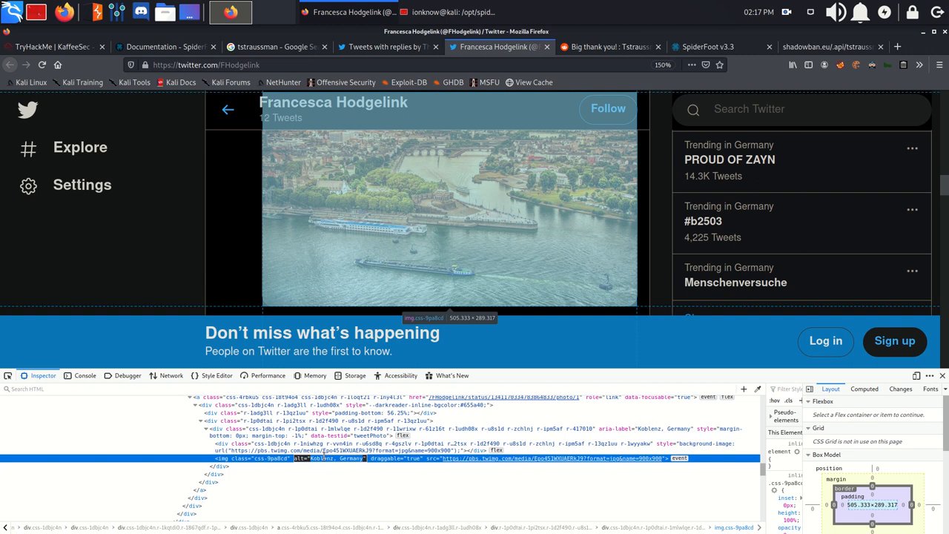
left_click(52, 46)
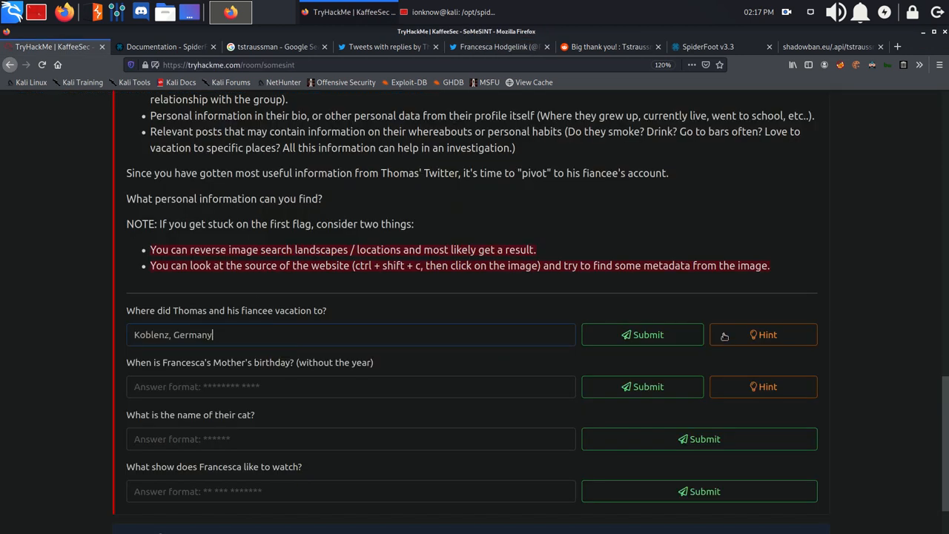
left_click(643, 335)
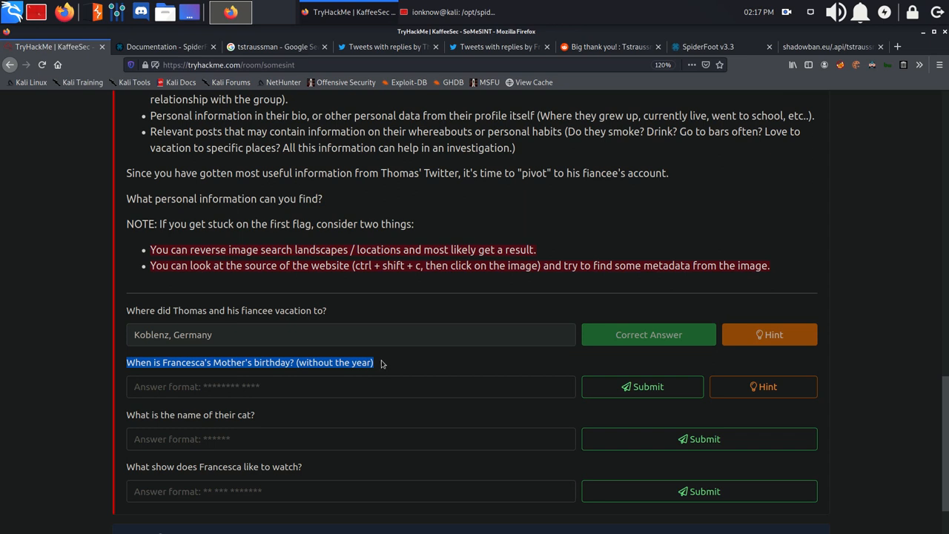
Find Francesca's Dec 25 birthday tweet and submit december 25th as her mother's birthday
left_click(497, 46)
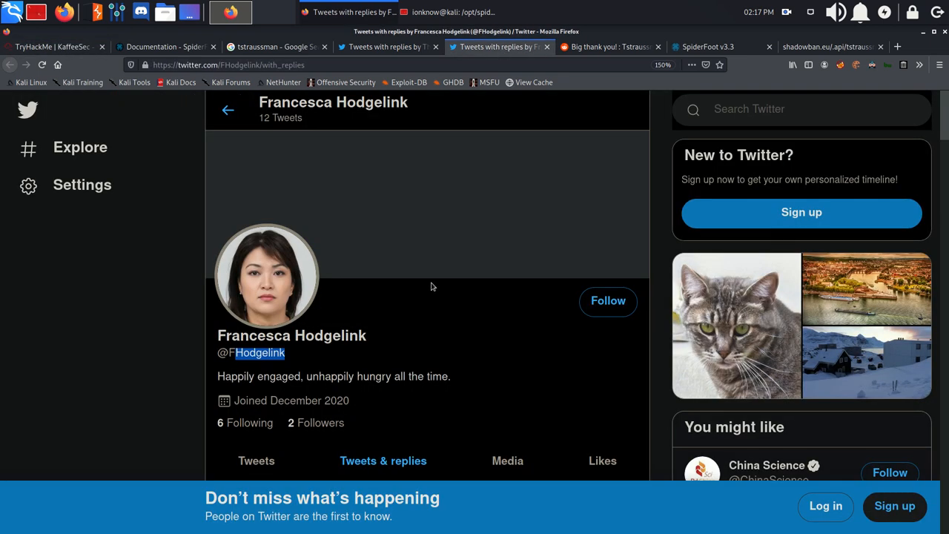
scroll("down", 3)
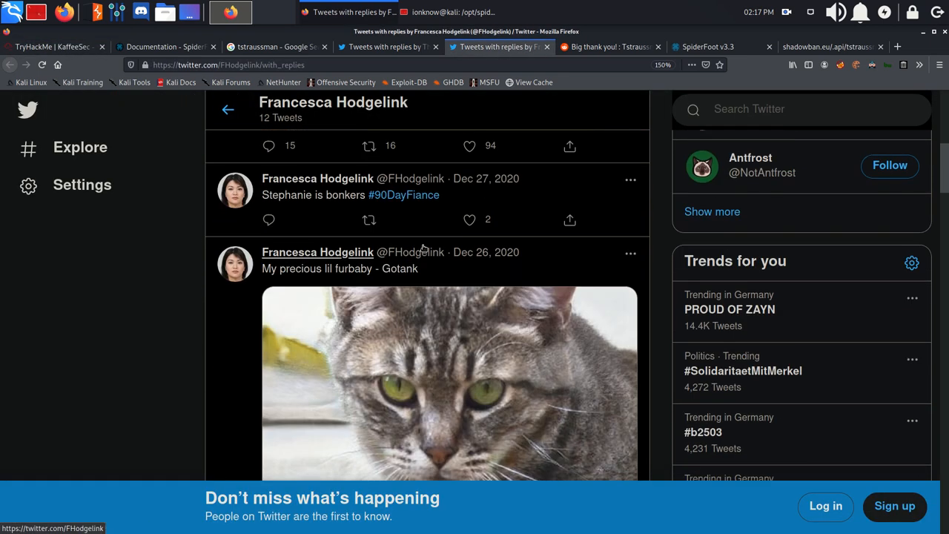
scroll("down", 3)
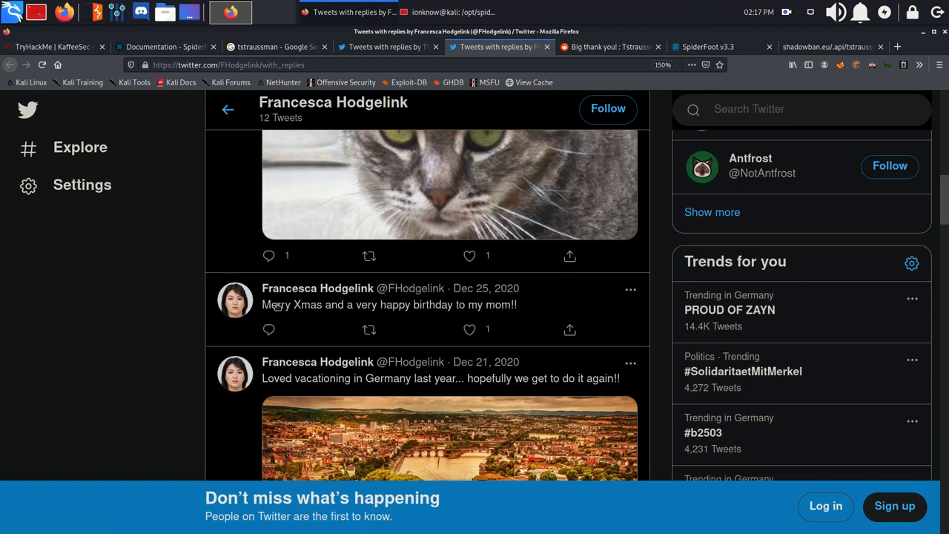
mouse_move(338, 309)
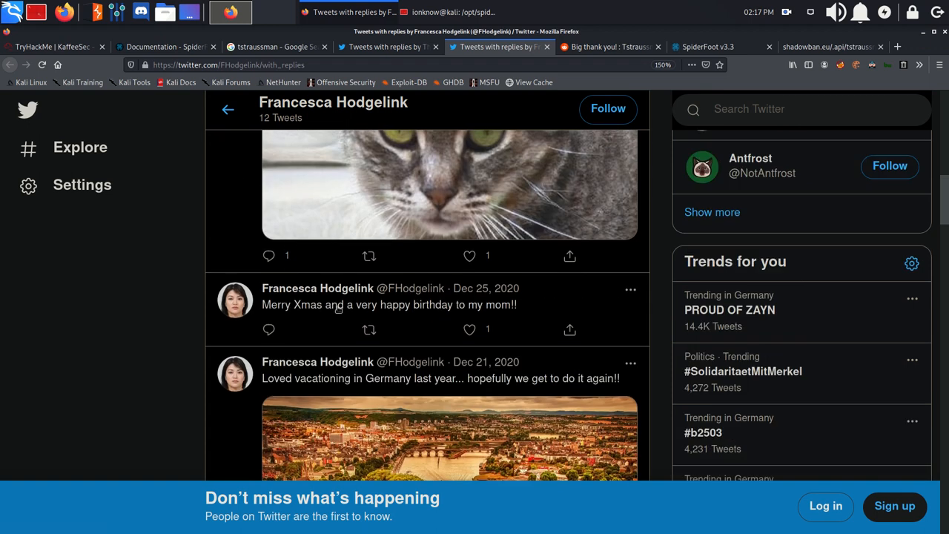
mouse_move(501, 315)
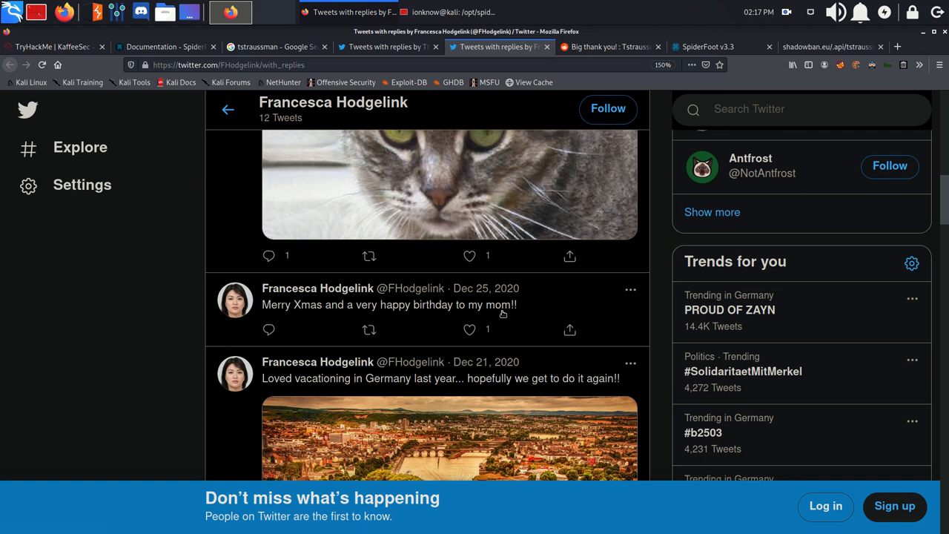
left_click(52, 46)
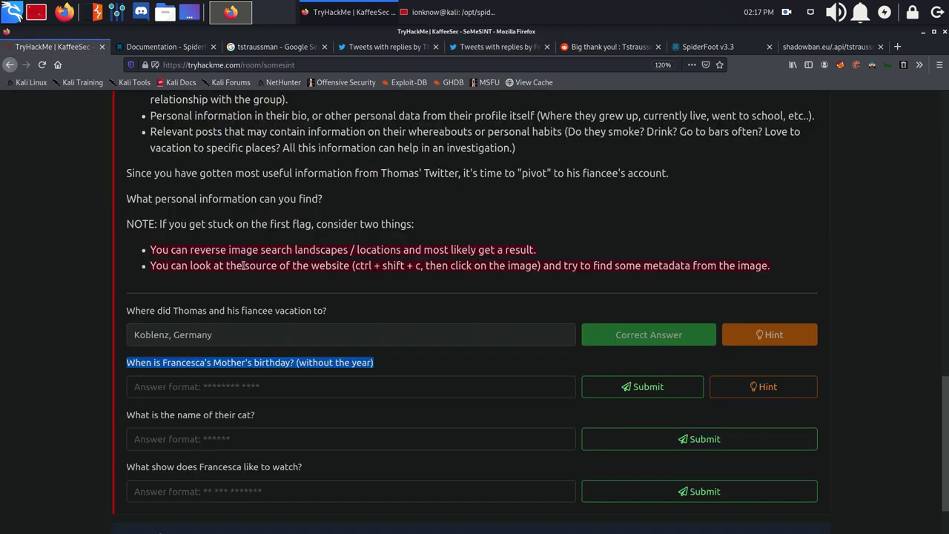
type("december 25th")
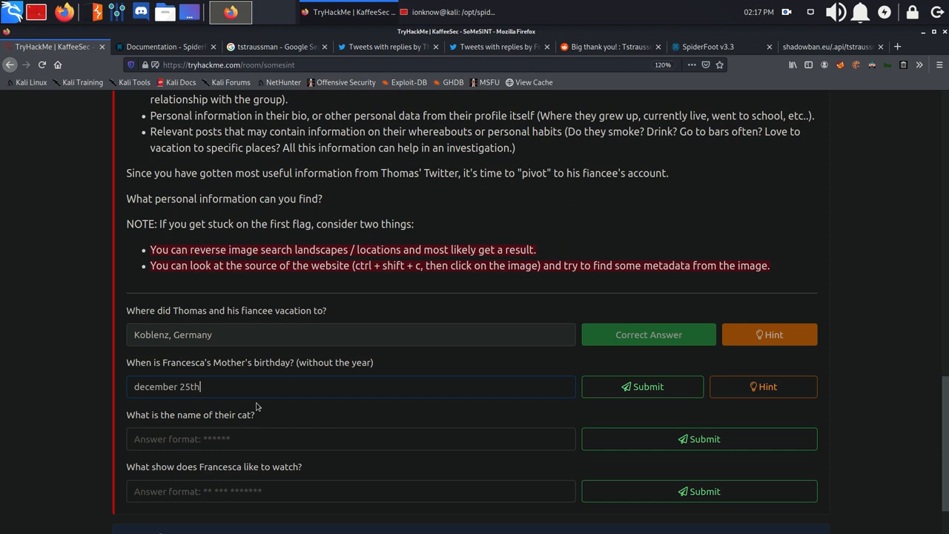
left_click(641, 386)
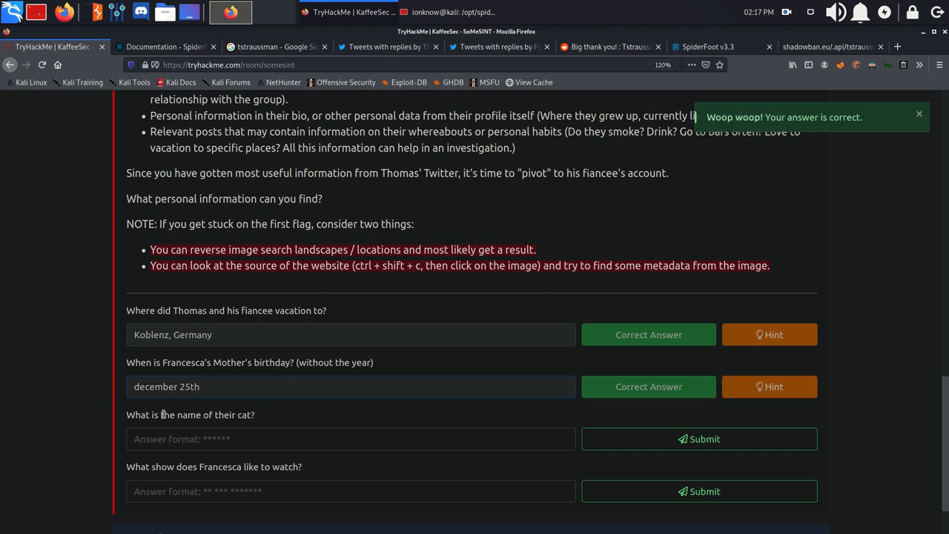
left_click(502, 46)
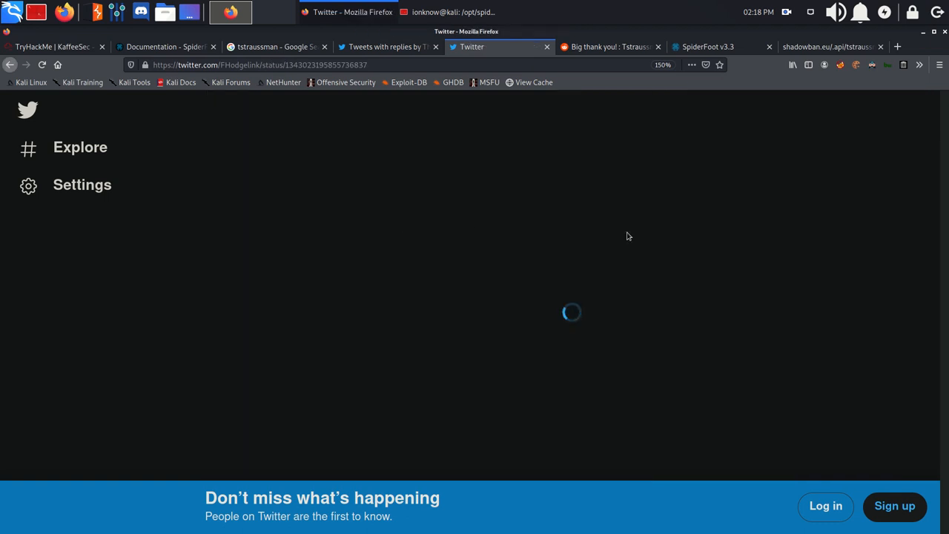
Submit Gotank as the cat's name and check Francesca's tweets for her show
left_click(51, 46)
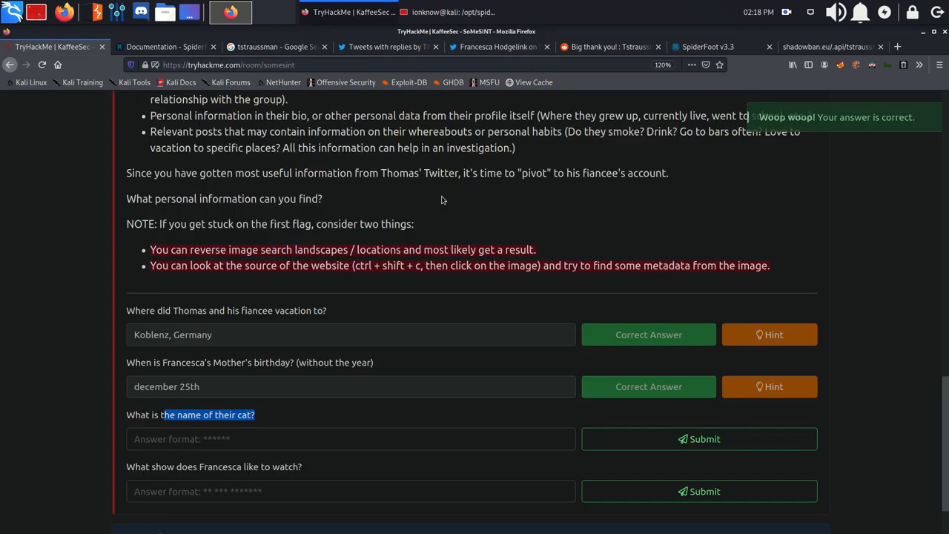
type("Gotank")
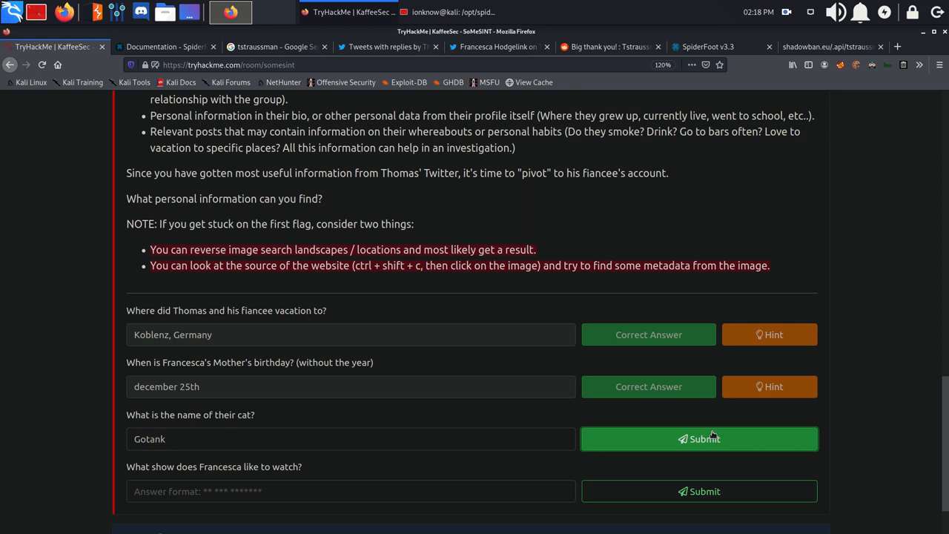
left_click(699, 439)
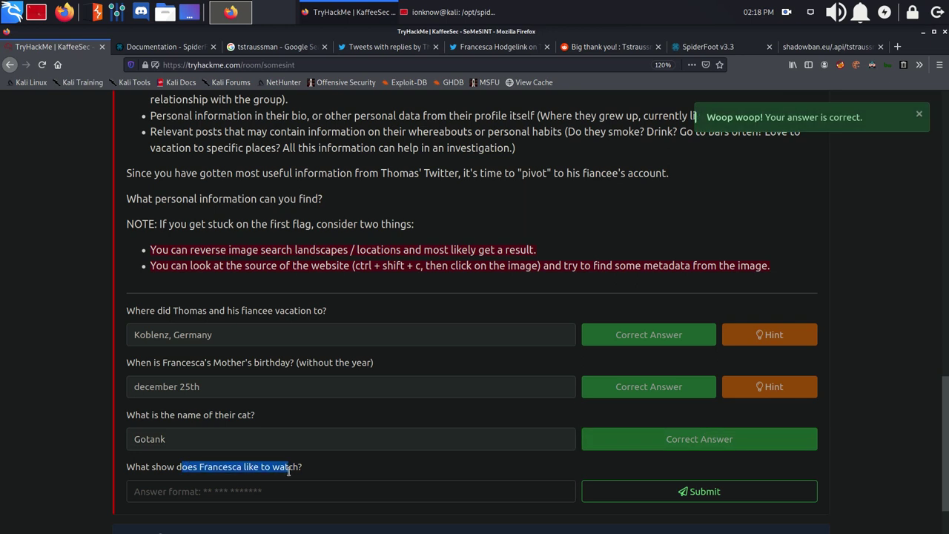
left_click(497, 46)
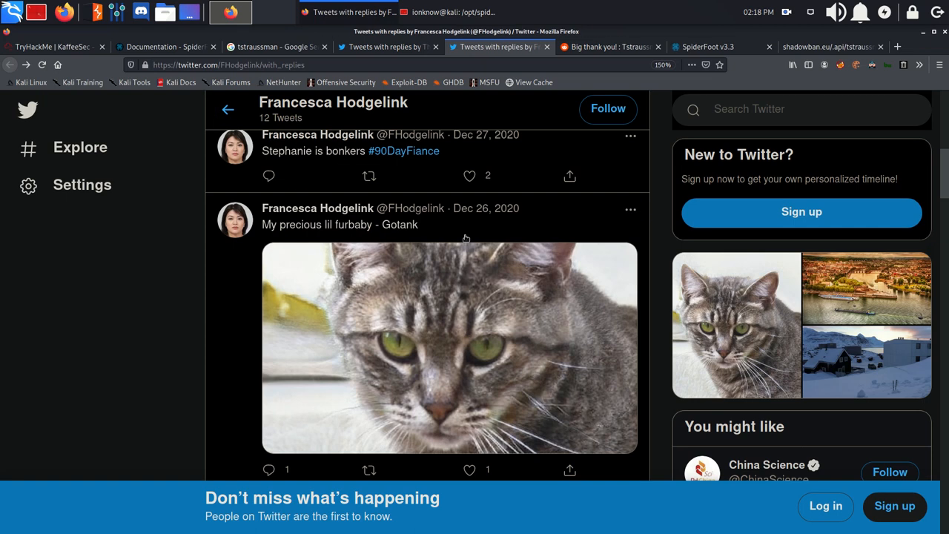
scroll("up", 3)
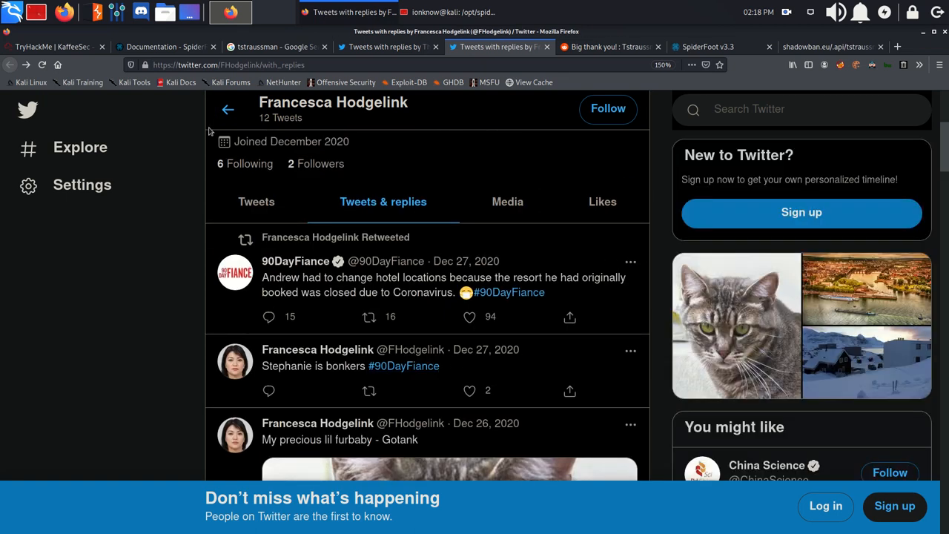
Submit 90 day fiancee for the show question, see it rejected, and reopen the answer box
left_click(52, 46)
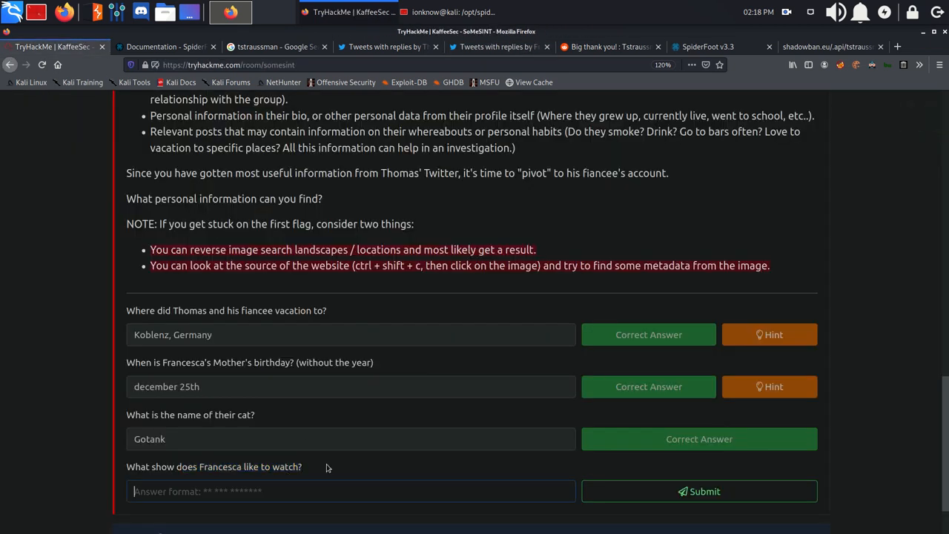
type("90 d")
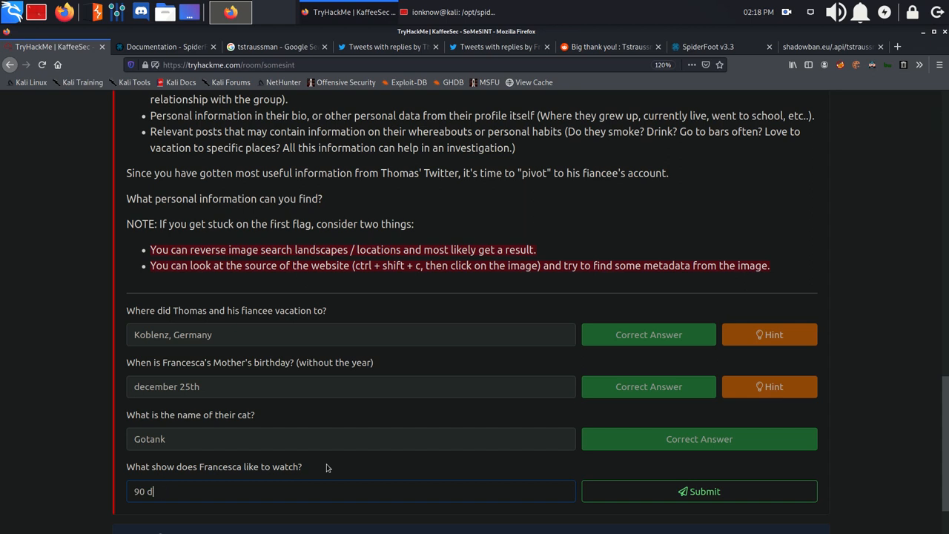
type("ay diancee")
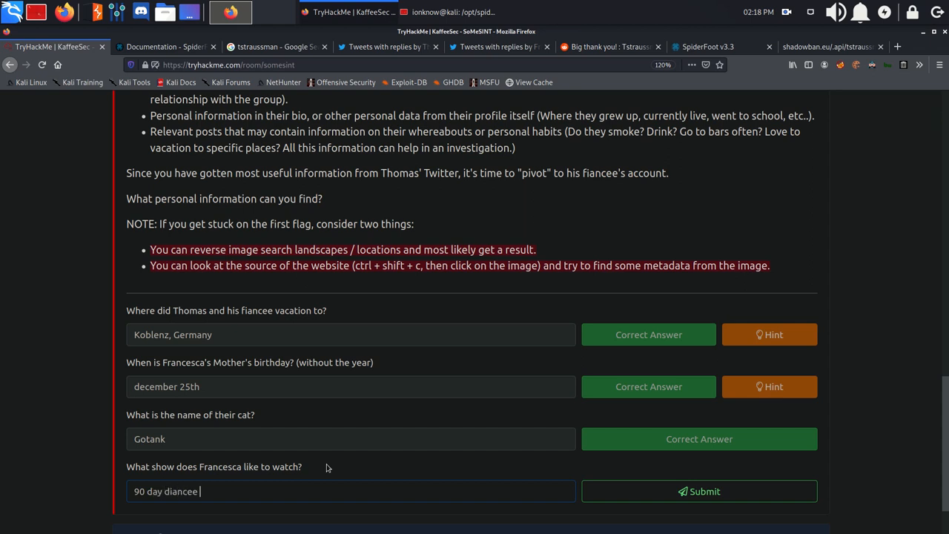
left_click(698, 491)
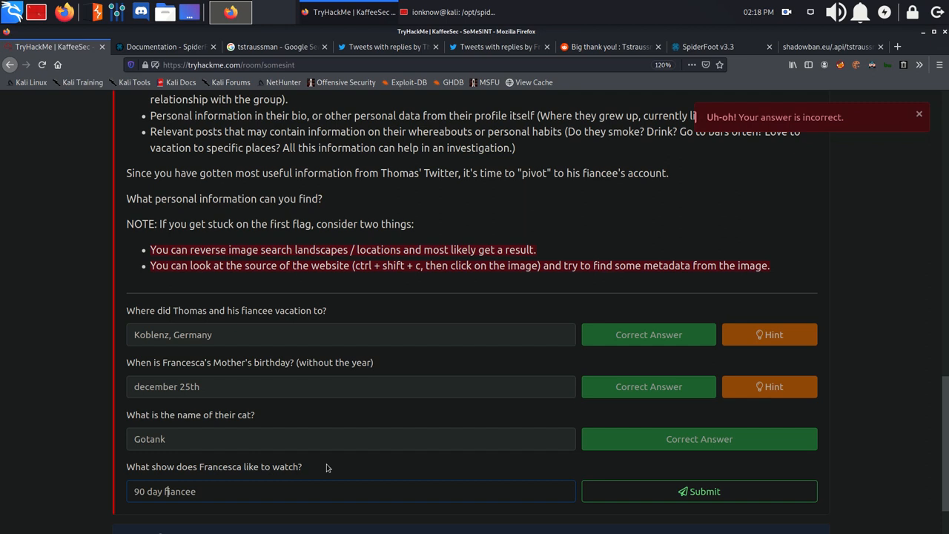
left_click(698, 491)
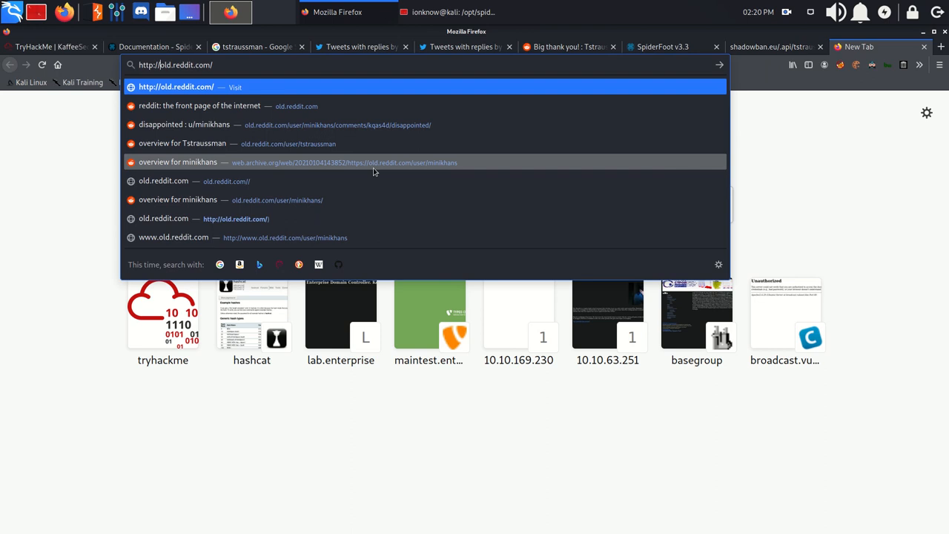
type("user/")
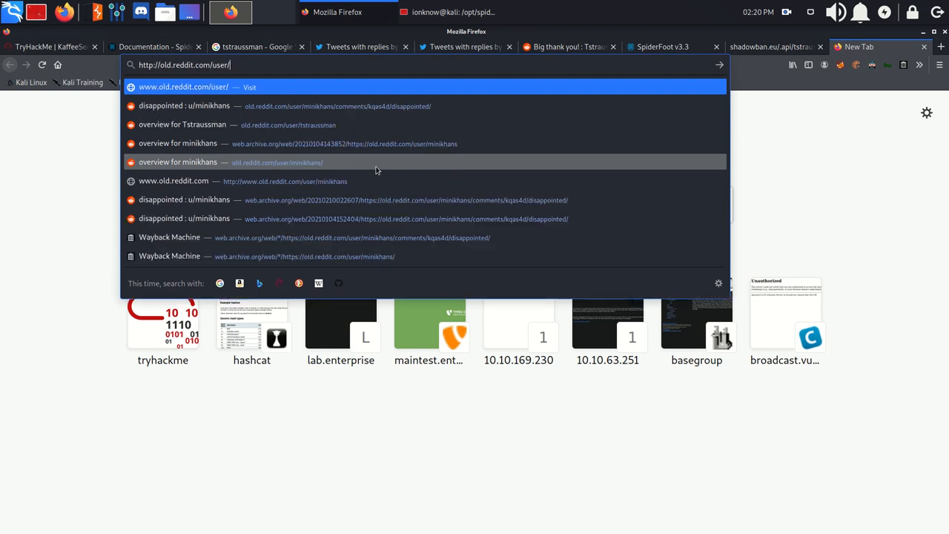
type("tstraussman")
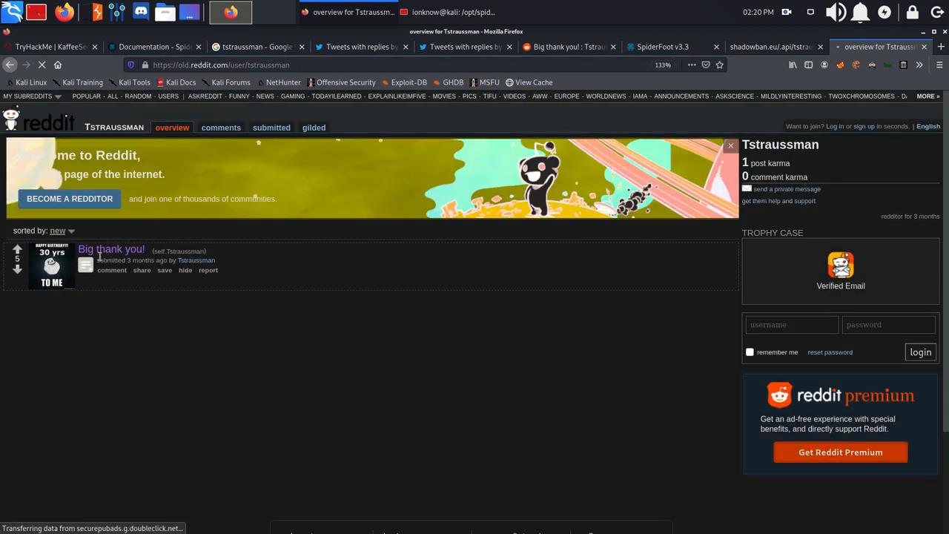
View the Wayback Machine's first archived version of the 'Big thank you!' post
left_click(111, 250)
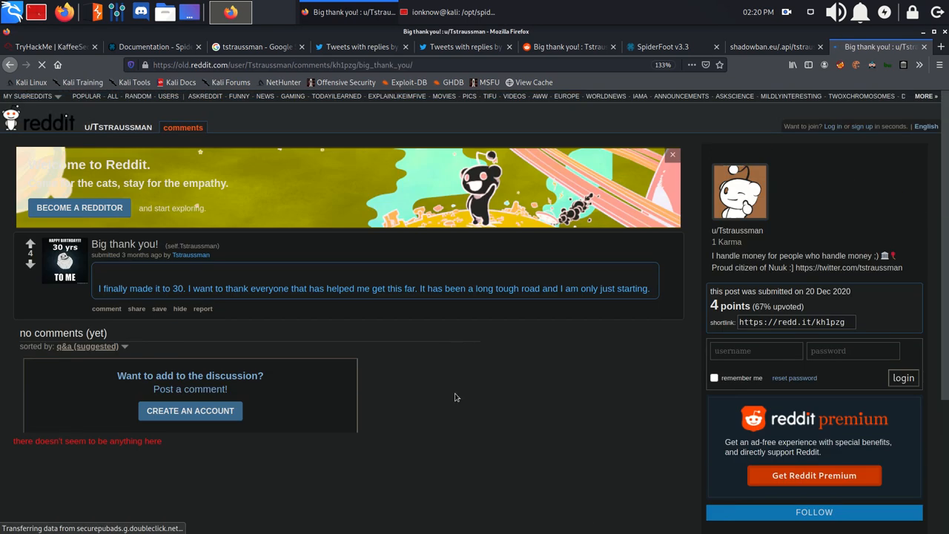
right_click(457, 397)
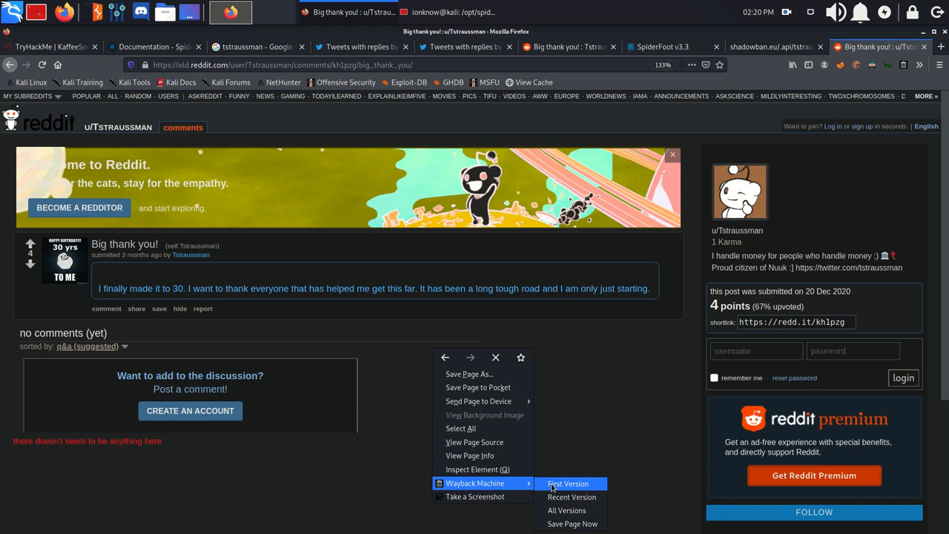
left_click(567, 483)
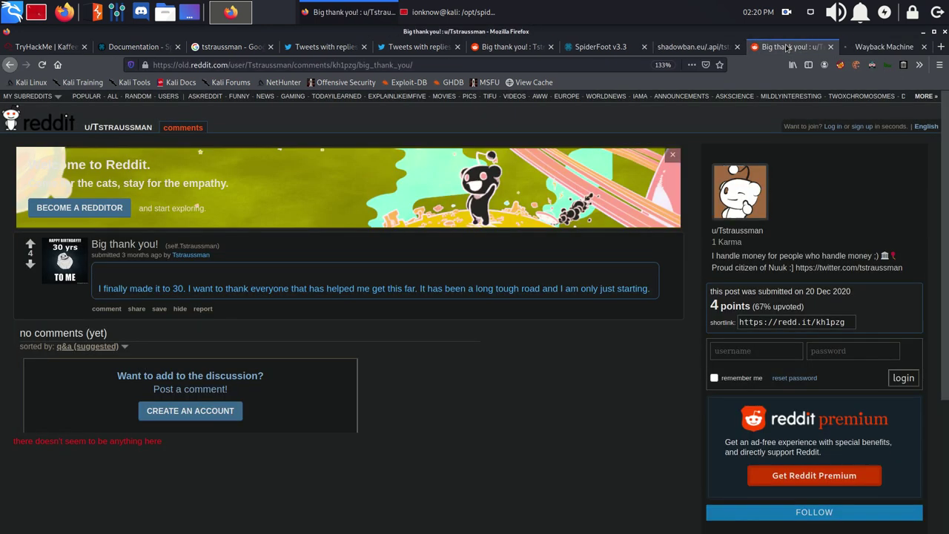
left_click(883, 46)
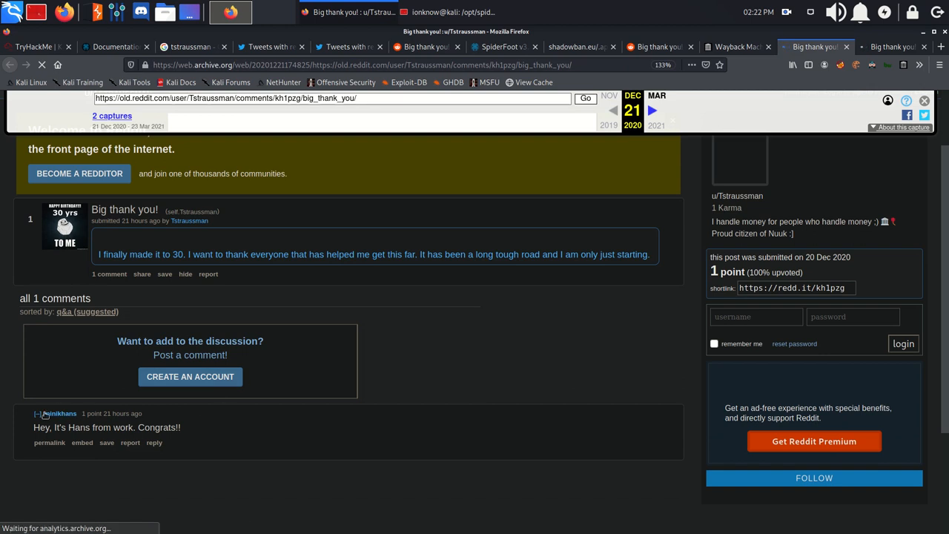
mouse_move(60, 412)
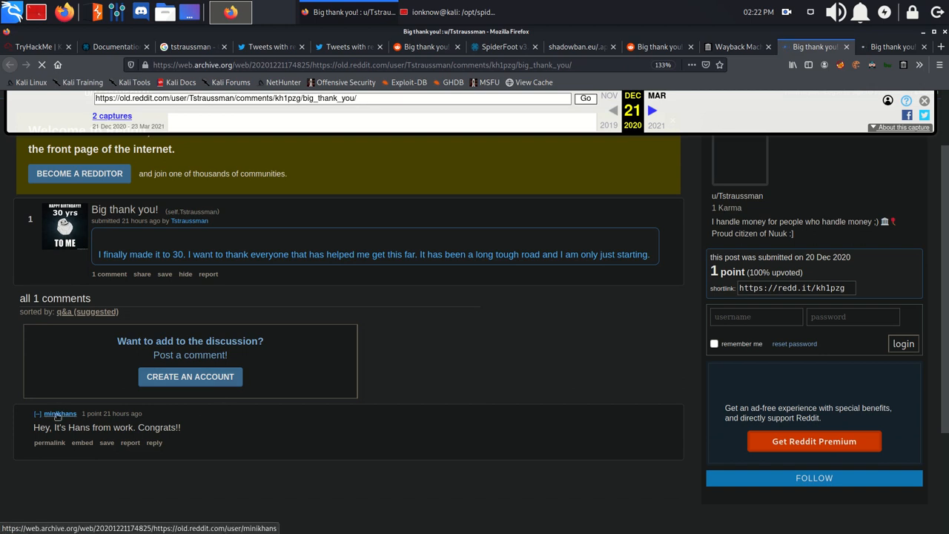
right_click(60, 413)
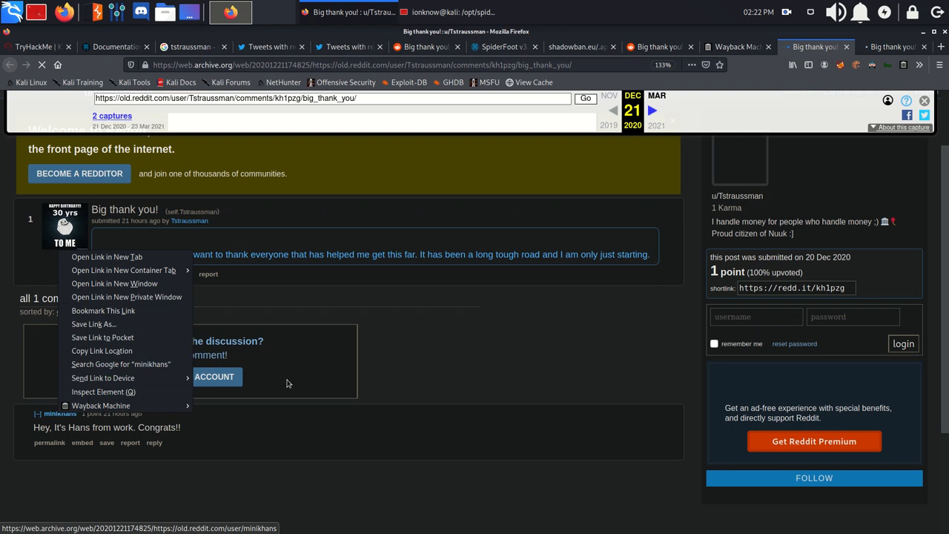
left_click(37, 46)
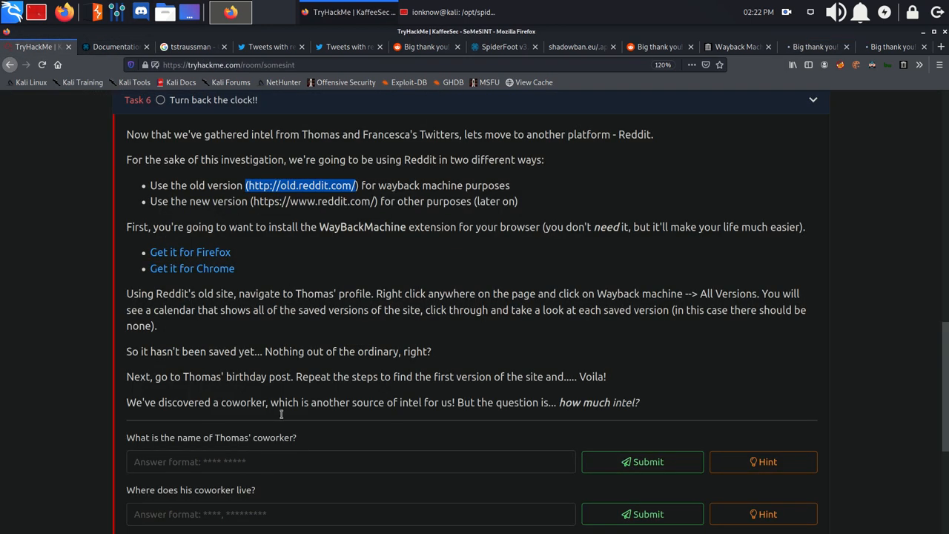
scroll("down", 3)
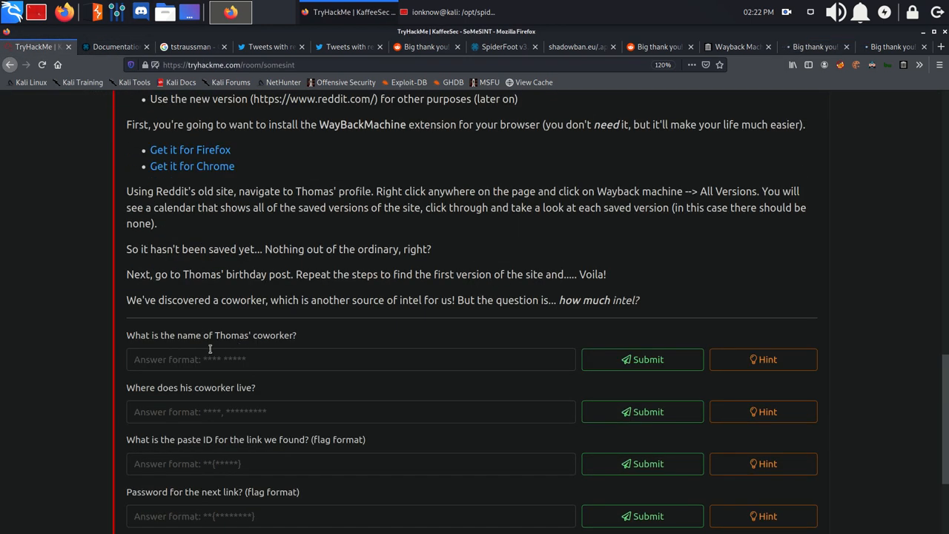
type("ha")
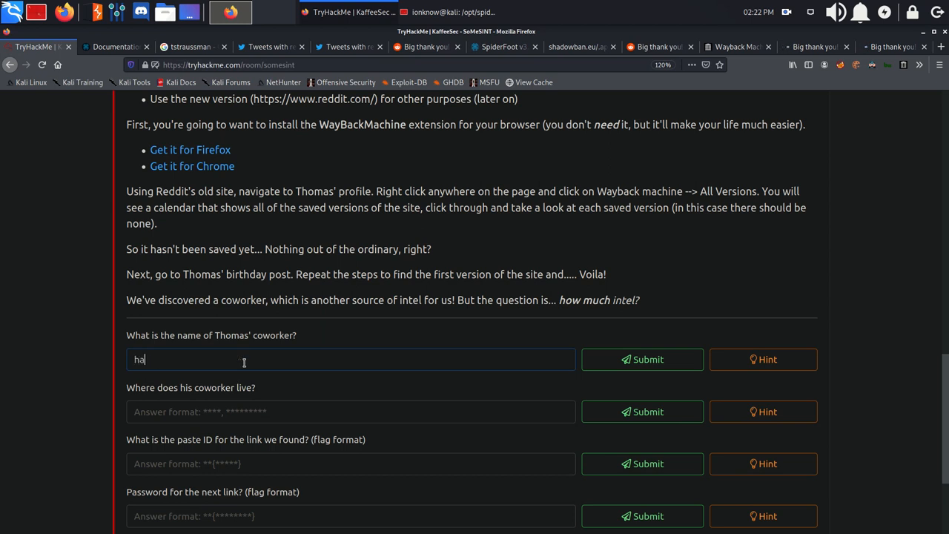
type("ns minik")
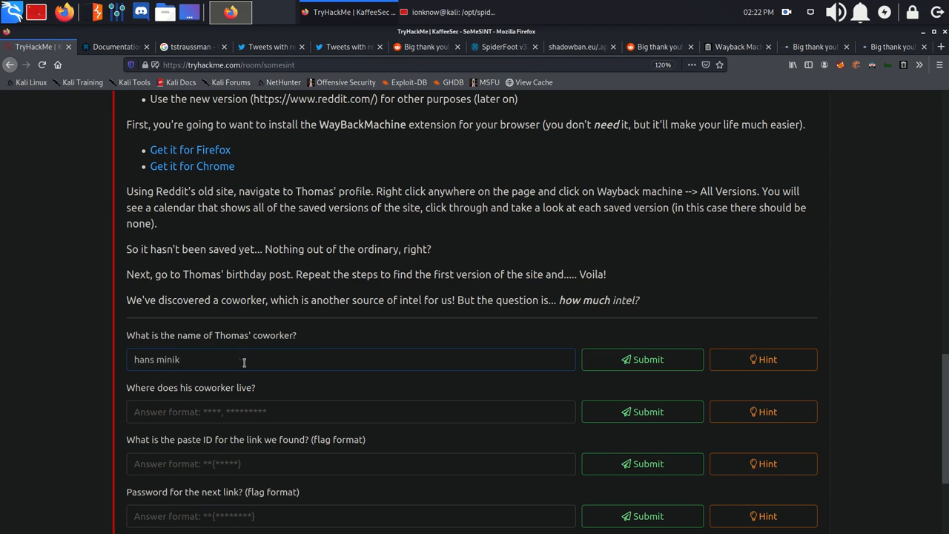
left_click(641, 359)
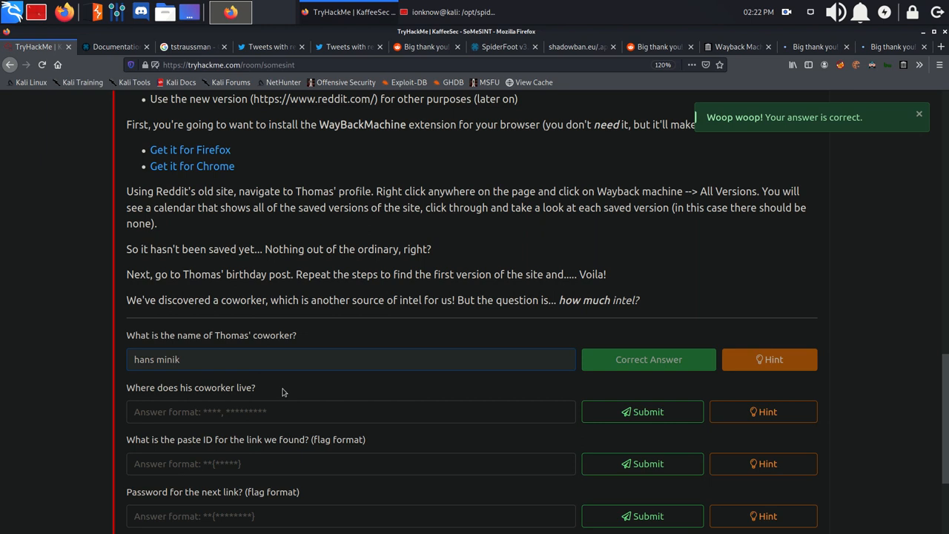
left_click(427, 46)
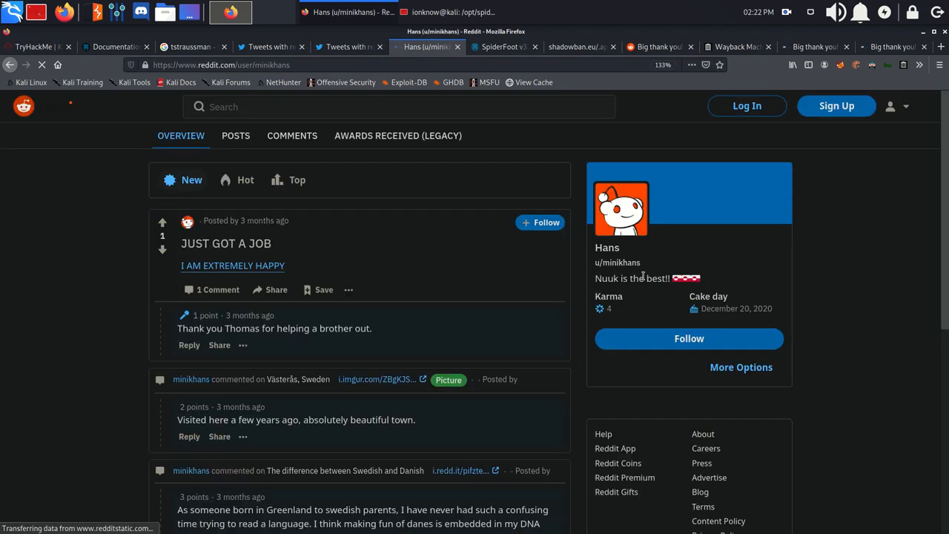
Submit nuuk, greenland as where the coworker lives and return to the birthday post
left_click(32, 46)
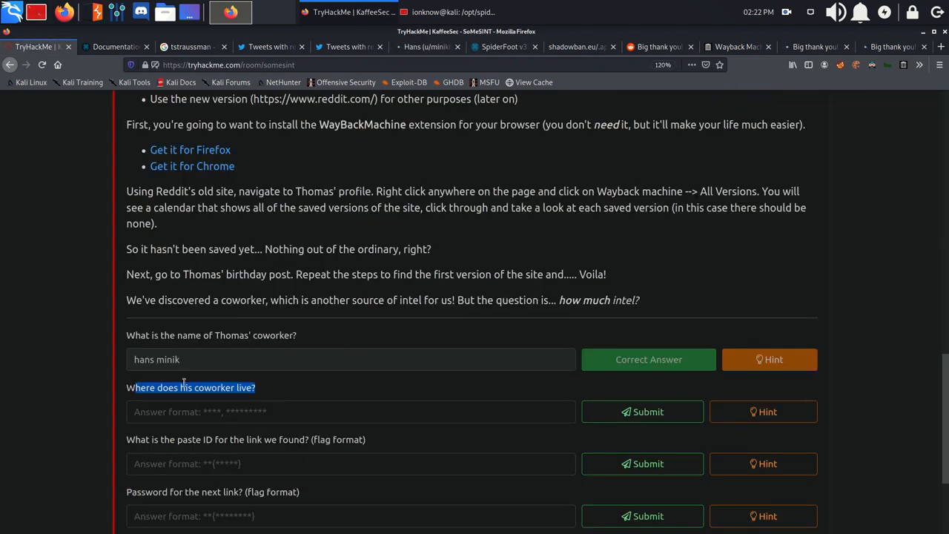
type("nuuk")
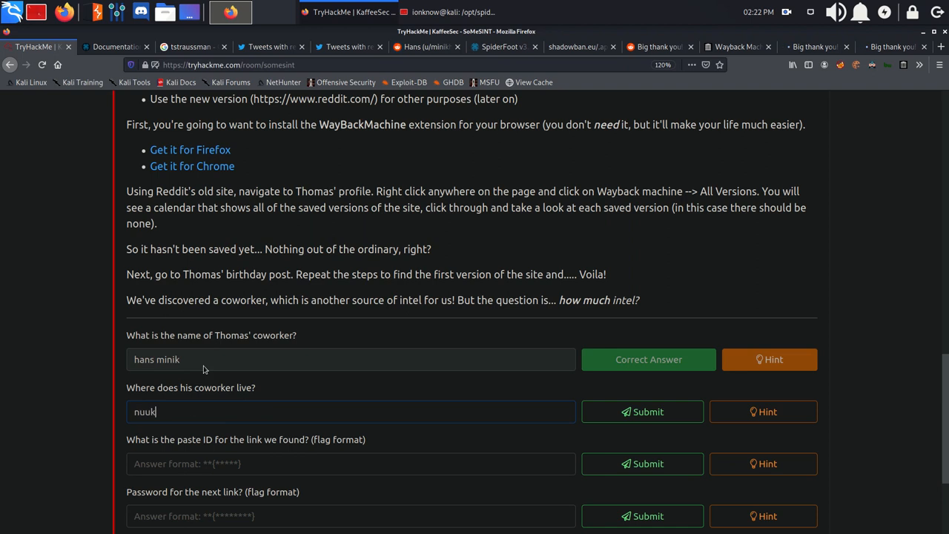
type(", greenland")
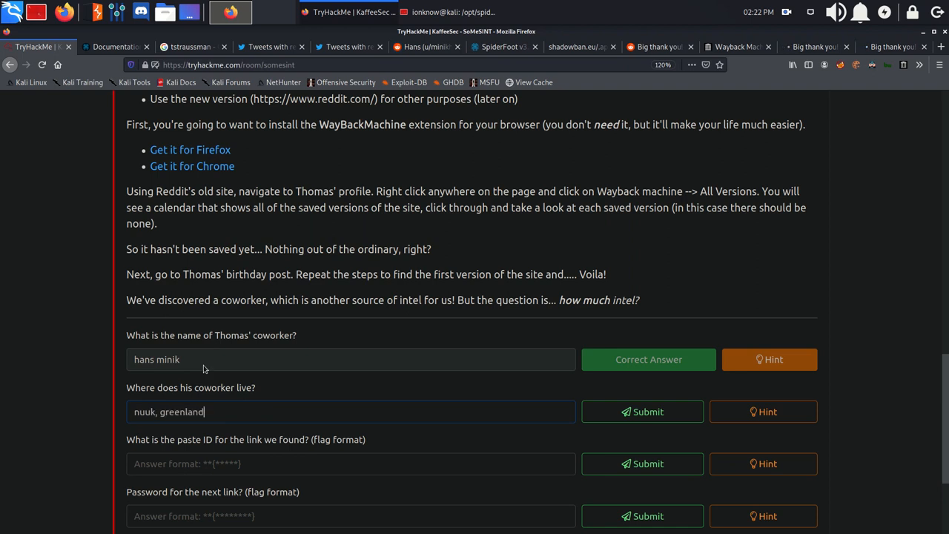
left_click(641, 412)
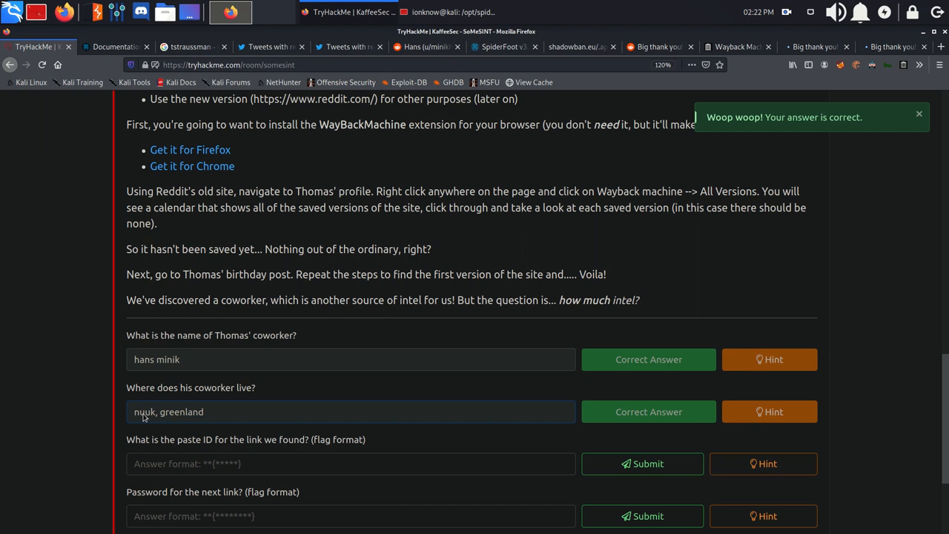
mouse_move(146, 413)
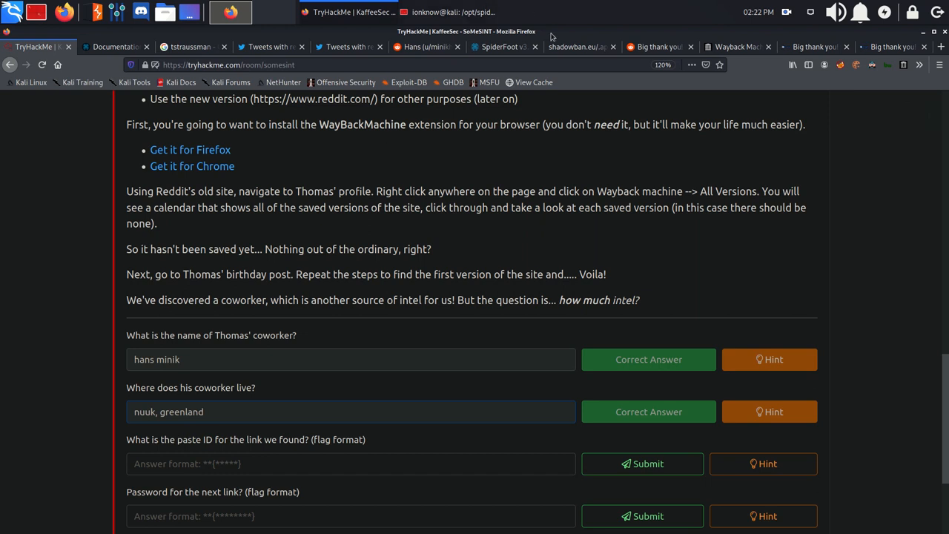
left_click(656, 46)
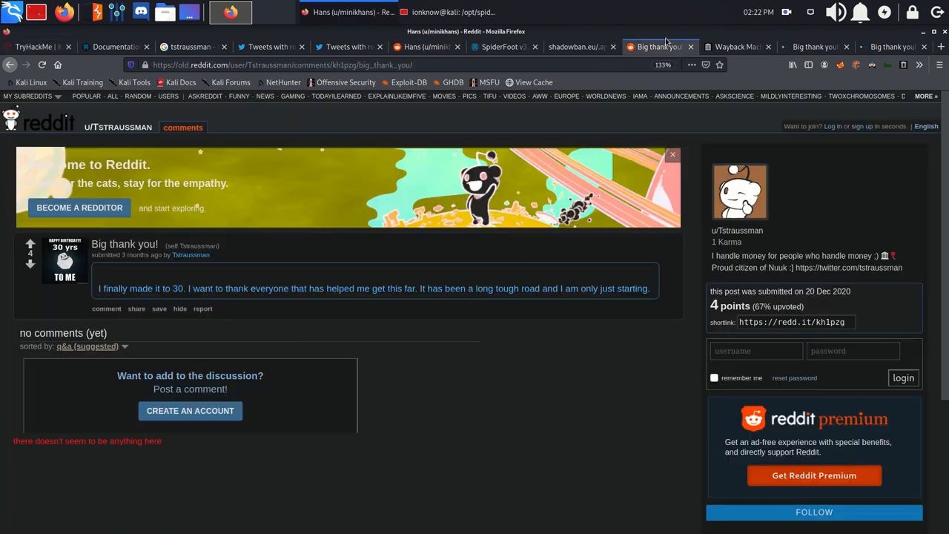
View the coworker's old Reddit profile in the Wayback Machine's March 23, 2021 capture
left_click(296, 65)
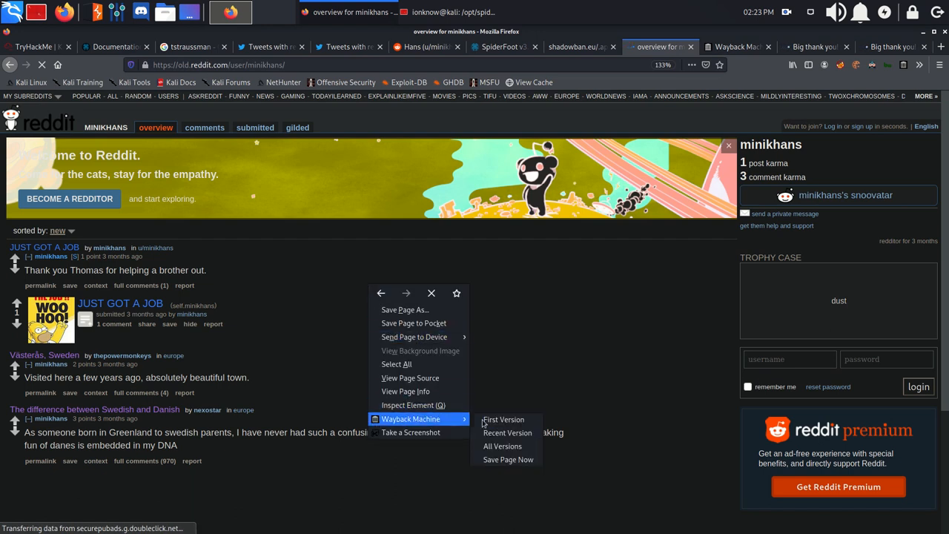
left_click(502, 445)
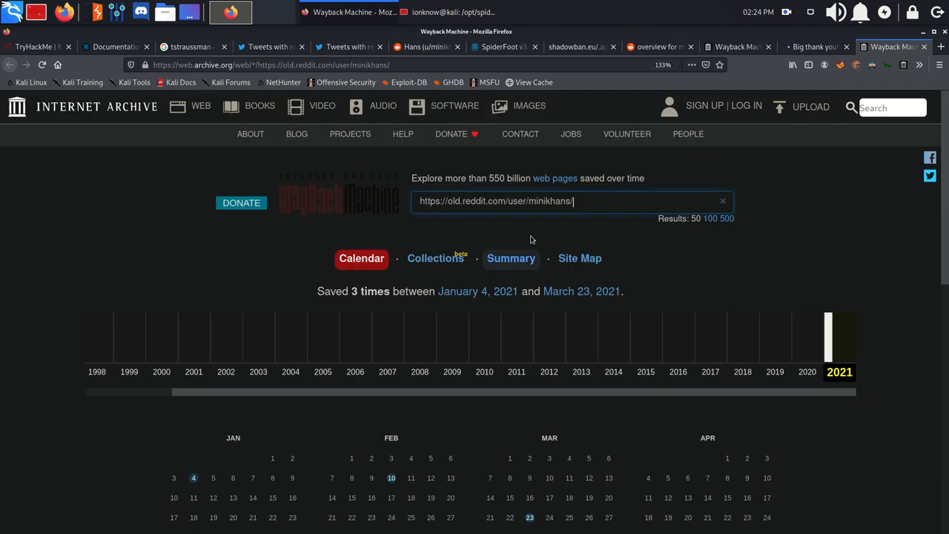
mouse_move(477, 291)
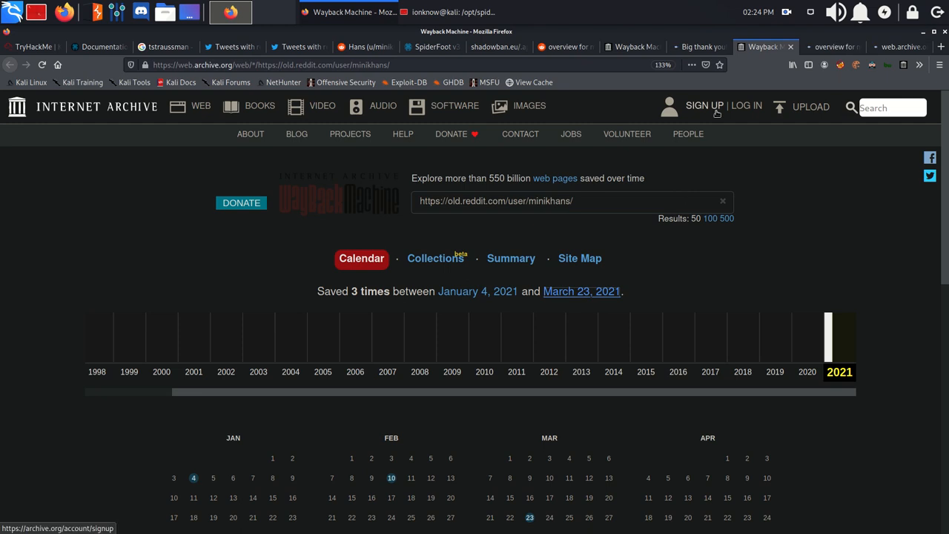
left_click(193, 477)
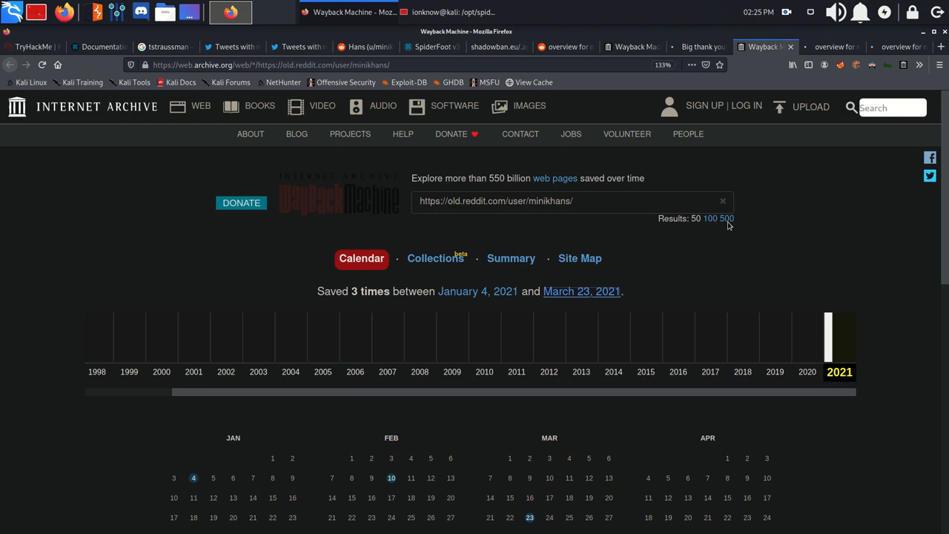
left_click(530, 516)
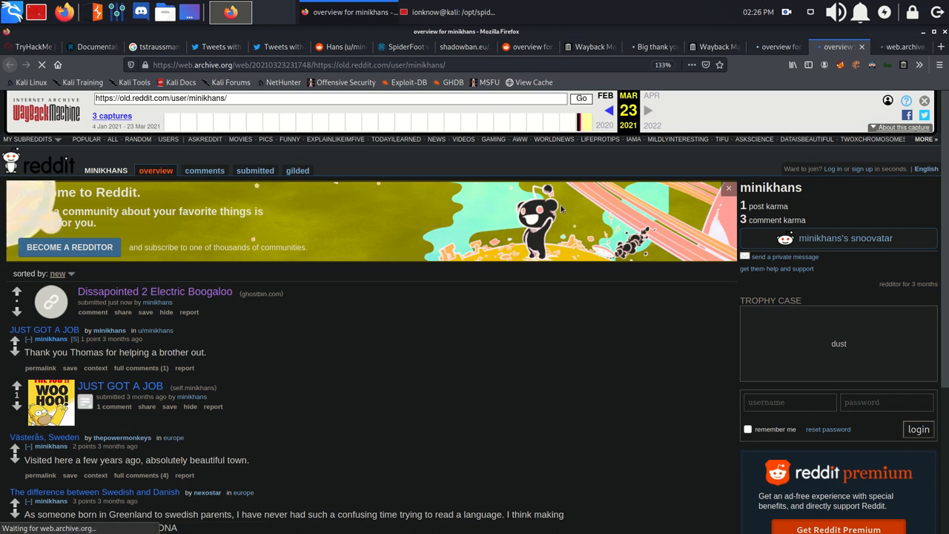
mouse_move(707, 159)
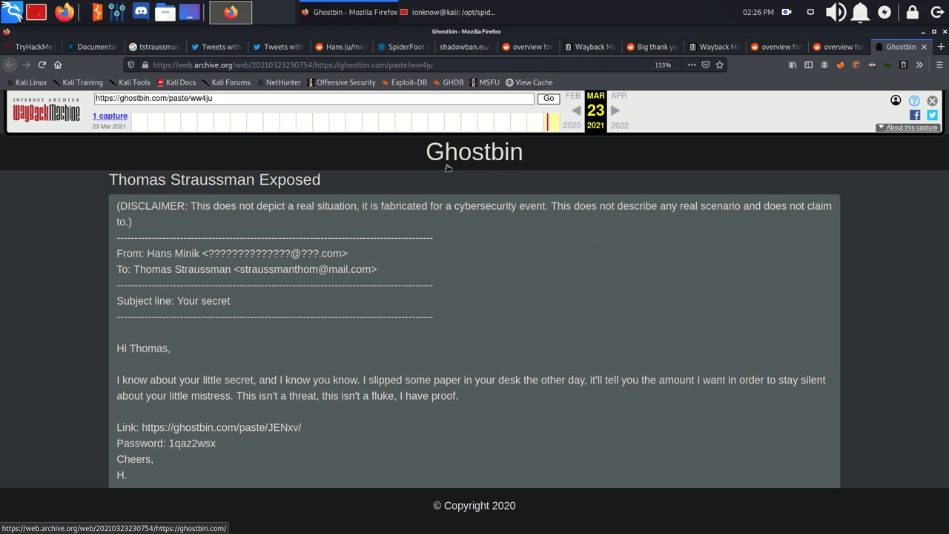
mouse_move(490, 83)
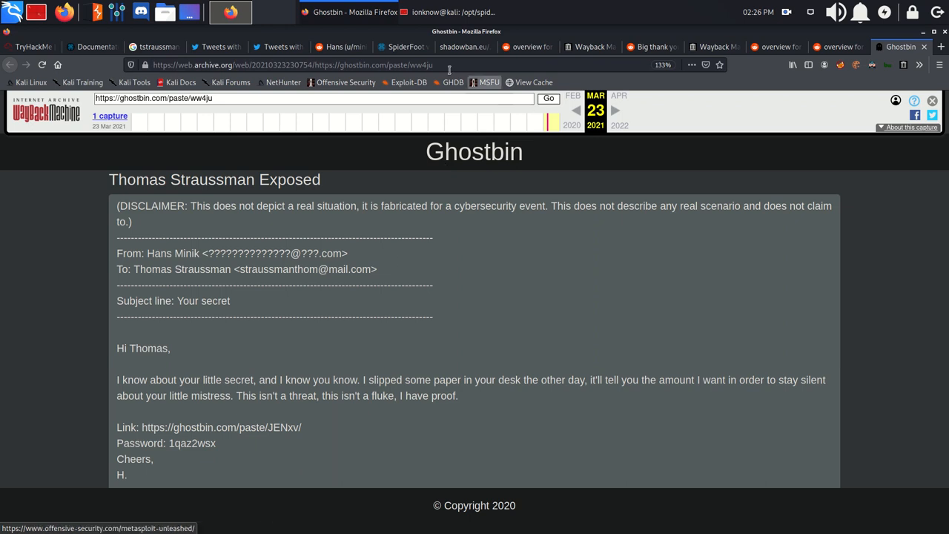
Return to the TryHackMe questions after noting the JENxv paste link and password
left_click(297, 66)
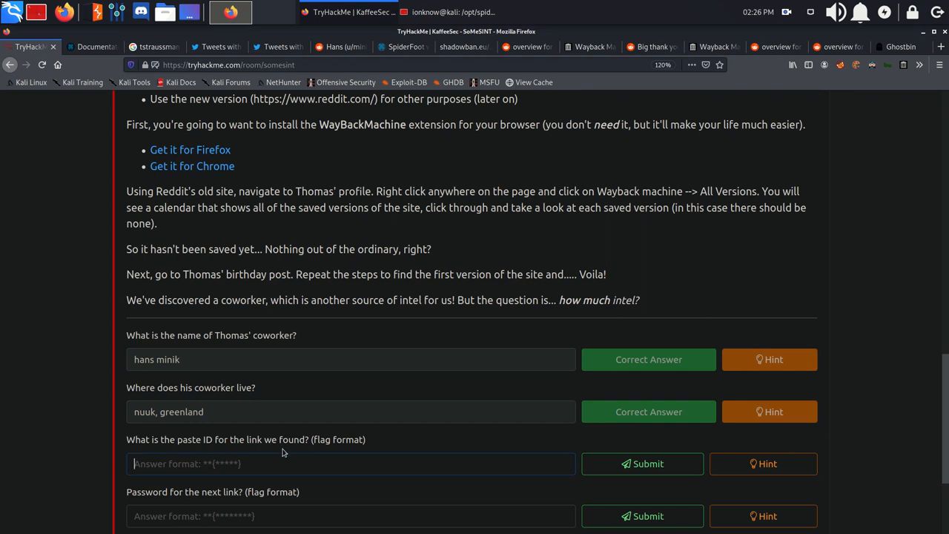
Answer the paste ID question with ks{ww4ju} and revisit the archived paste for the password
type("ks{ww4ju")
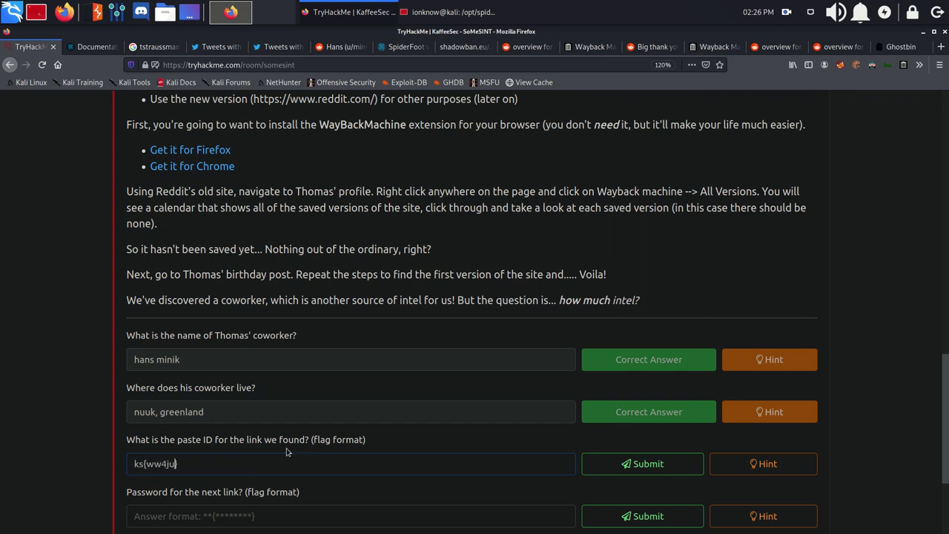
left_click(641, 463)
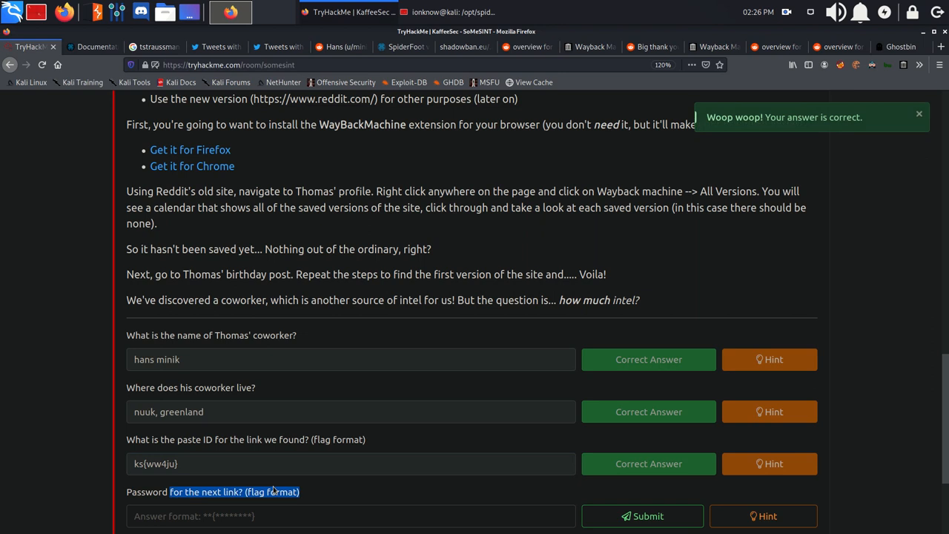
left_click(902, 46)
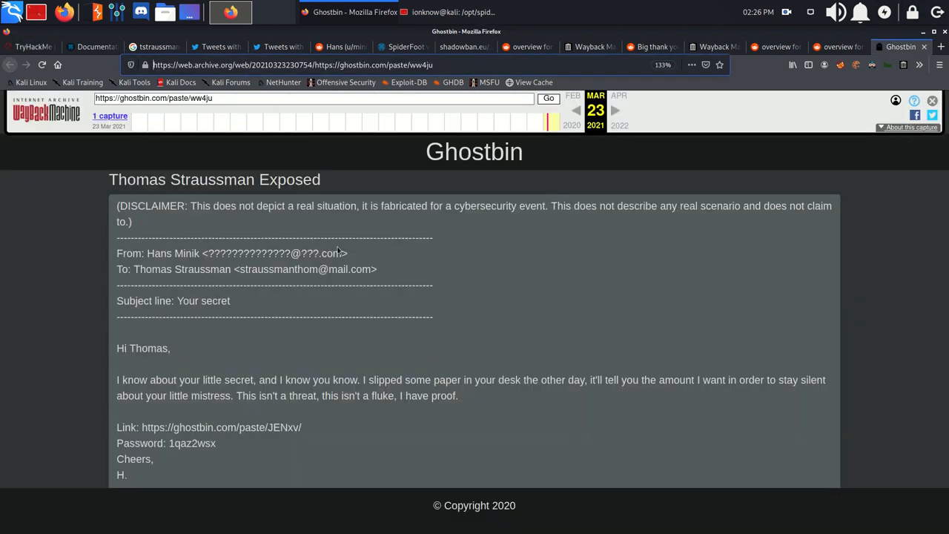
mouse_move(163, 423)
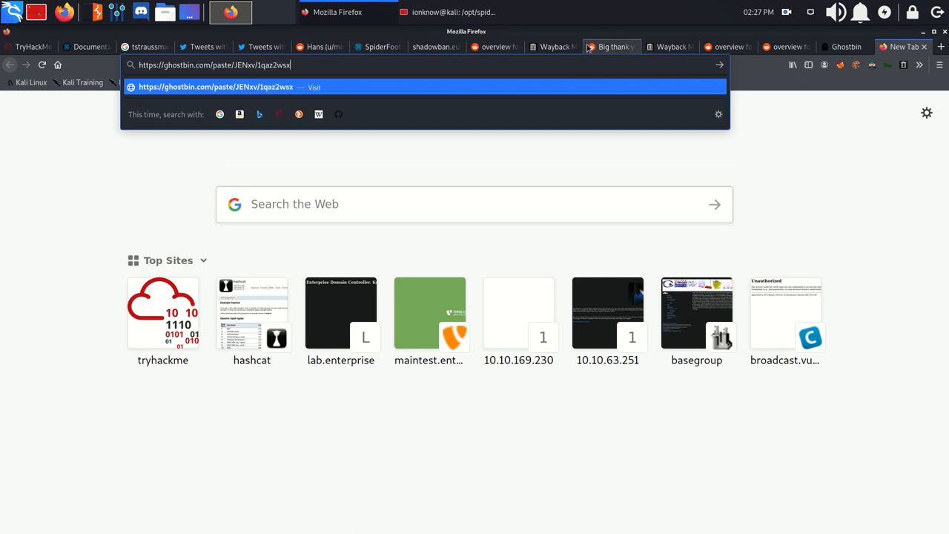
key("Return")
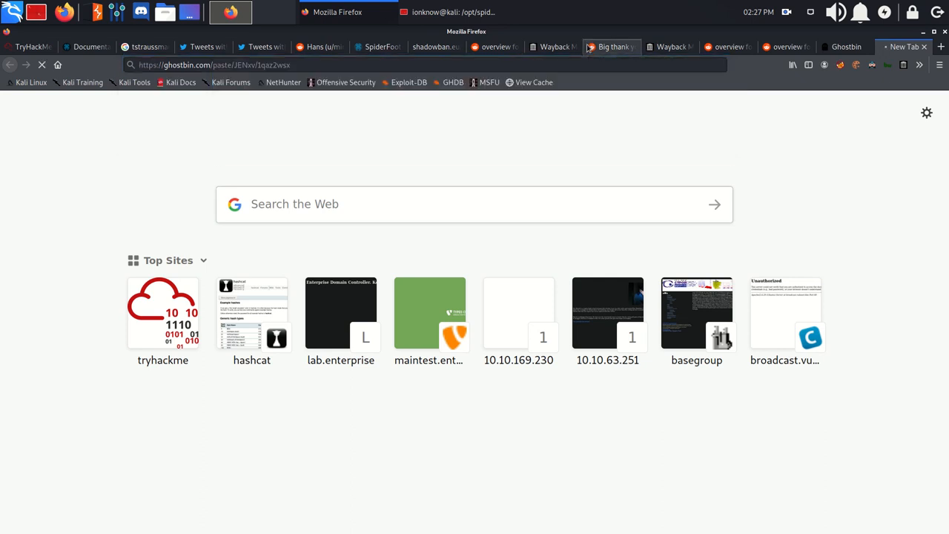
left_click(26, 46)
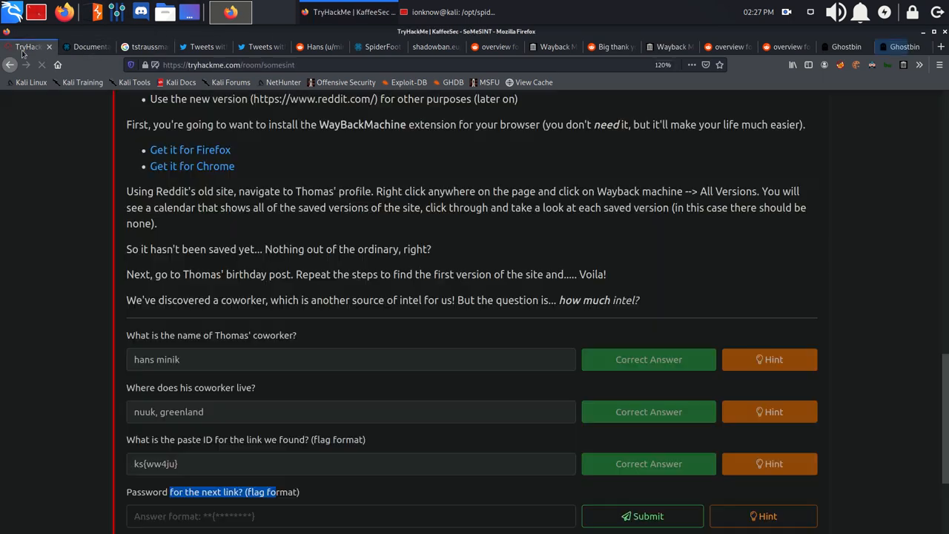
type("ks{1qaz2wsx")
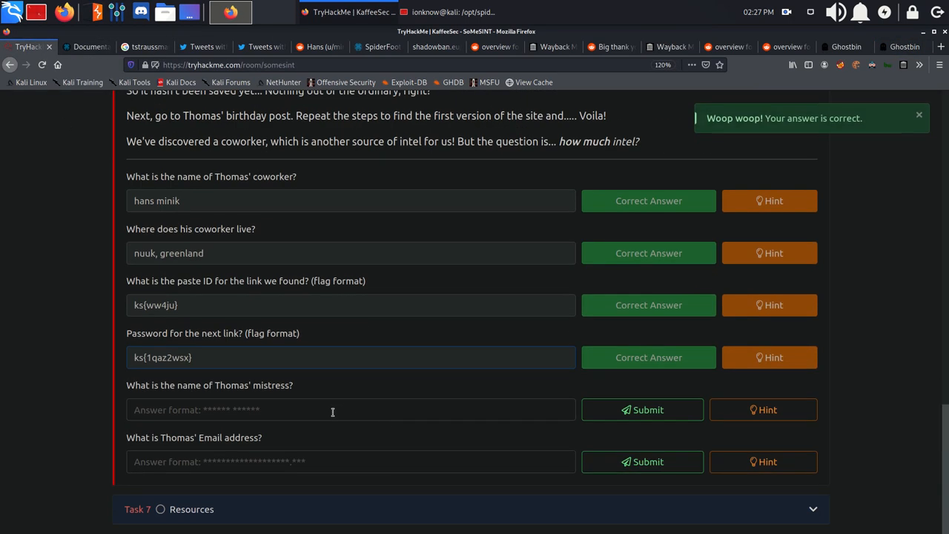
Answer Thomas's mistress as Emilia Molle, read from the unlocked Ghostbin paste
double_click(235, 386)
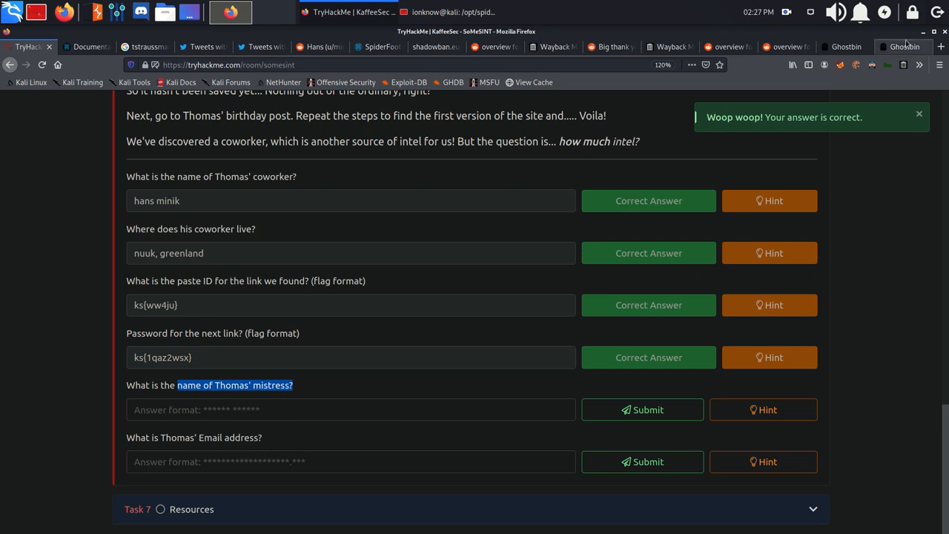
left_click(899, 46)
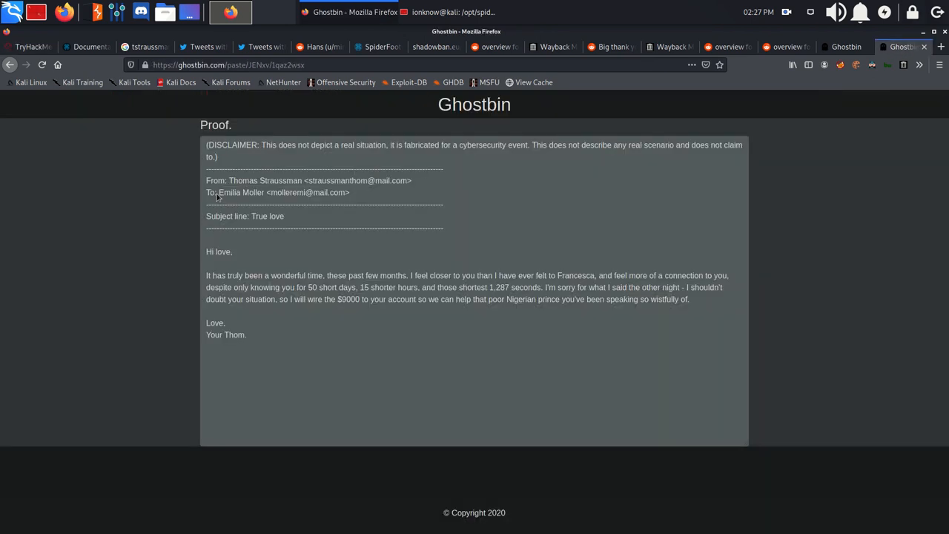
double_click(264, 181)
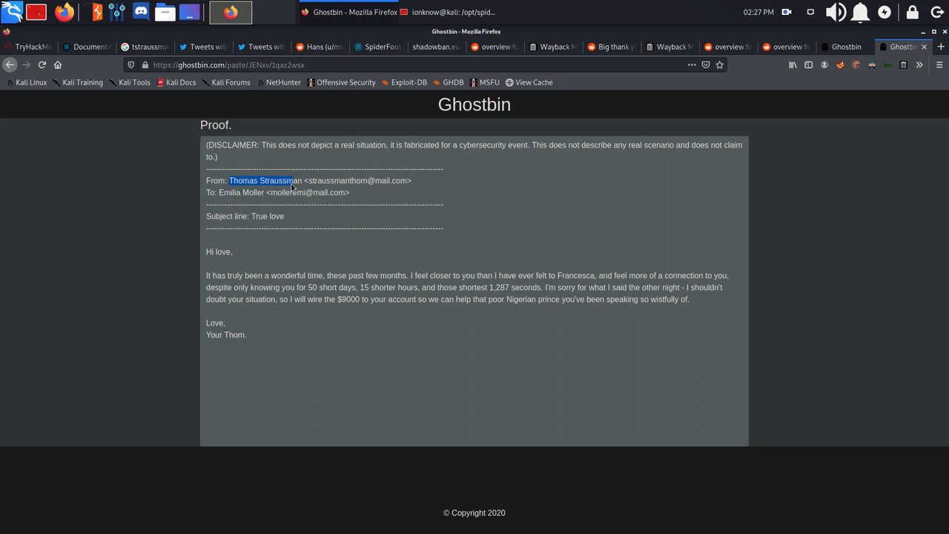
mouse_move(240, 193)
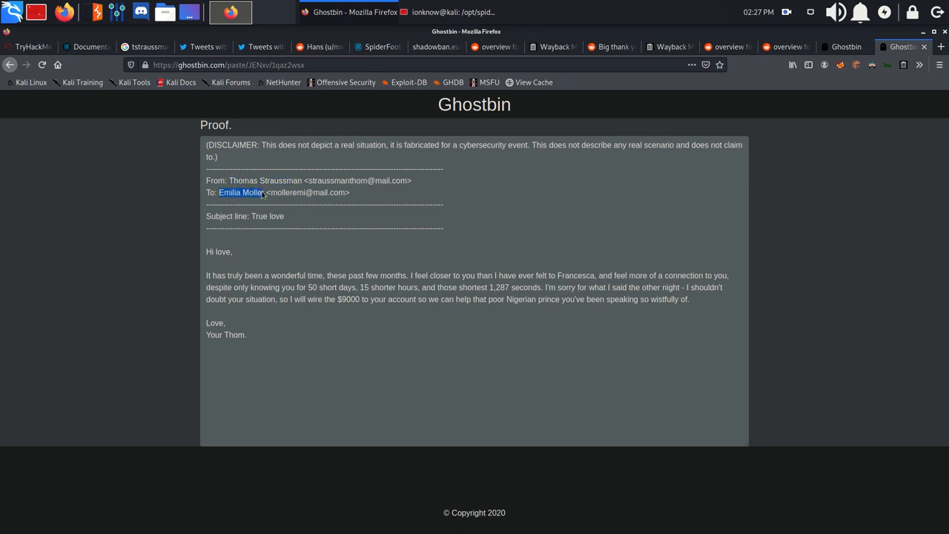
left_click(26, 46)
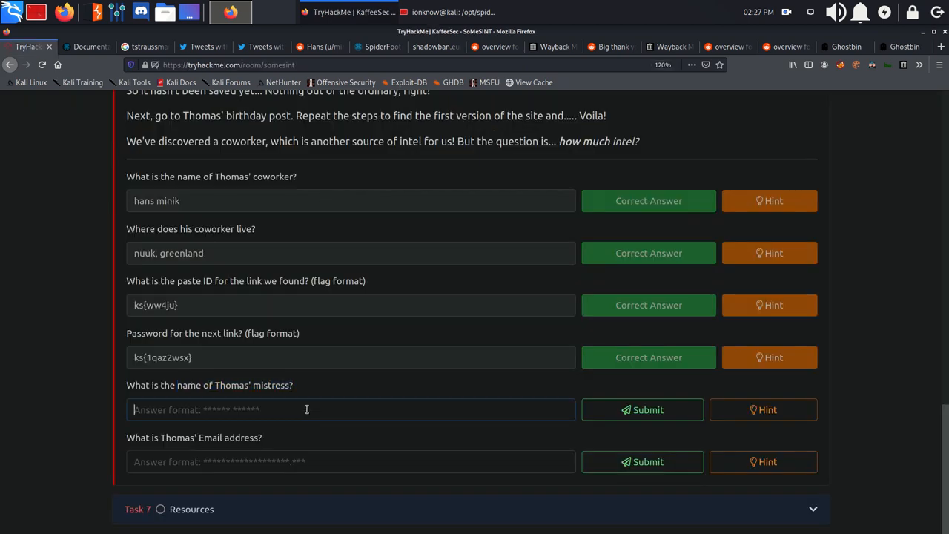
left_click(641, 409)
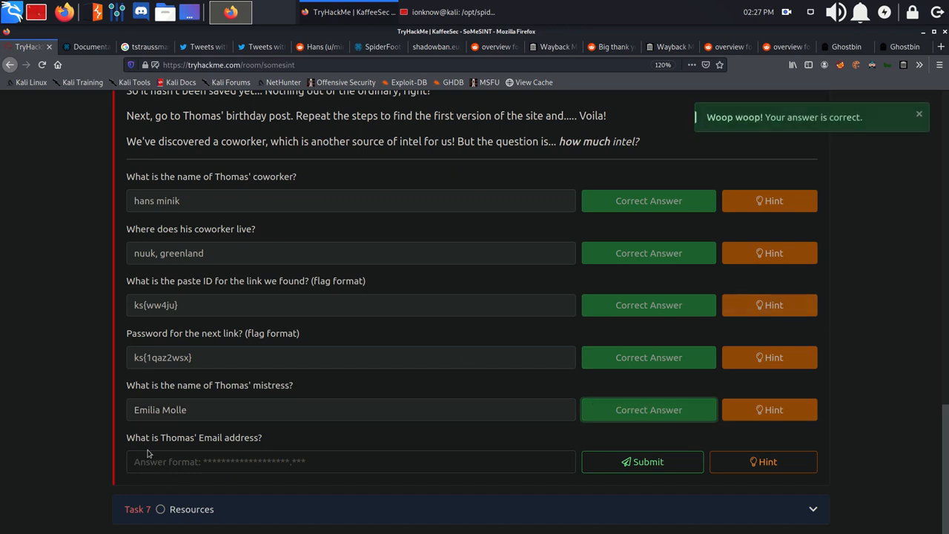
left_click(890, 46)
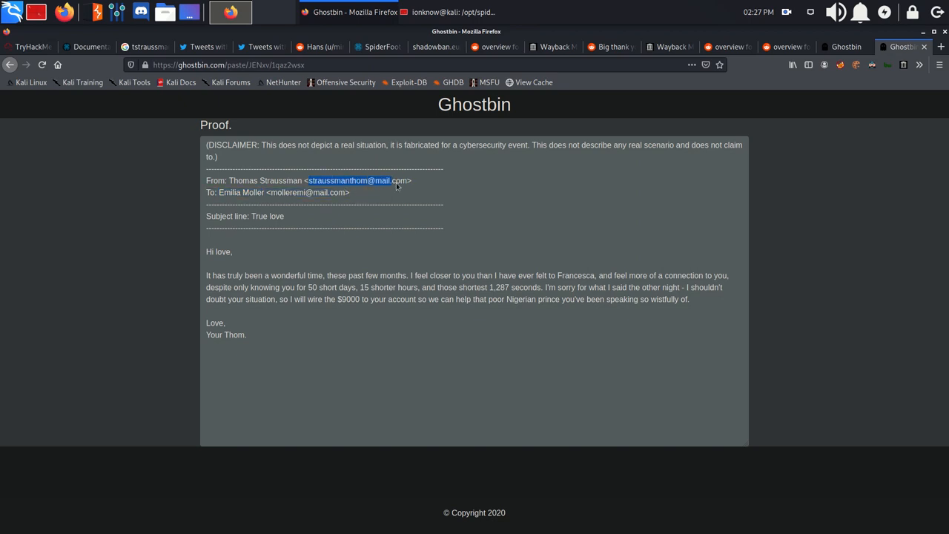
mouse_move(540, 170)
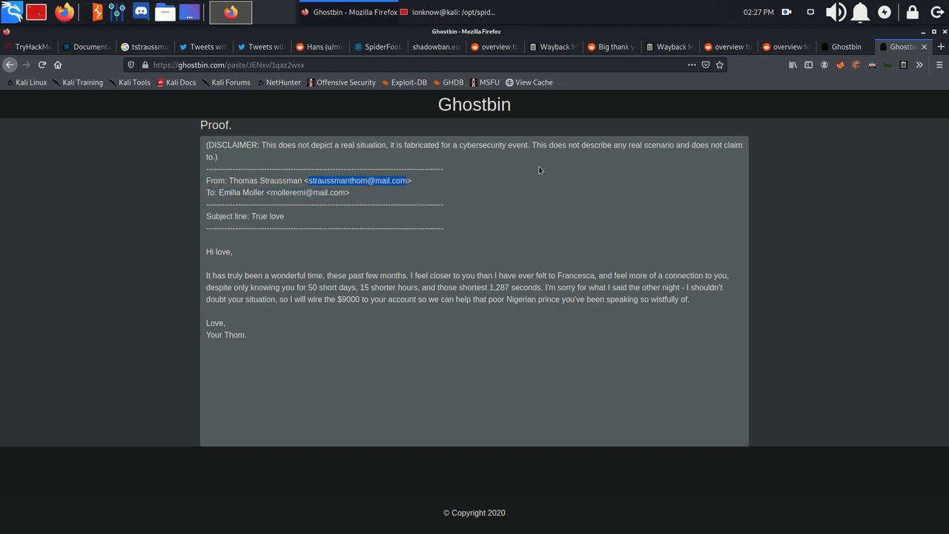
left_click(30, 46)
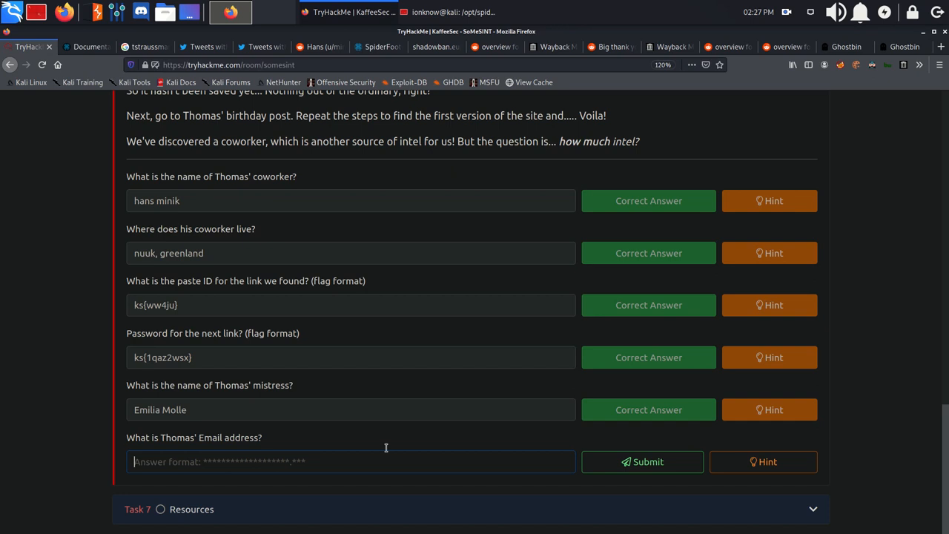
left_click(643, 462)
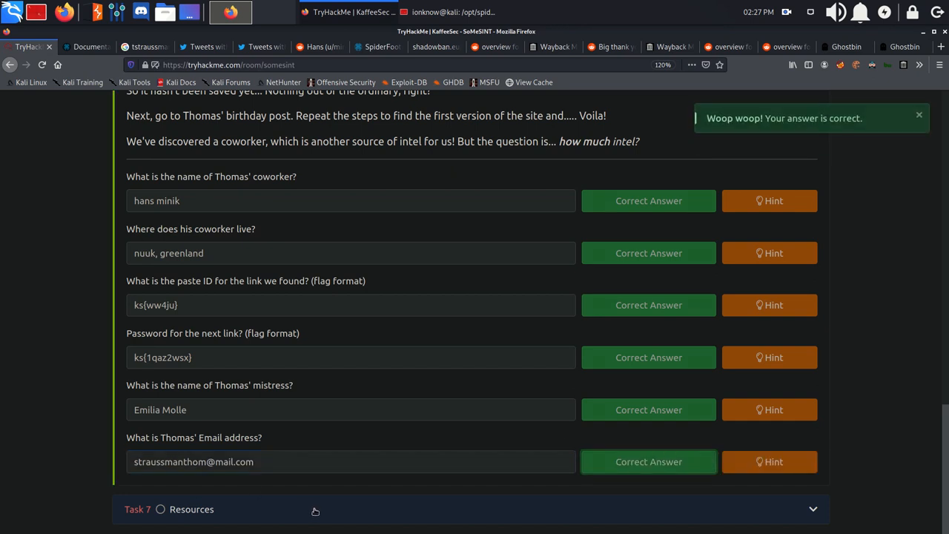
Mark Task 7 Resources completed and dismiss the congratulations popup and notifications
scroll("down", 3)
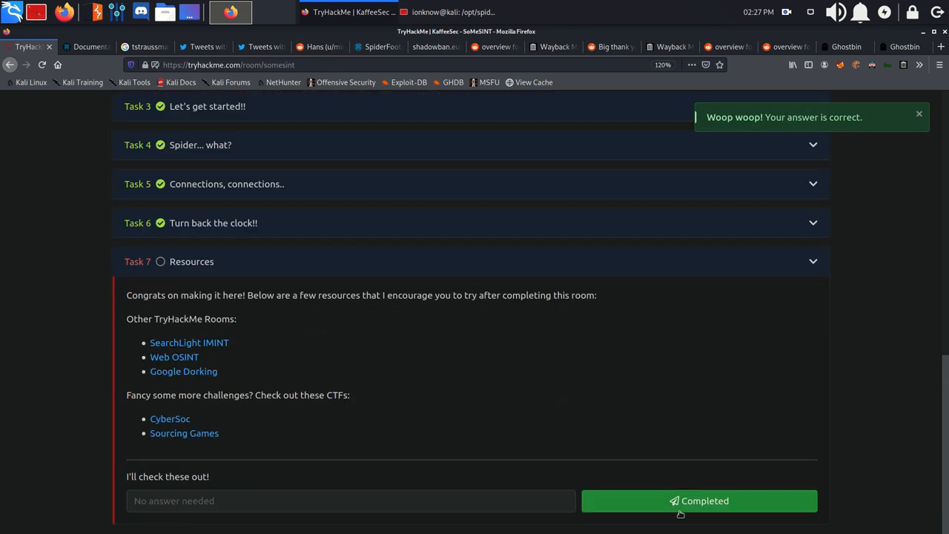
left_click(699, 501)
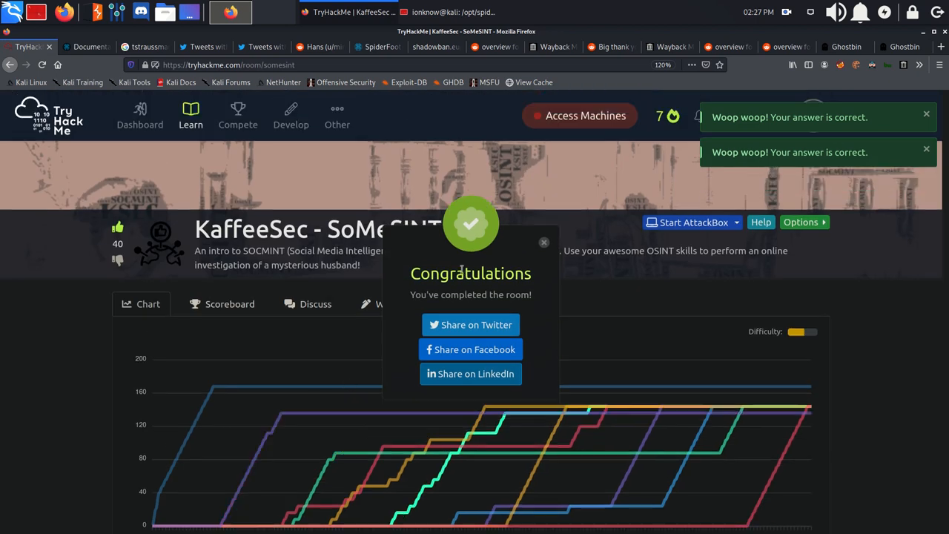
left_click(545, 243)
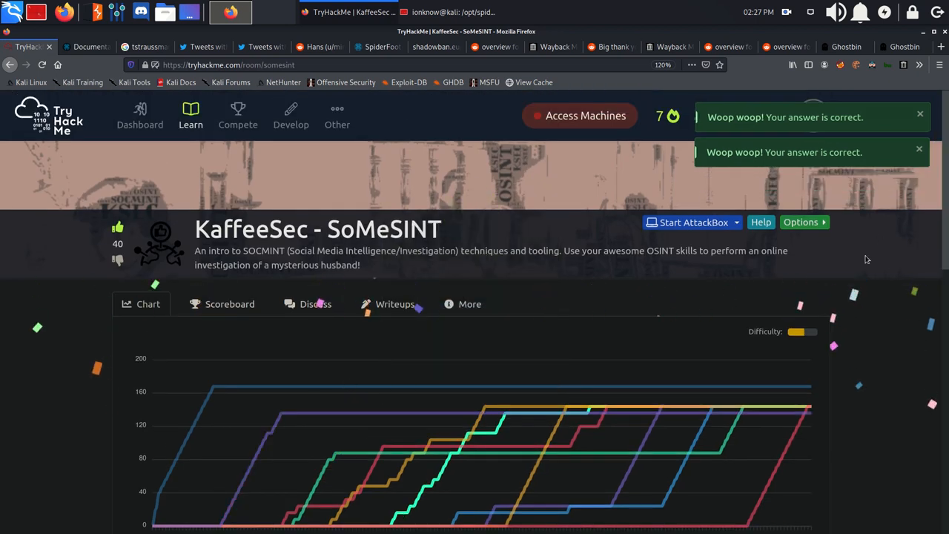
left_click(919, 148)
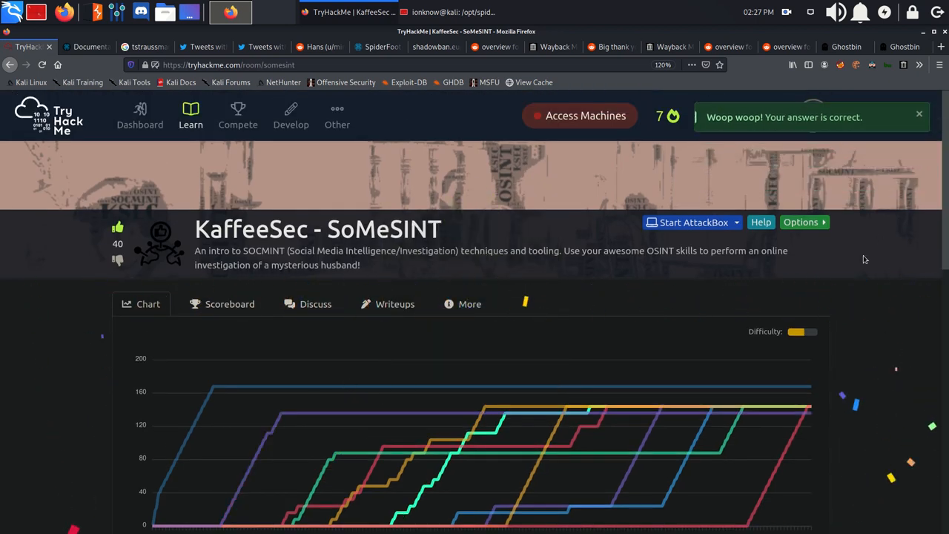
left_click(920, 113)
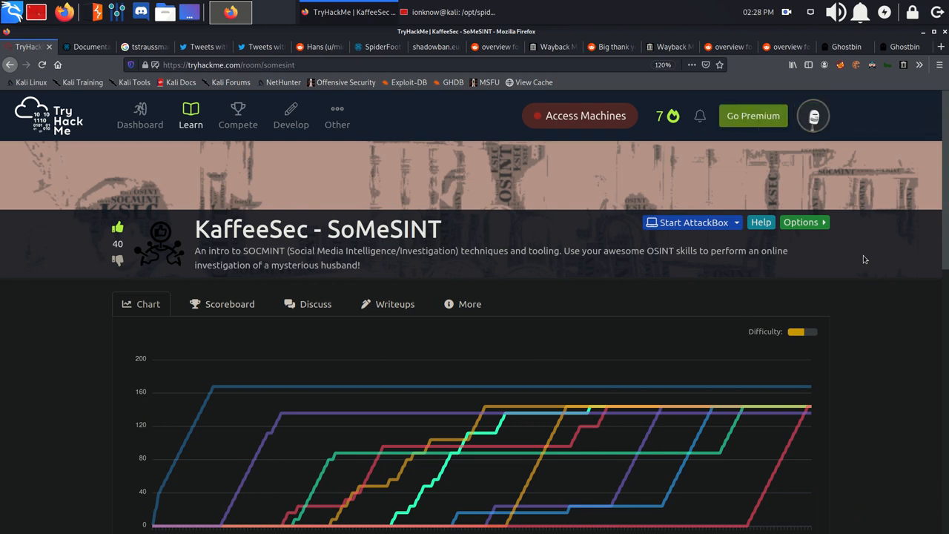